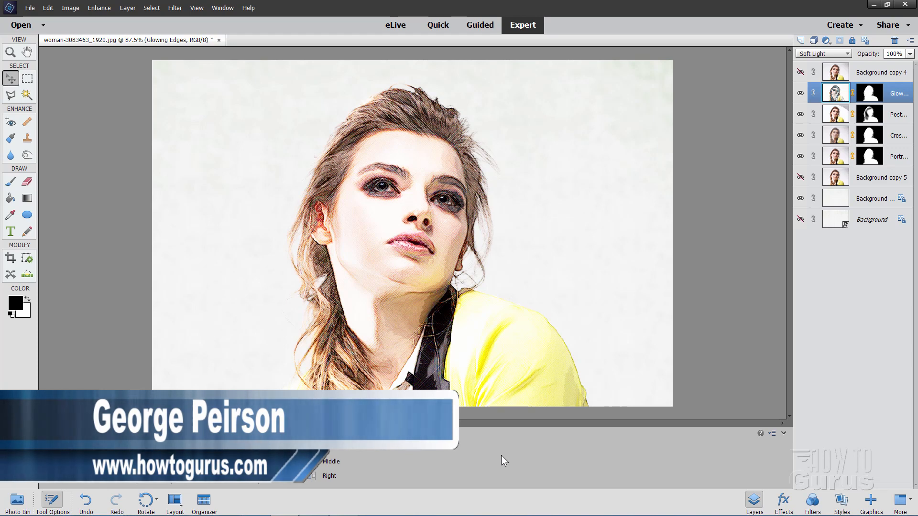
mouse_move(542, 315)
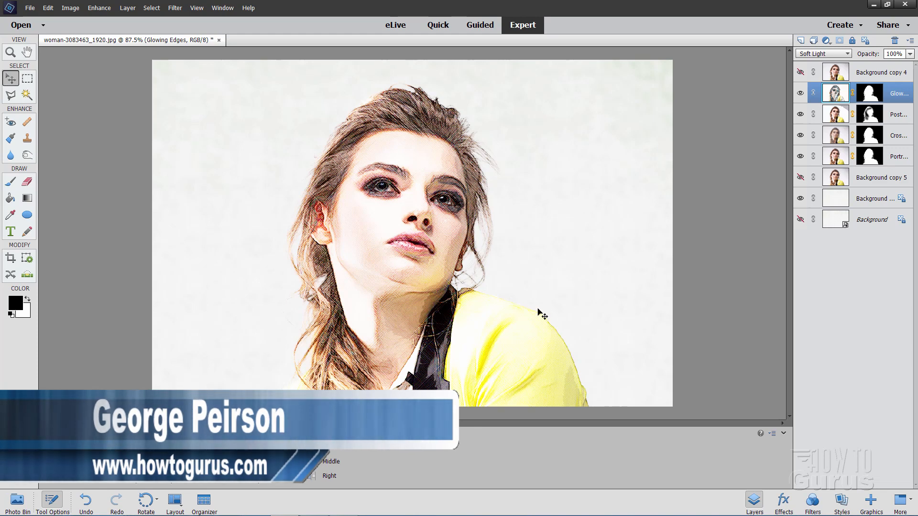
- Toggle Background copy 4 on and off to compare, then zoom into the photo
click(801, 71)
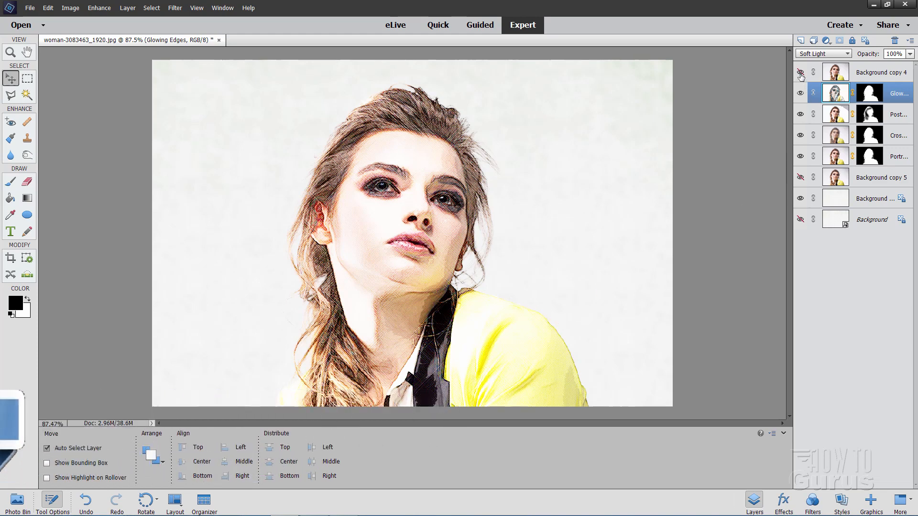
click(801, 73)
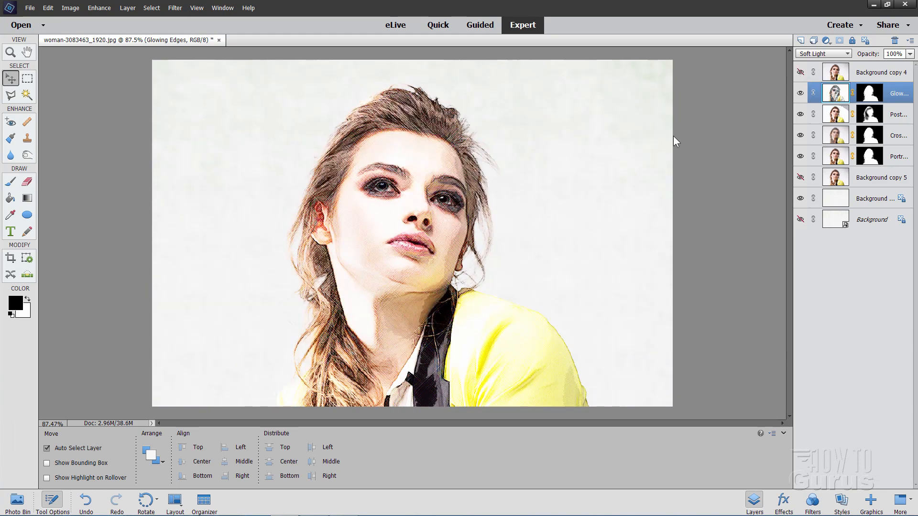
mouse_move(327, 257)
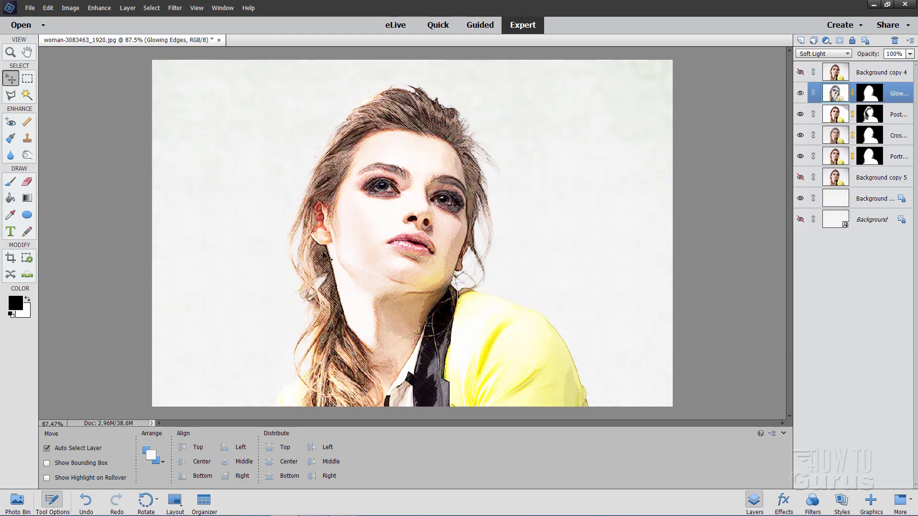
mouse_move(743, 207)
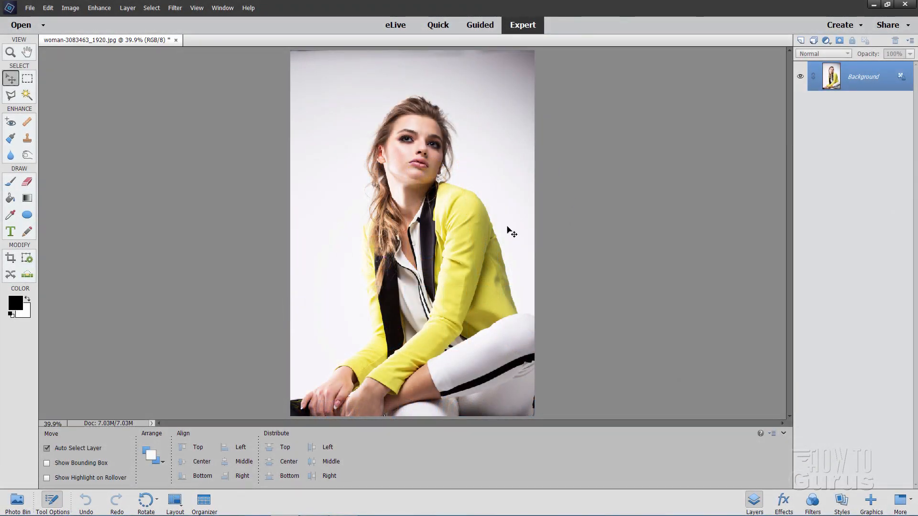
mouse_move(316, 169)
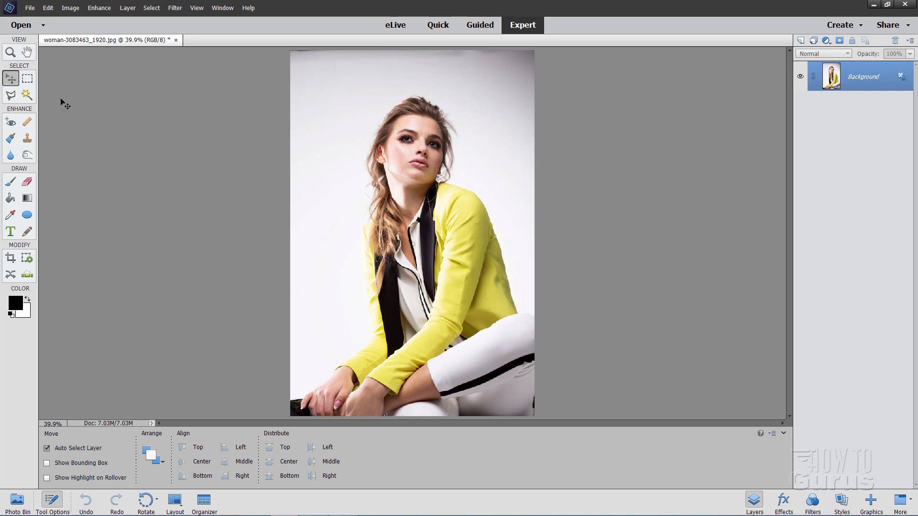
click(10, 53)
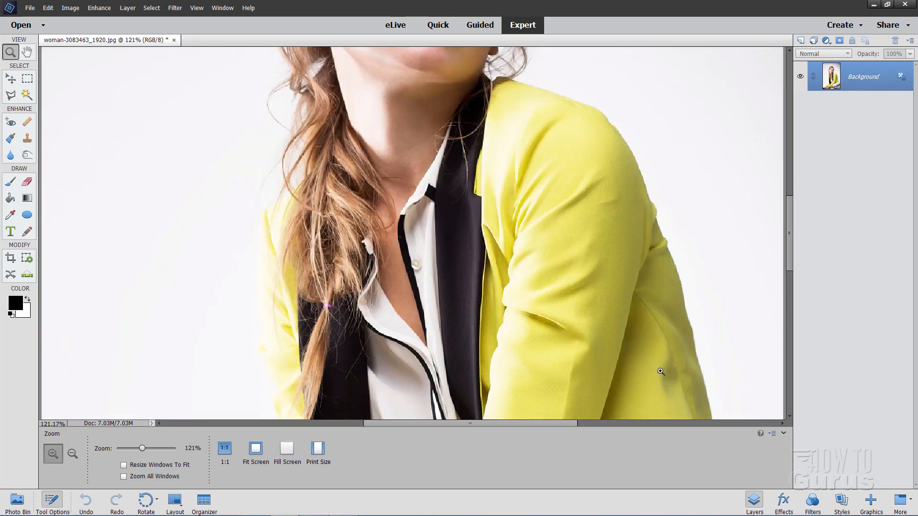
scroll(up, 3)
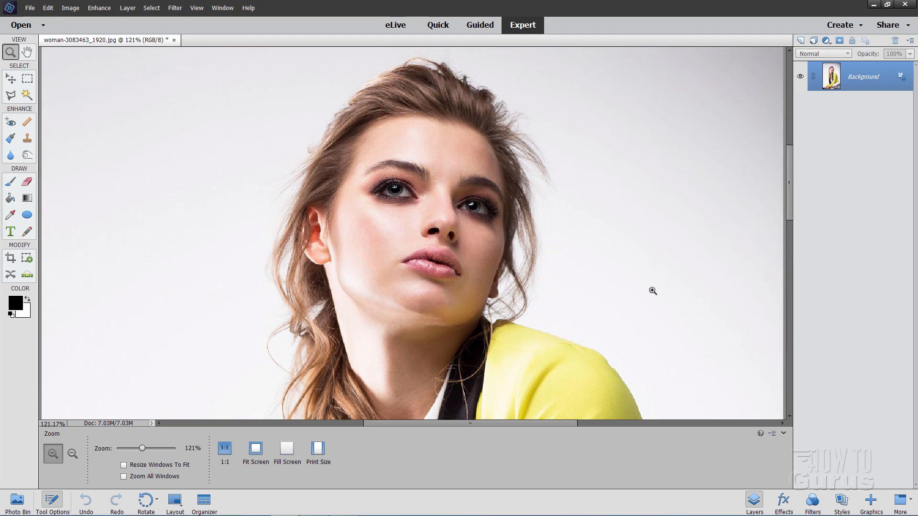
mouse_move(538, 155)
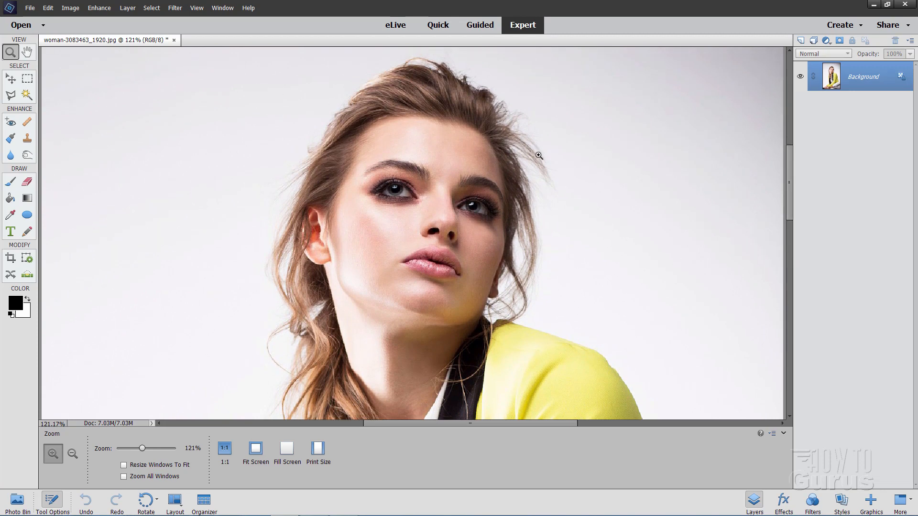
mouse_move(179, 440)
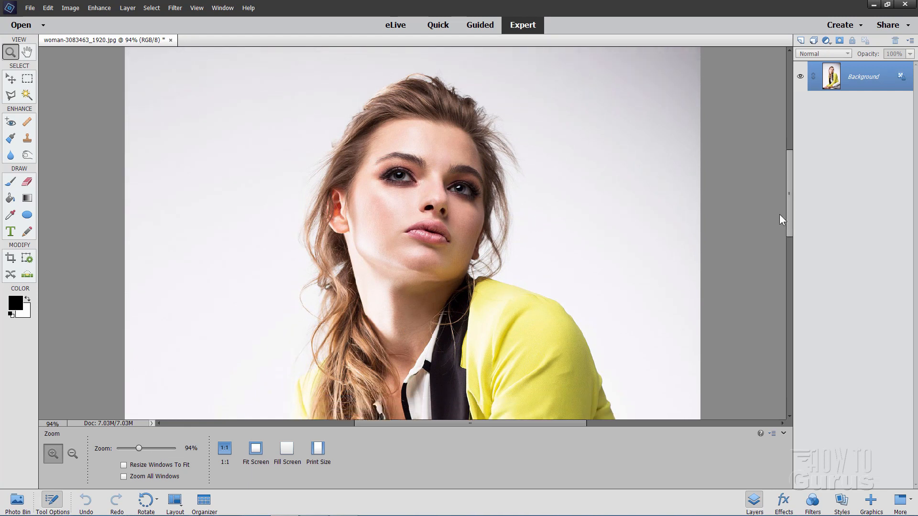
mouse_move(313, 131)
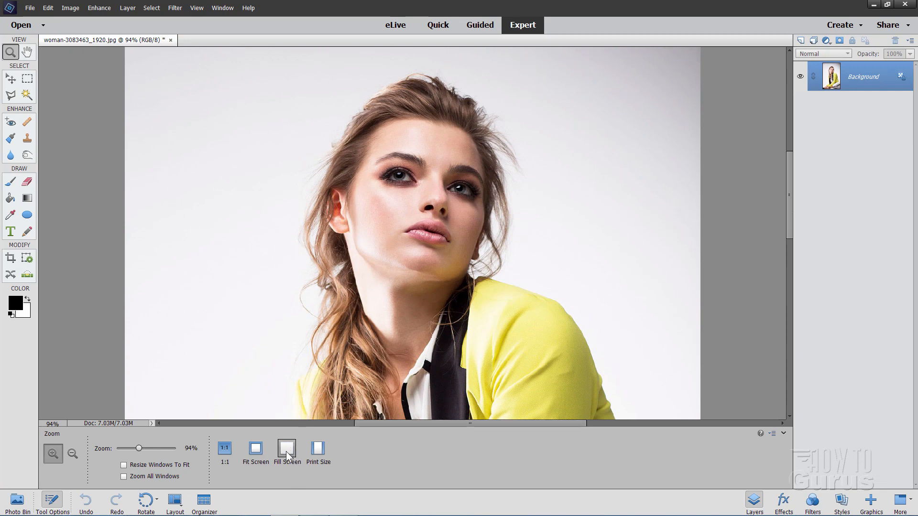
mouse_move(397, 391)
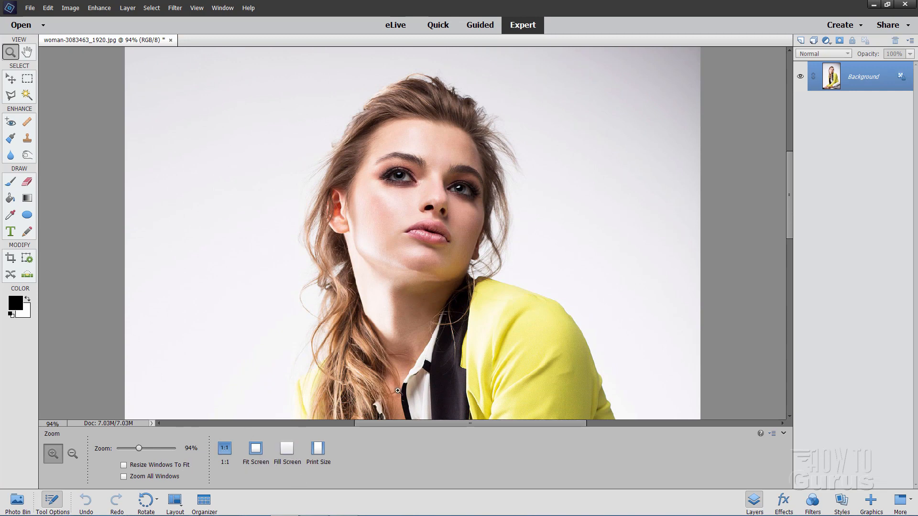
mouse_move(391, 63)
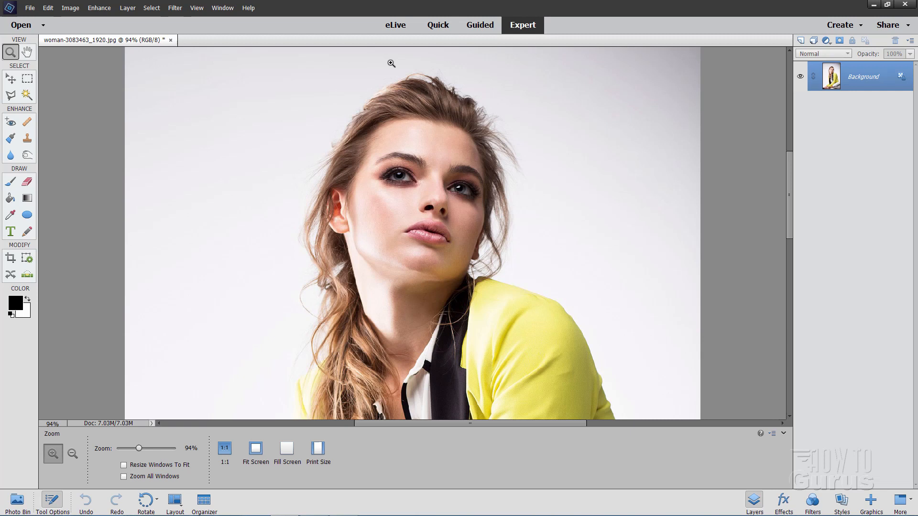
mouse_move(49, 130)
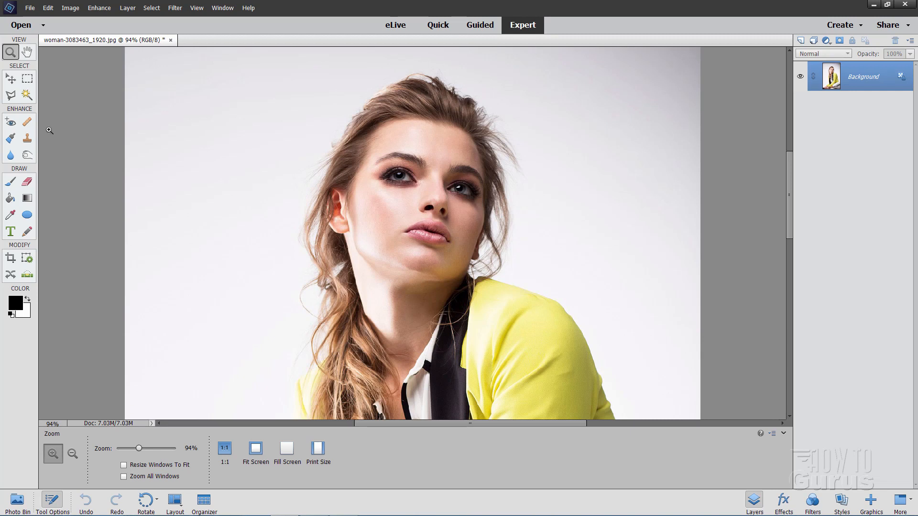
mouse_move(63, 181)
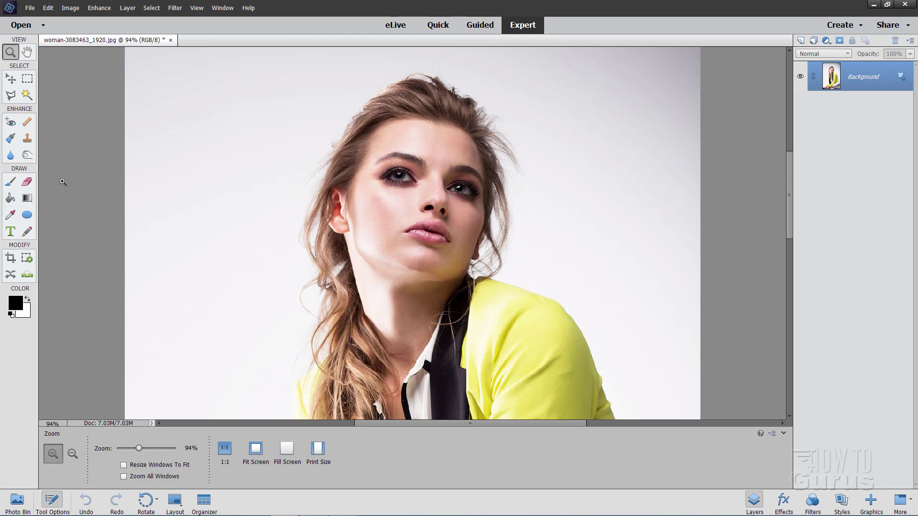
- Crop the portrait with the 4 x 6 in preset around her head and shoulders
click(10, 258)
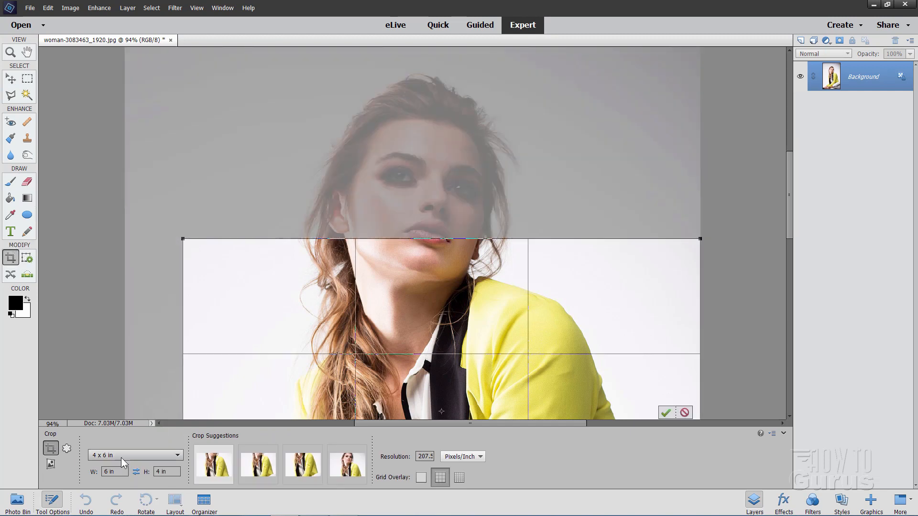
click(135, 455)
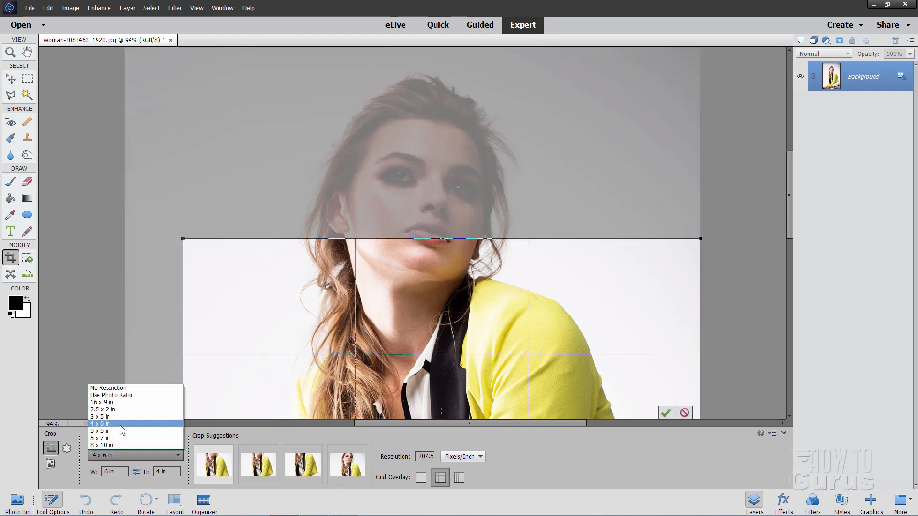
click(100, 423)
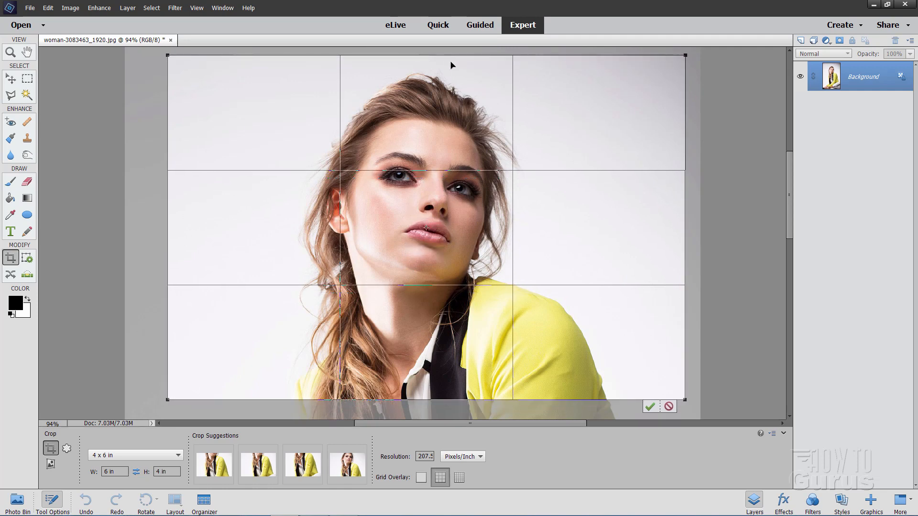
mouse_move(486, 261)
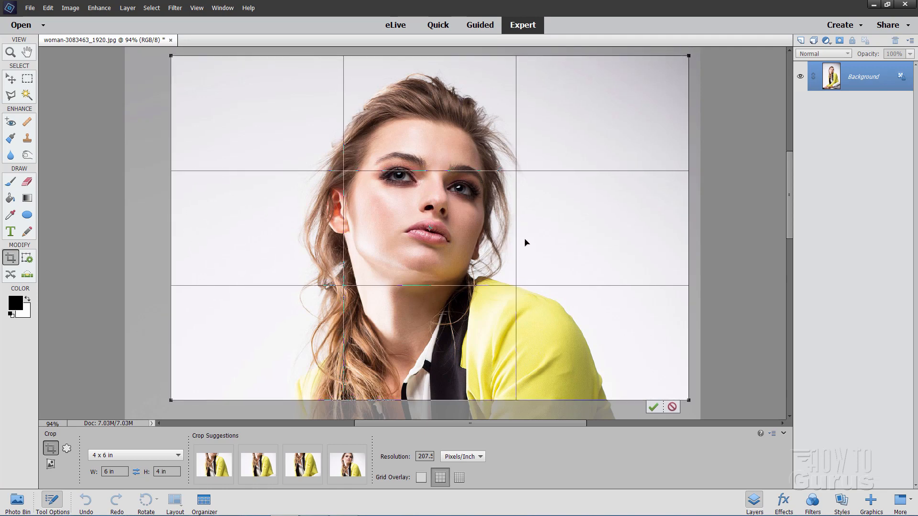
mouse_move(654, 408)
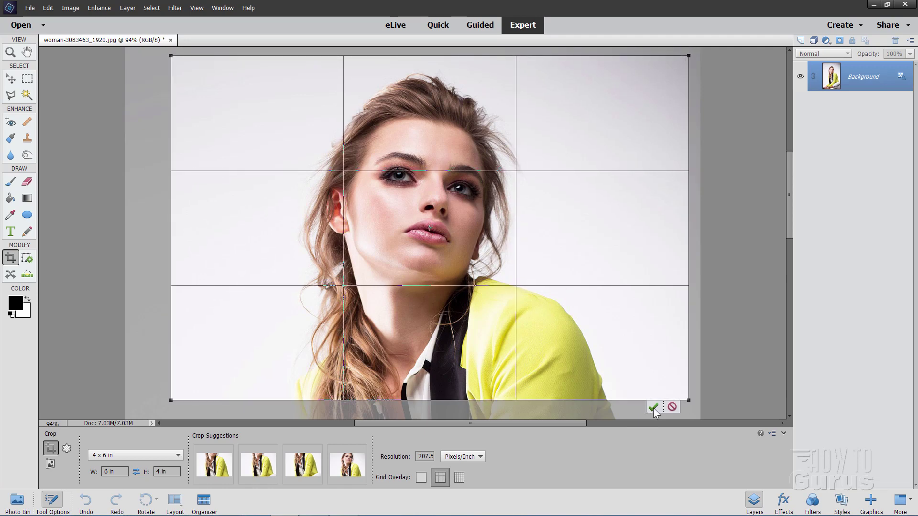
click(653, 408)
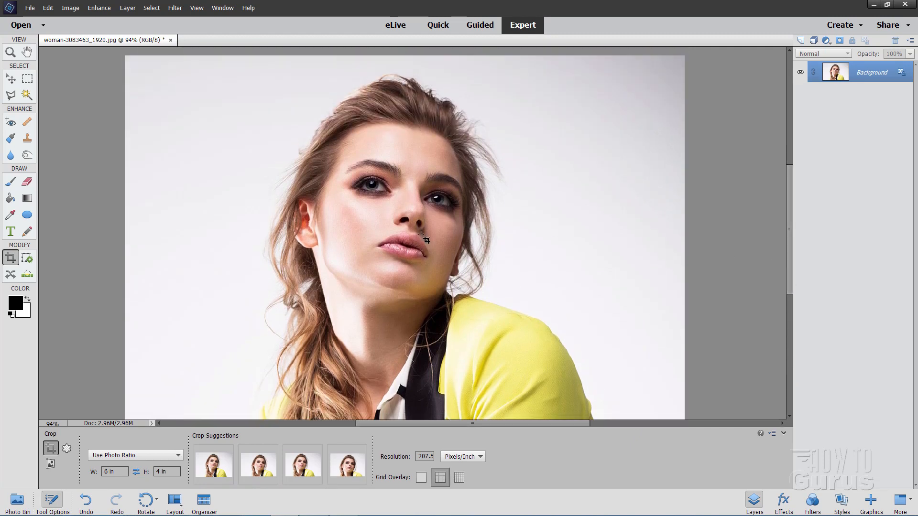
click(10, 52)
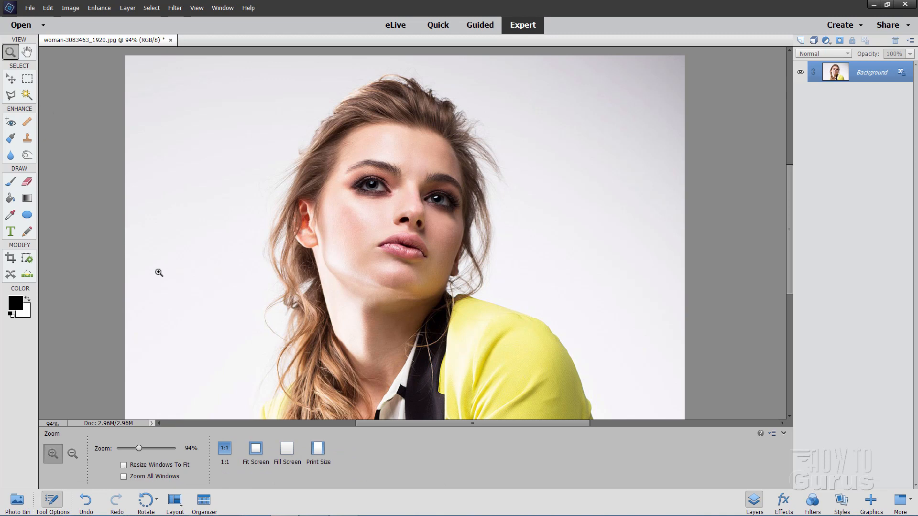
click(72, 454)
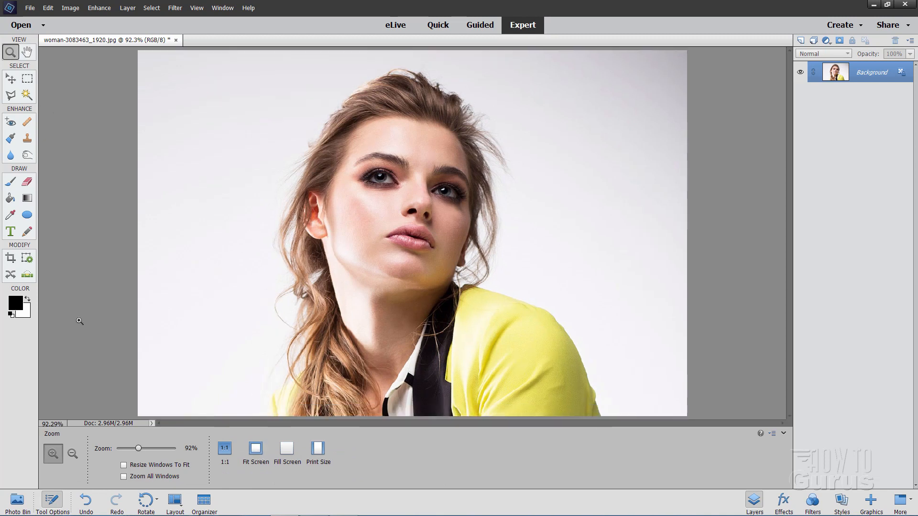
click(10, 78)
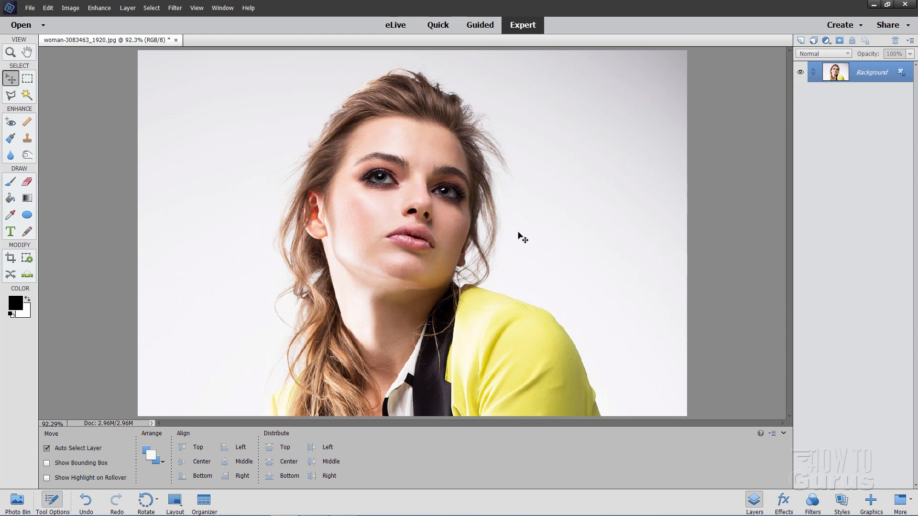
mouse_move(276, 148)
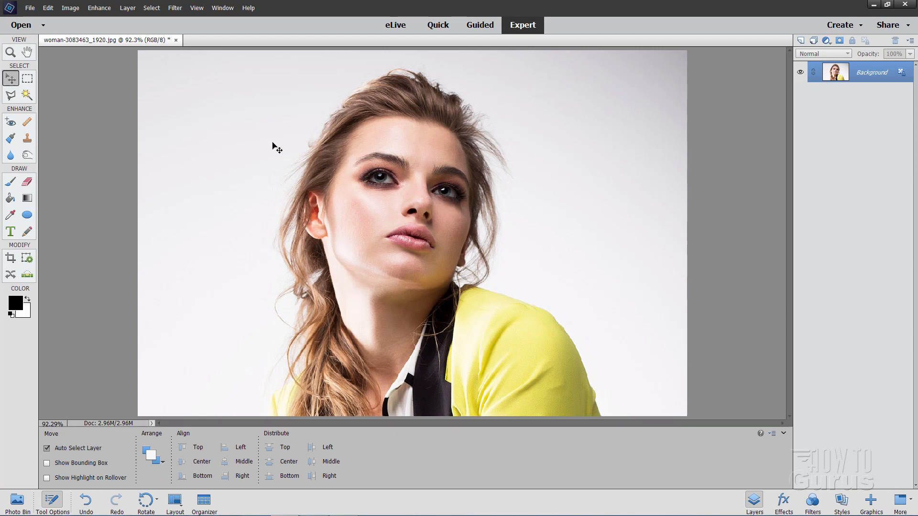
mouse_move(518, 258)
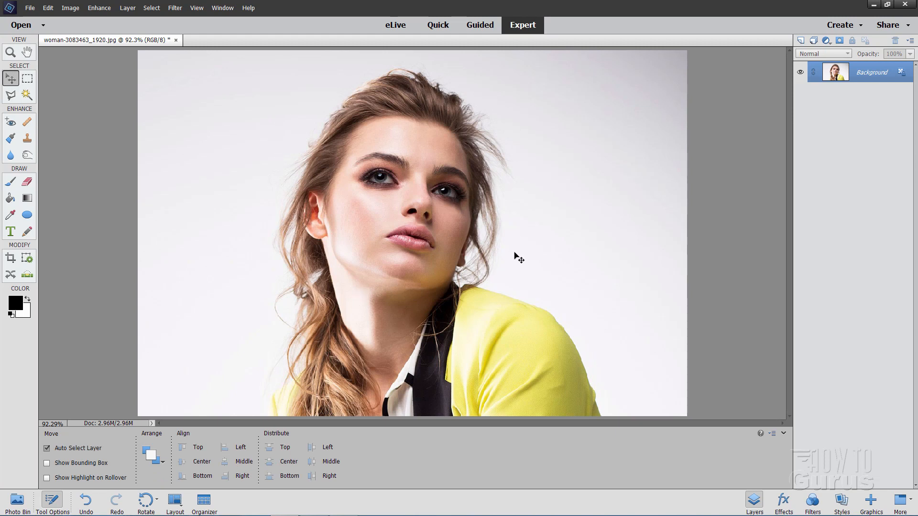
mouse_move(311, 139)
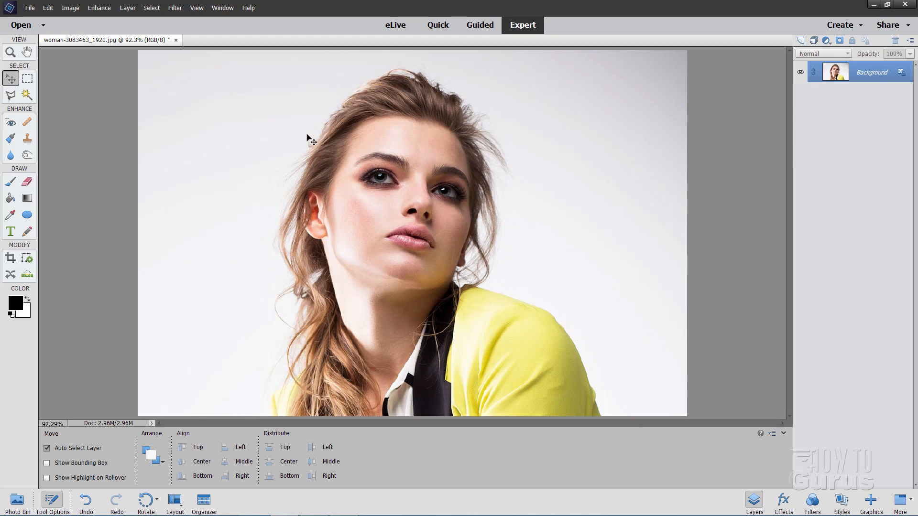
- Draw a rough freehand lasso selection around the woman's hair, head and shoulders
click(11, 95)
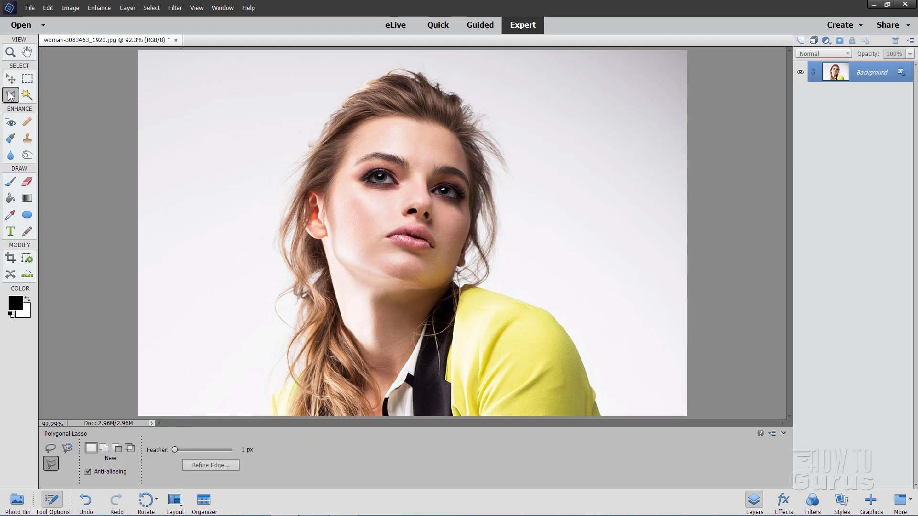
click(11, 94)
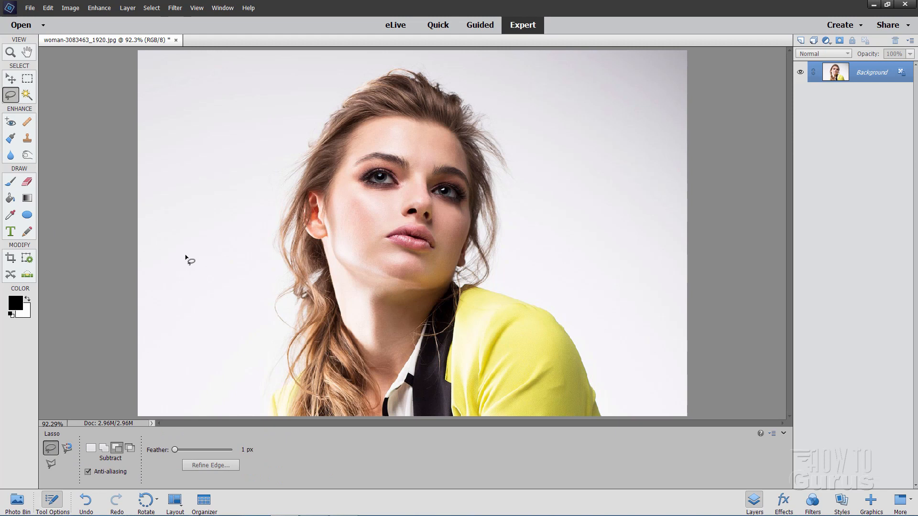
mouse_move(319, 130)
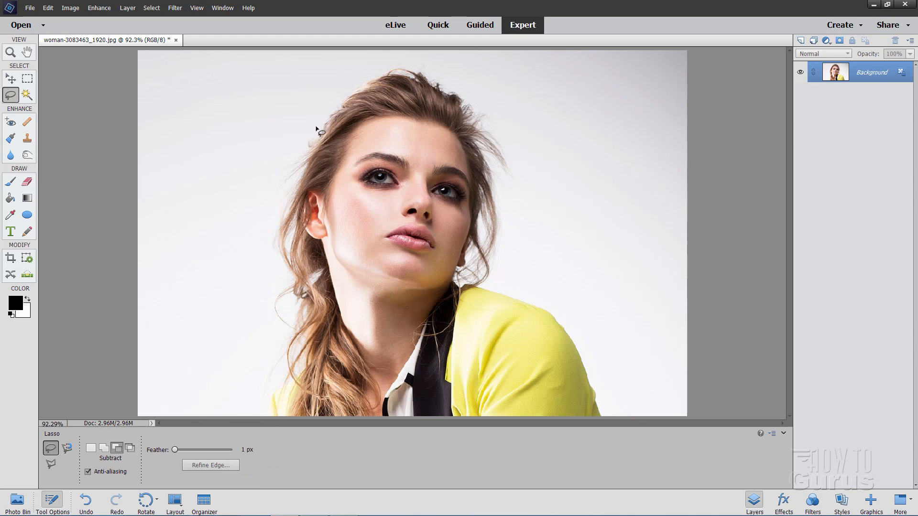
drag(316, 127, 275, 186)
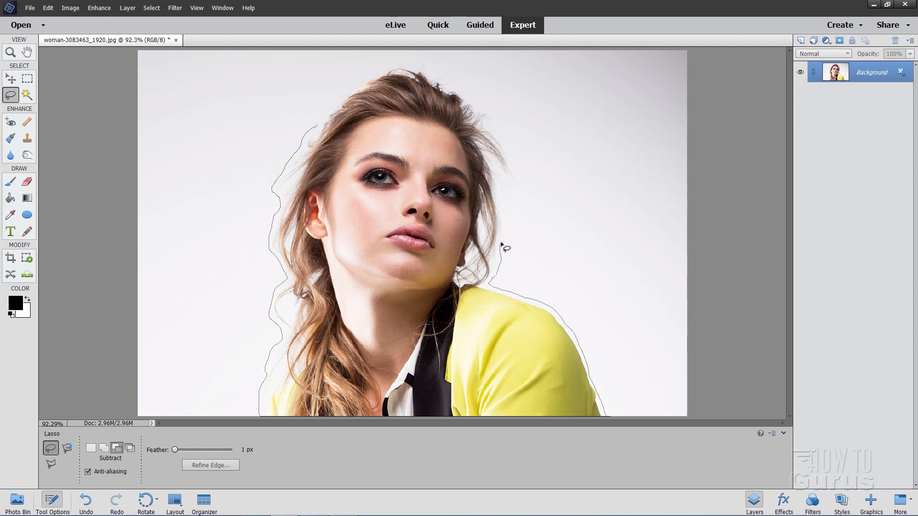
mouse_move(503, 185)
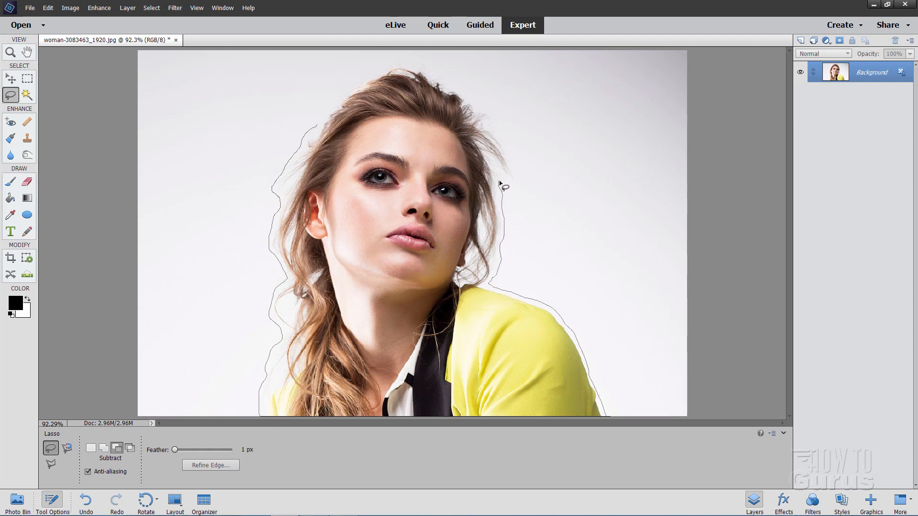
mouse_move(505, 139)
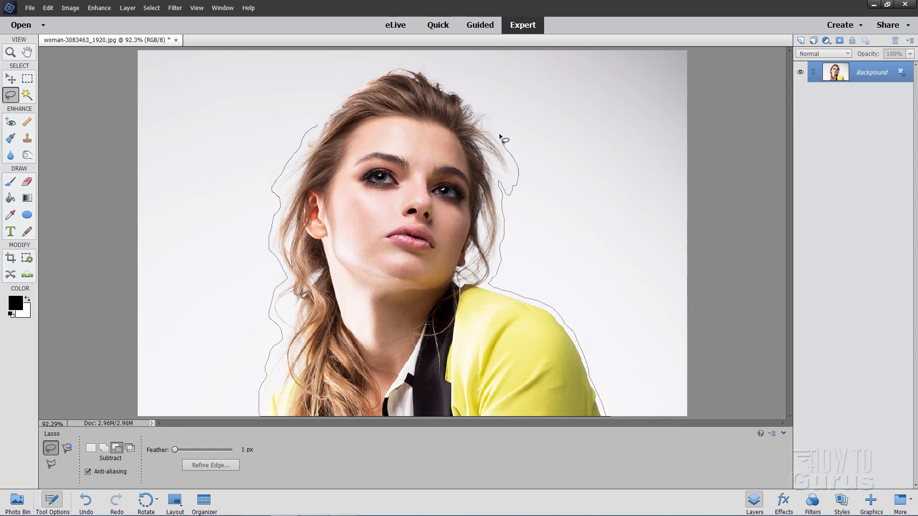
mouse_move(460, 90)
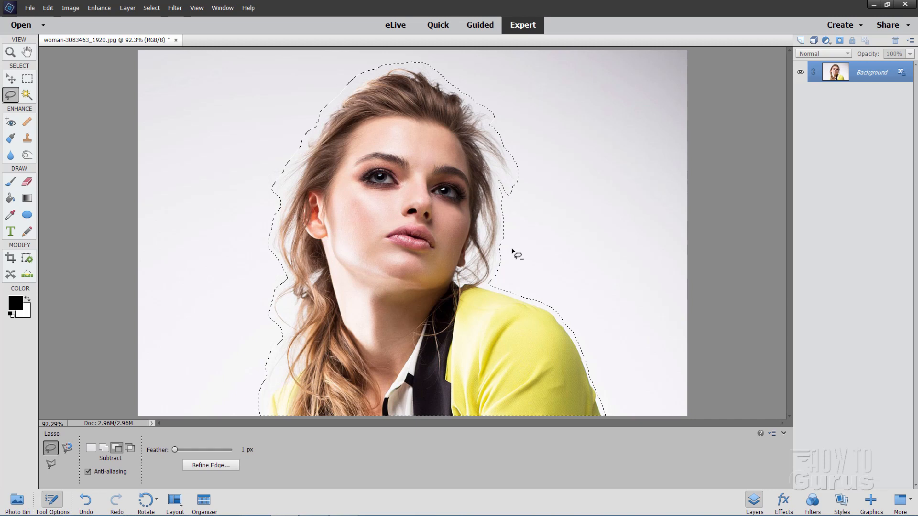
click(151, 8)
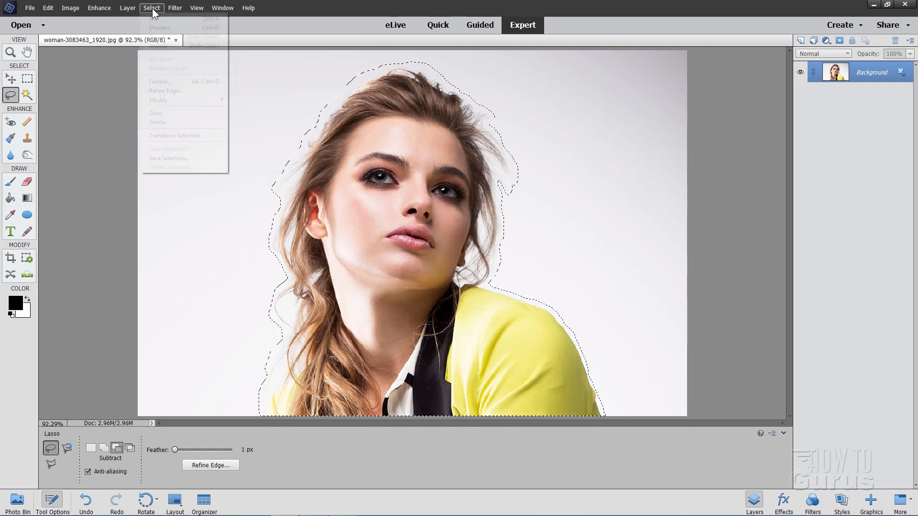
mouse_move(165, 91)
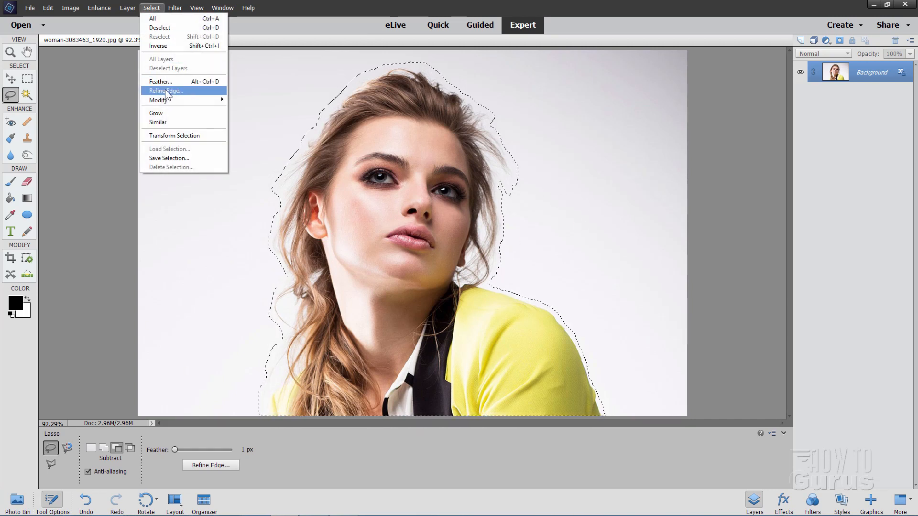
- Open Refine Edge on the selection and turn on Smart Radius
click(166, 91)
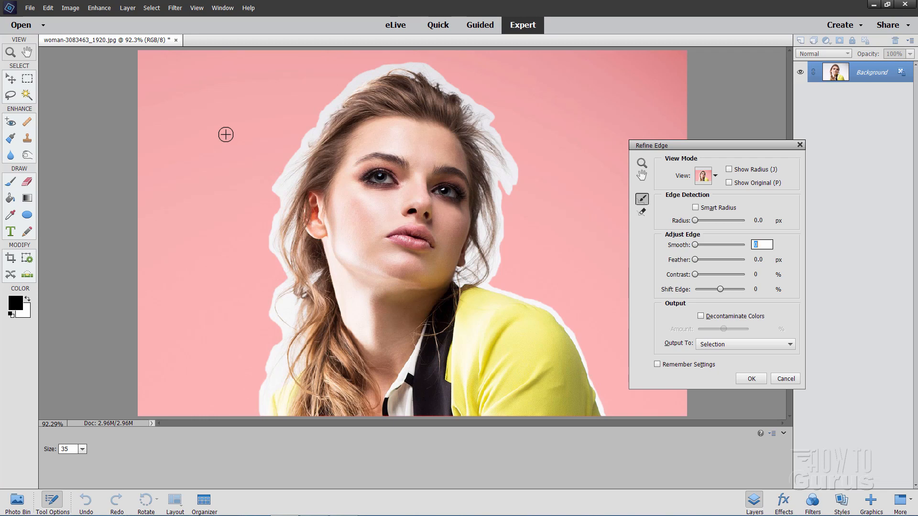
mouse_move(253, 140)
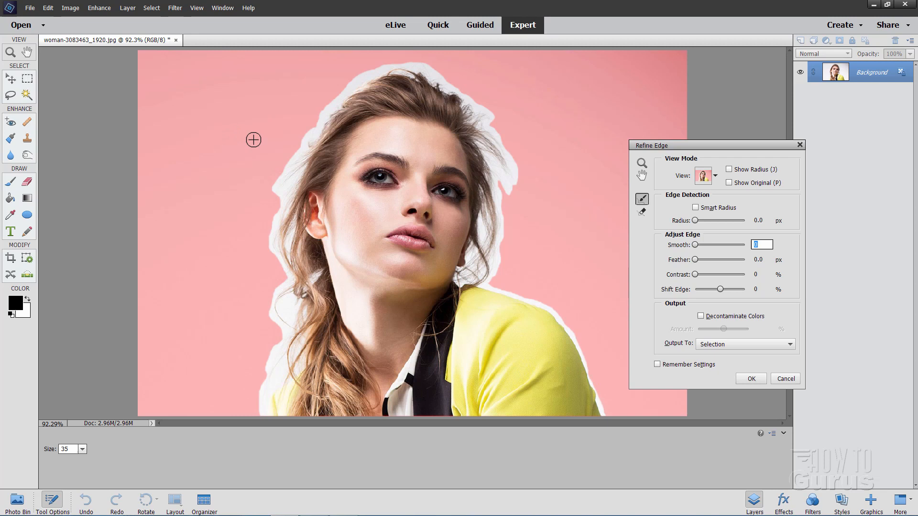
mouse_move(653, 180)
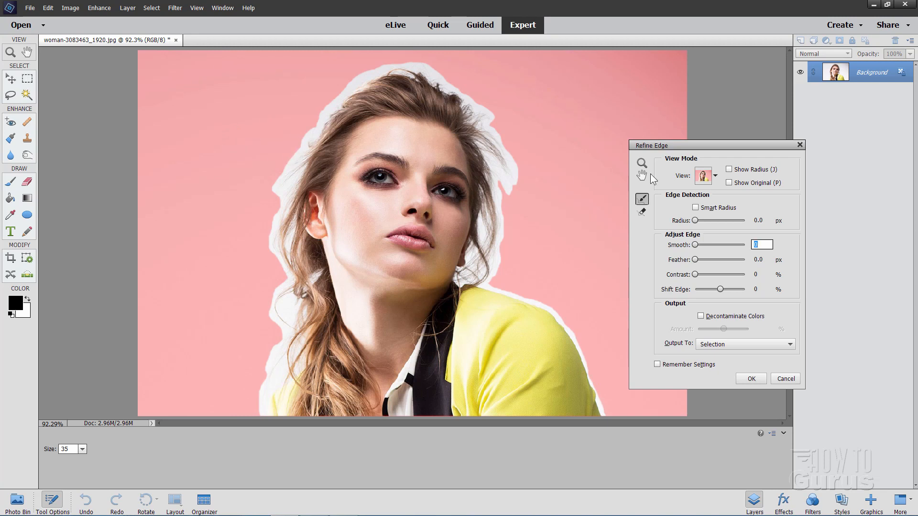
click(696, 208)
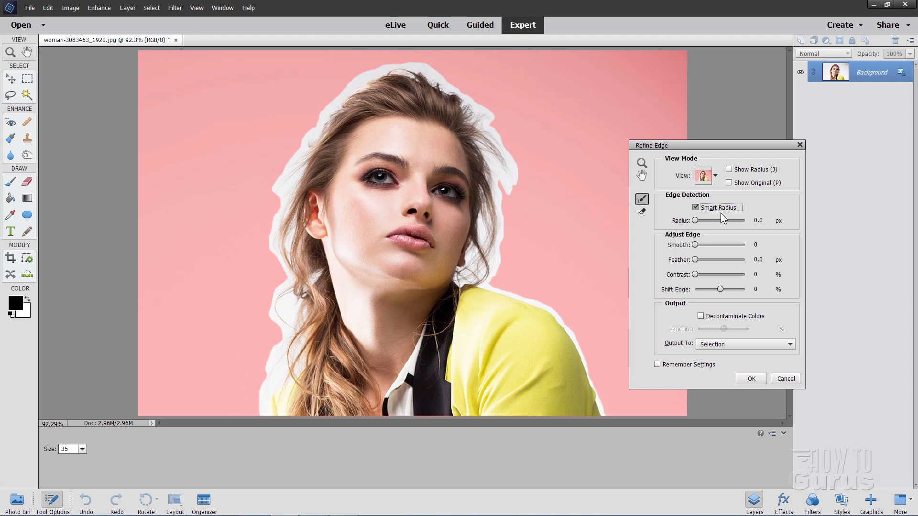
mouse_move(129, 450)
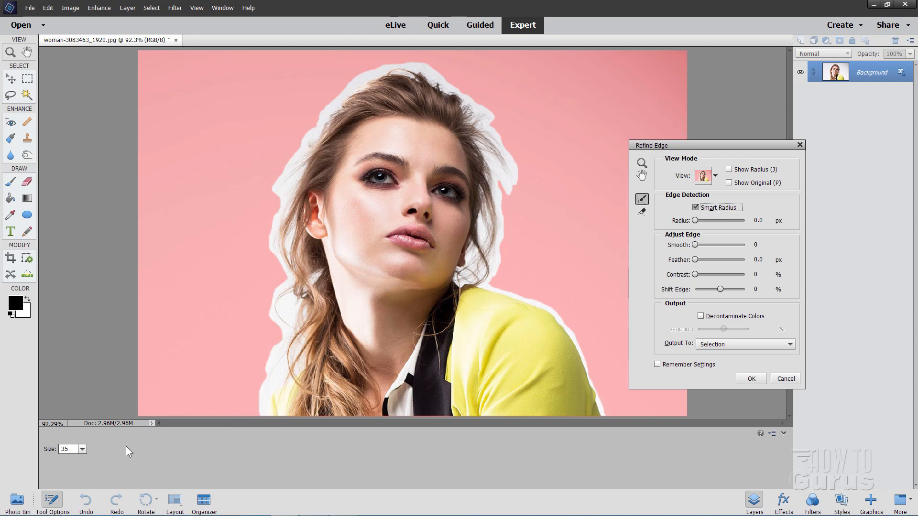
mouse_move(223, 293)
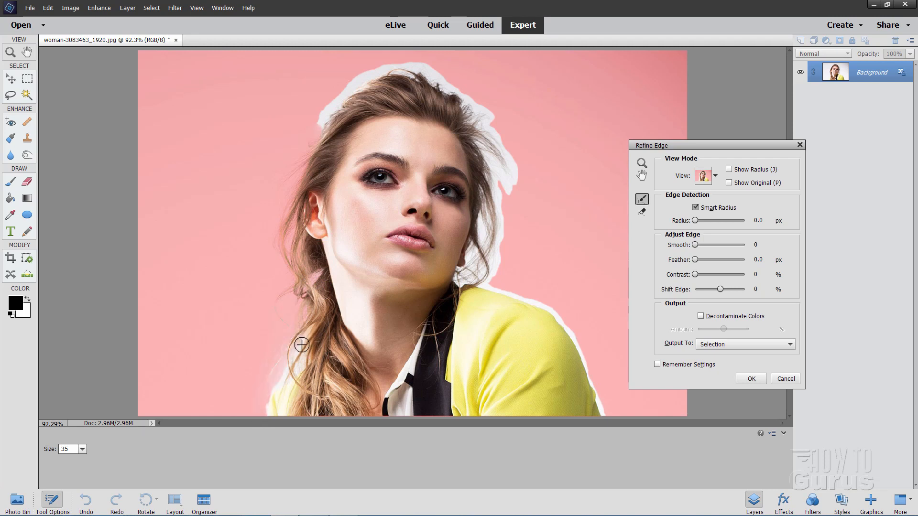
mouse_move(272, 379)
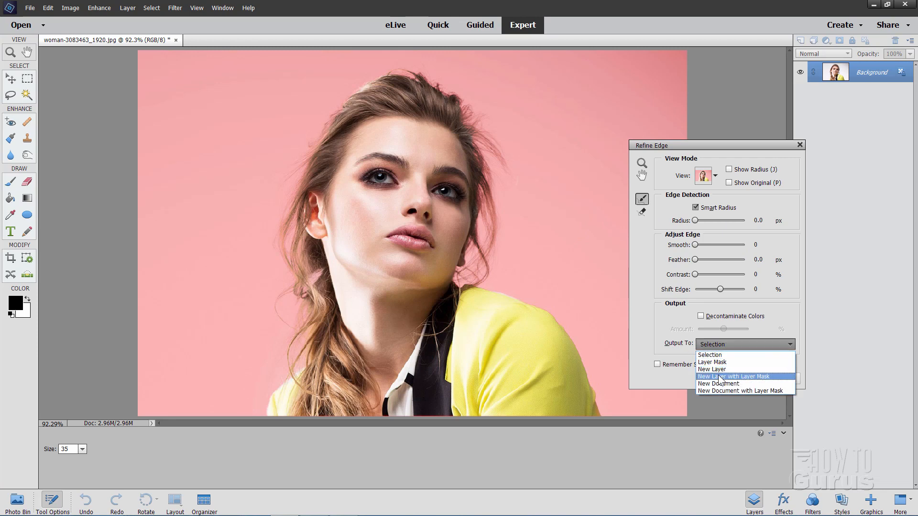
- Output the refined selection to a new layer with a layer mask
click(736, 376)
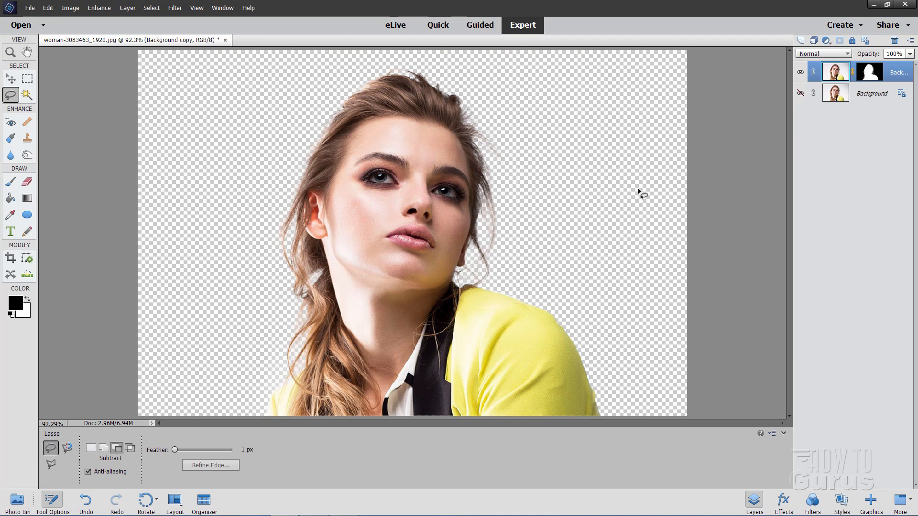
- Duplicate the original Background layer as Background copy 2 and hide it
click(10, 79)
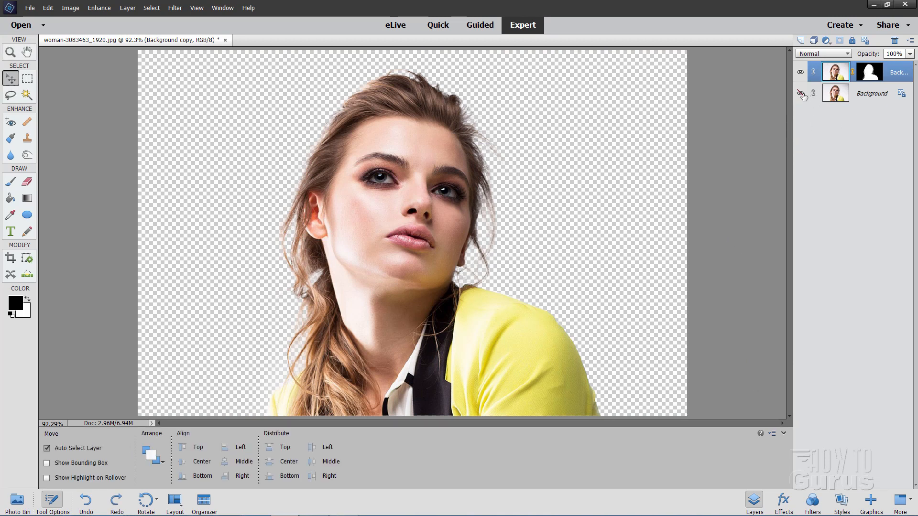
click(800, 94)
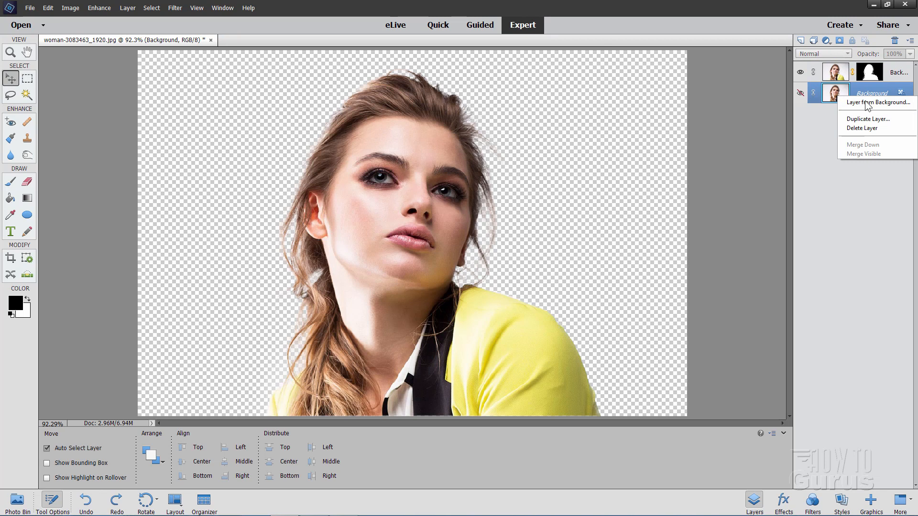
click(868, 119)
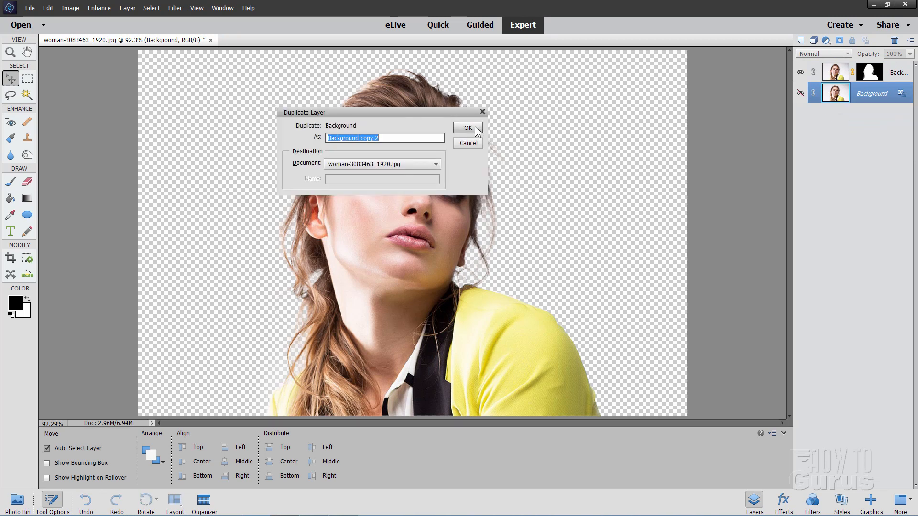
click(467, 128)
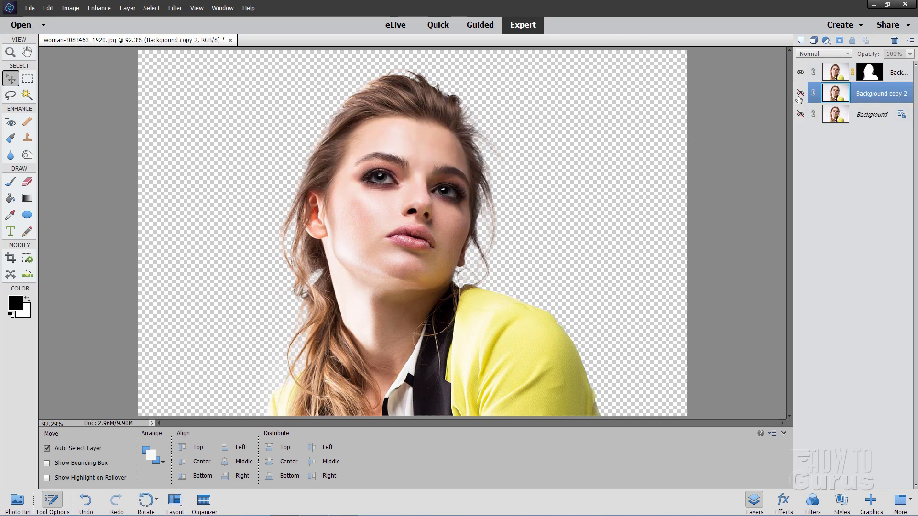
click(800, 94)
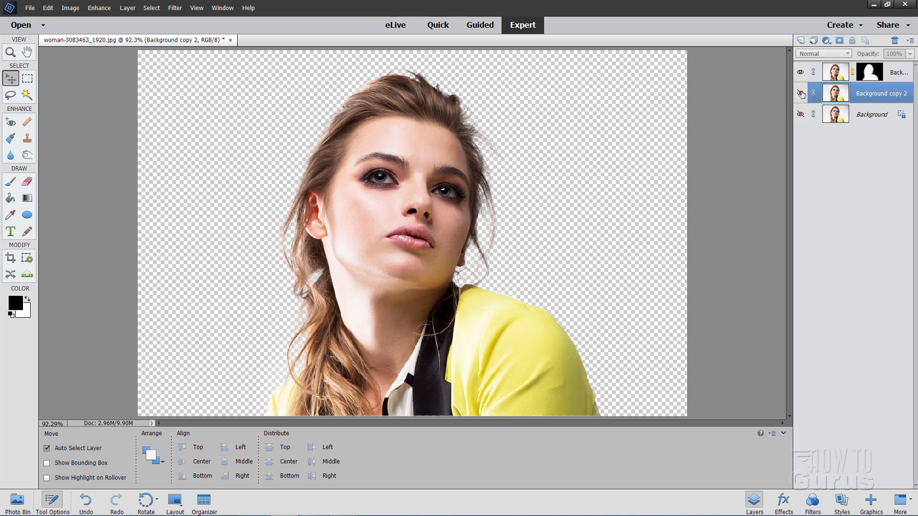
click(800, 93)
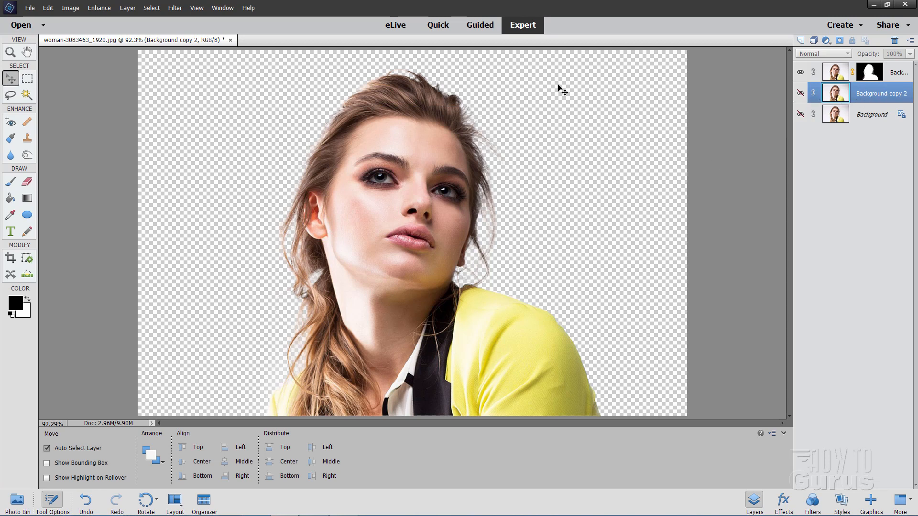
mouse_move(593, 195)
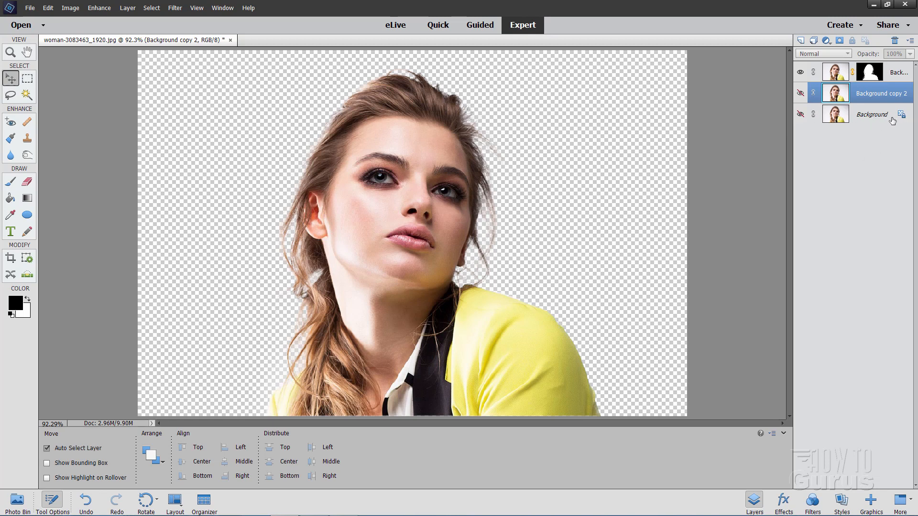
mouse_move(856, 93)
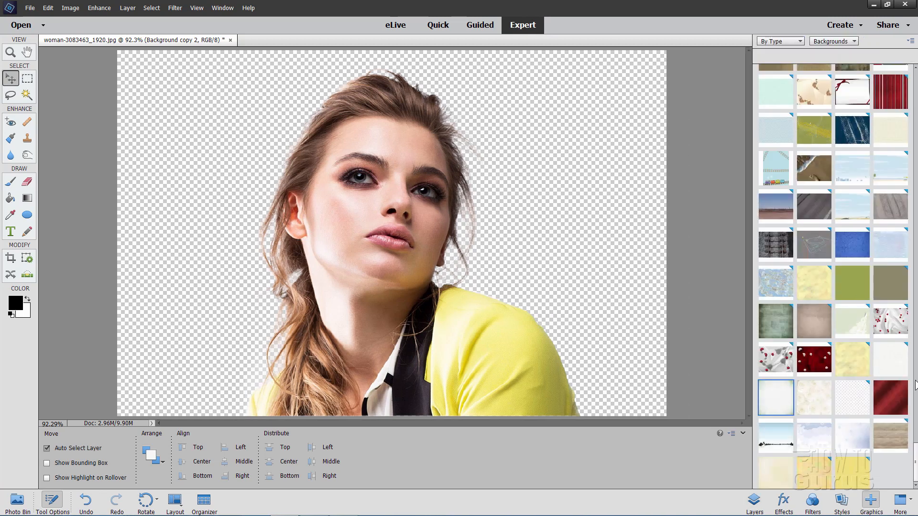
- Fill the Background layer with the White N Green texture from Graphics Backgrounds
scroll(down, 3)
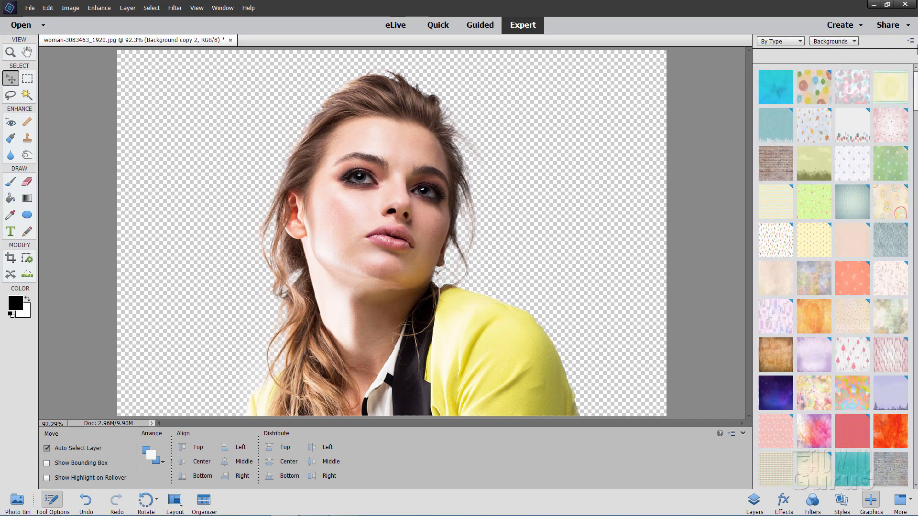
click(833, 41)
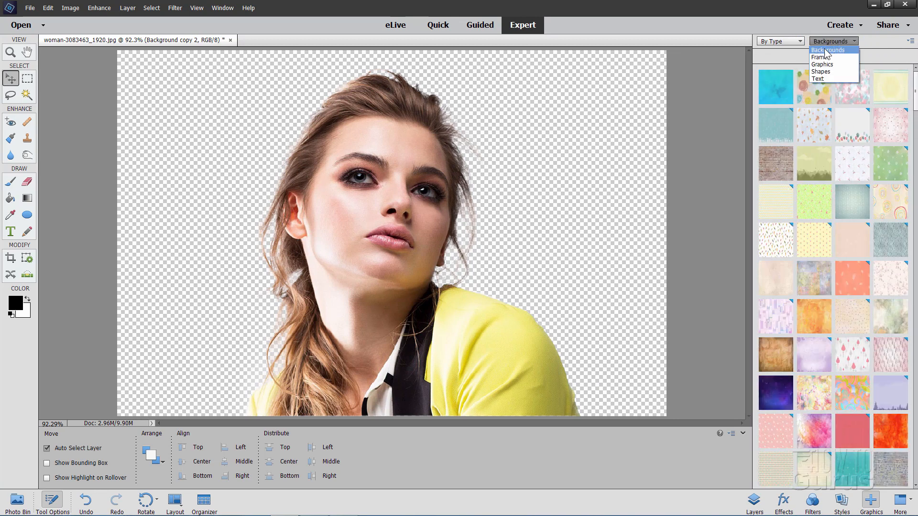
click(828, 50)
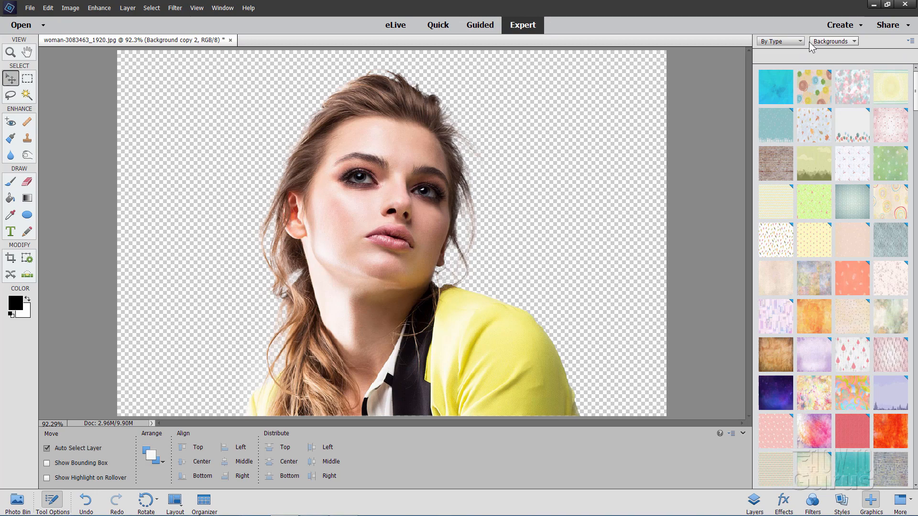
scroll(down, 3)
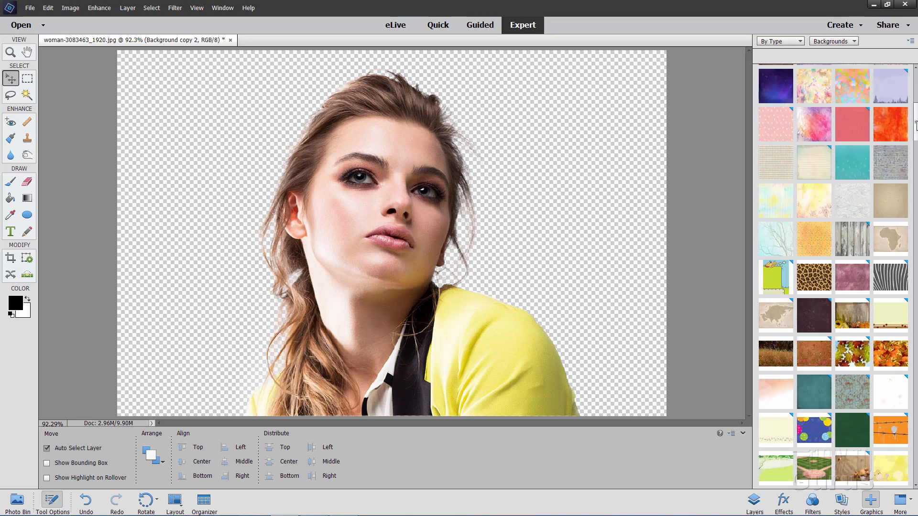
scroll(down, 3)
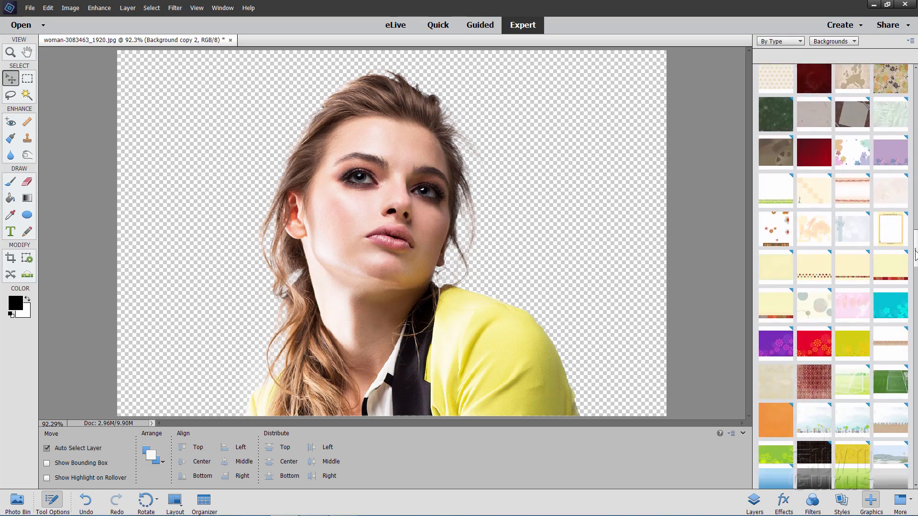
scroll(down, 3)
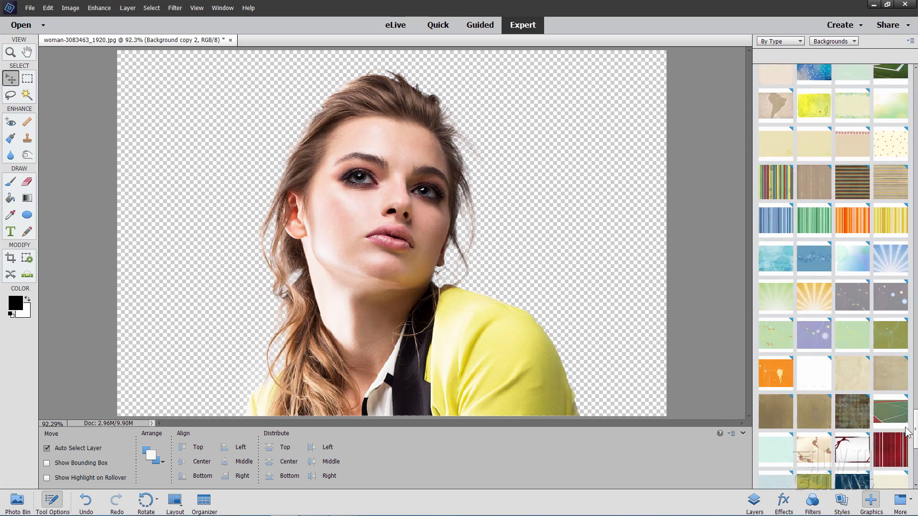
scroll(down, 3)
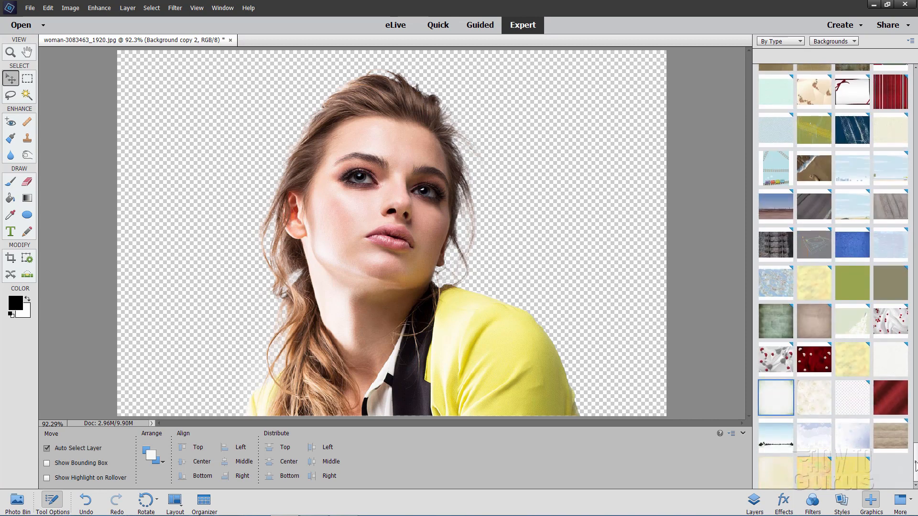
mouse_move(775, 398)
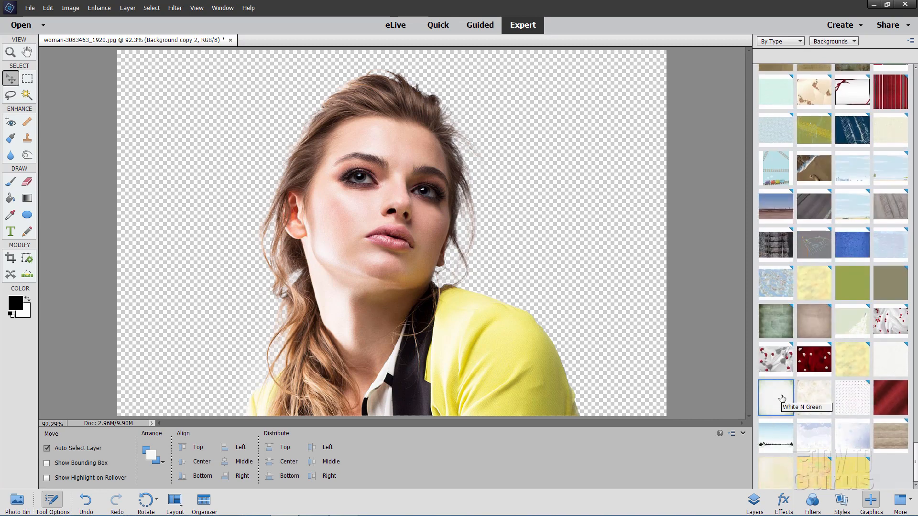
mouse_move(774, 401)
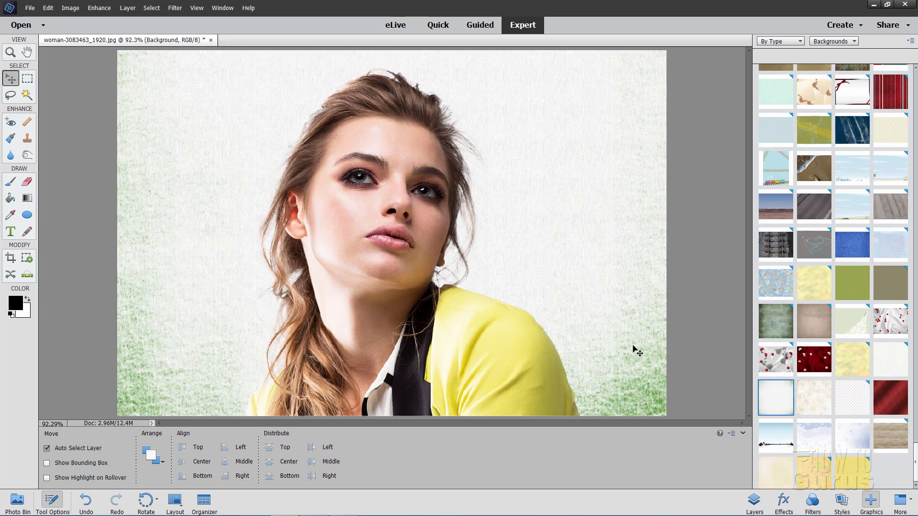
mouse_move(161, 318)
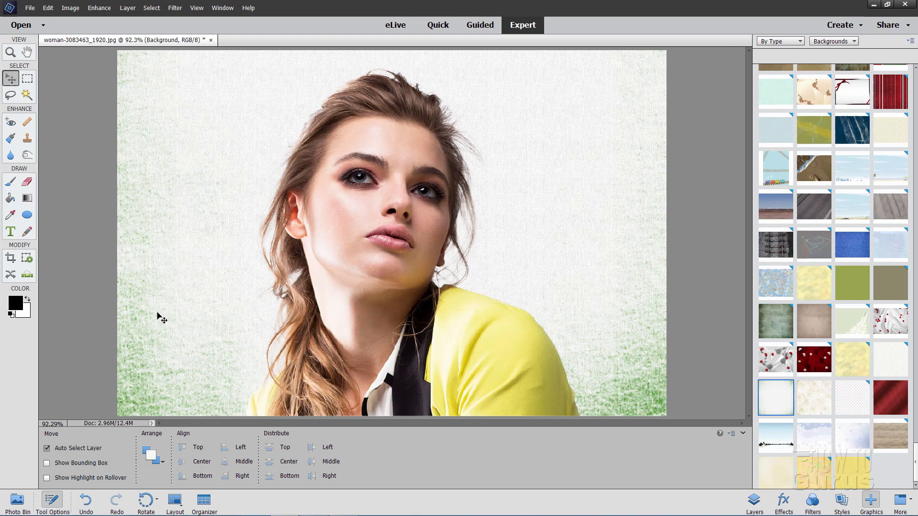
mouse_move(170, 287)
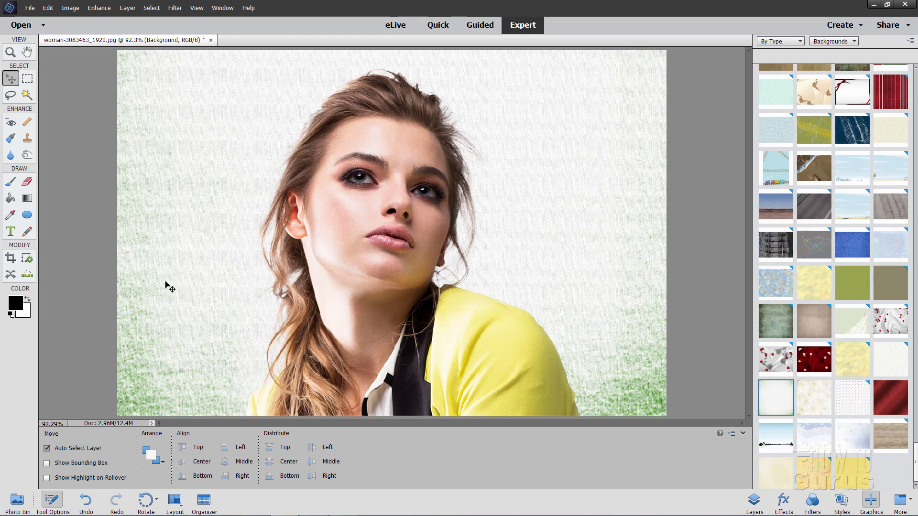
mouse_move(759, 428)
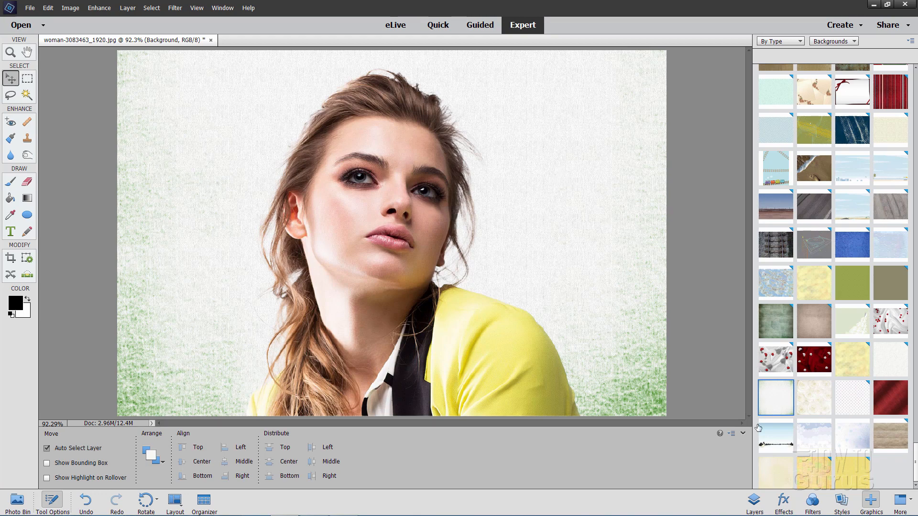
click(754, 502)
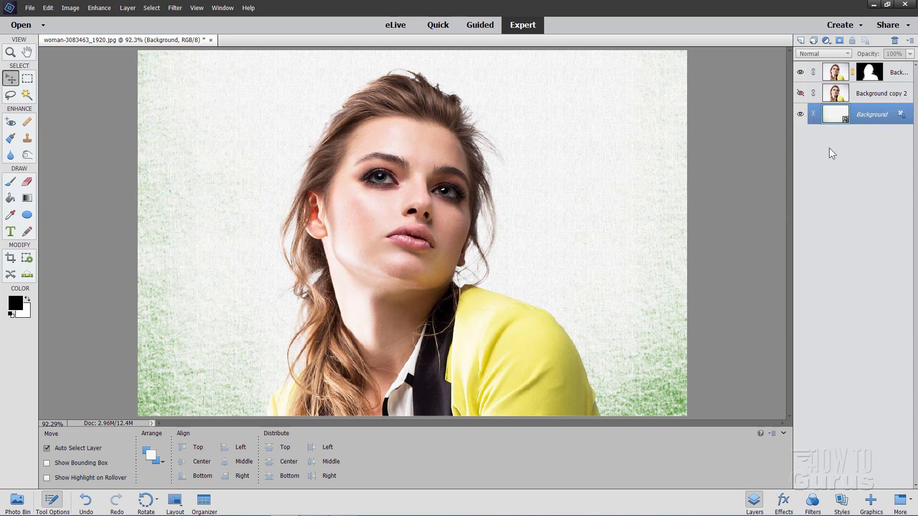
mouse_move(847, 121)
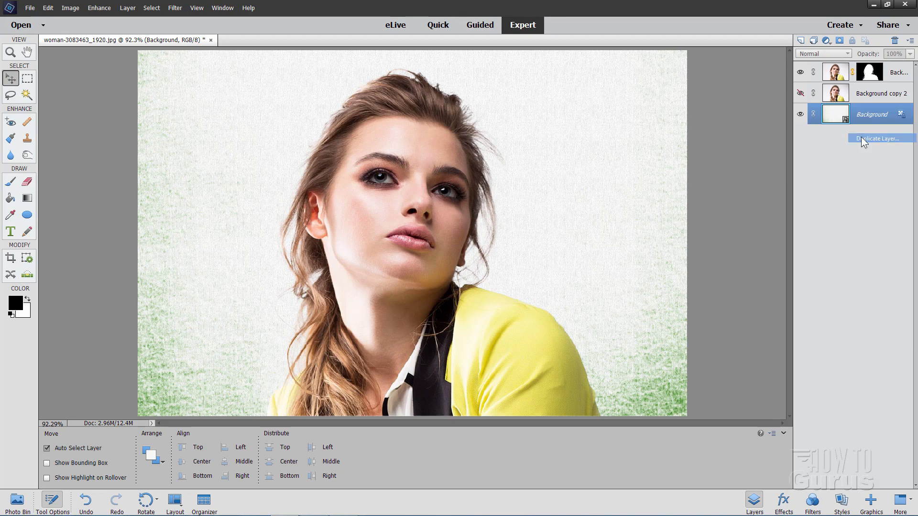
- Duplicate the textured Background into Background copy 3 and hide the original Background
click(876, 138)
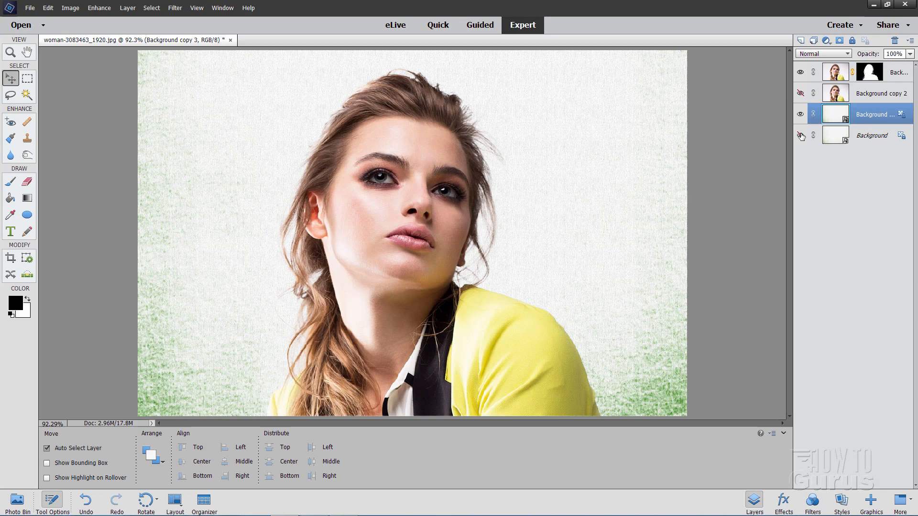
click(801, 135)
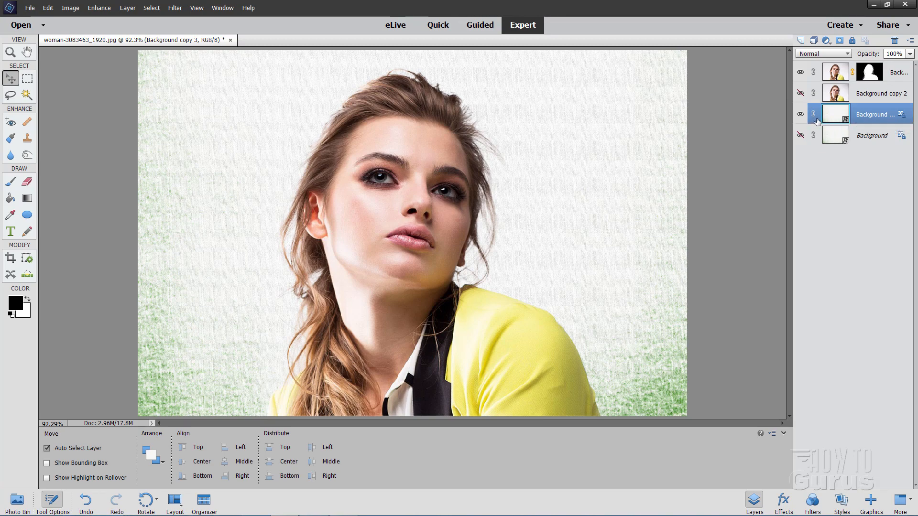
mouse_move(882, 115)
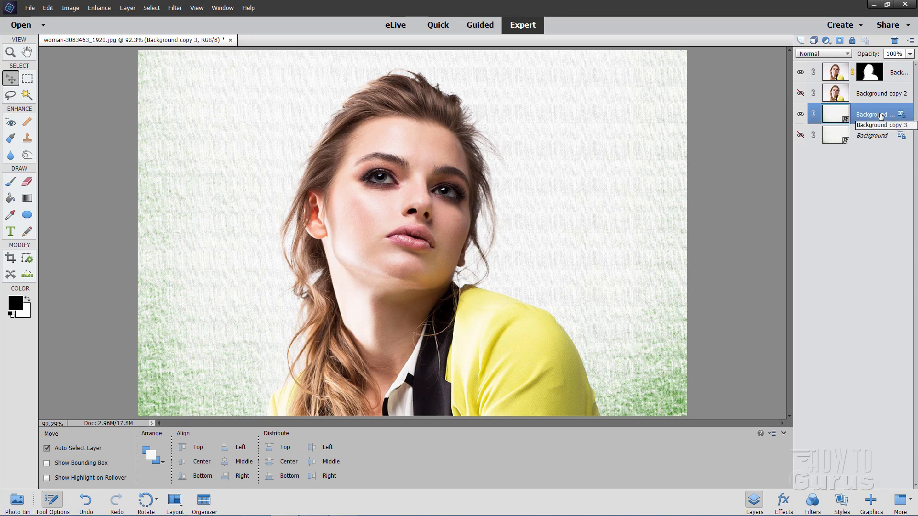
mouse_move(816, 125)
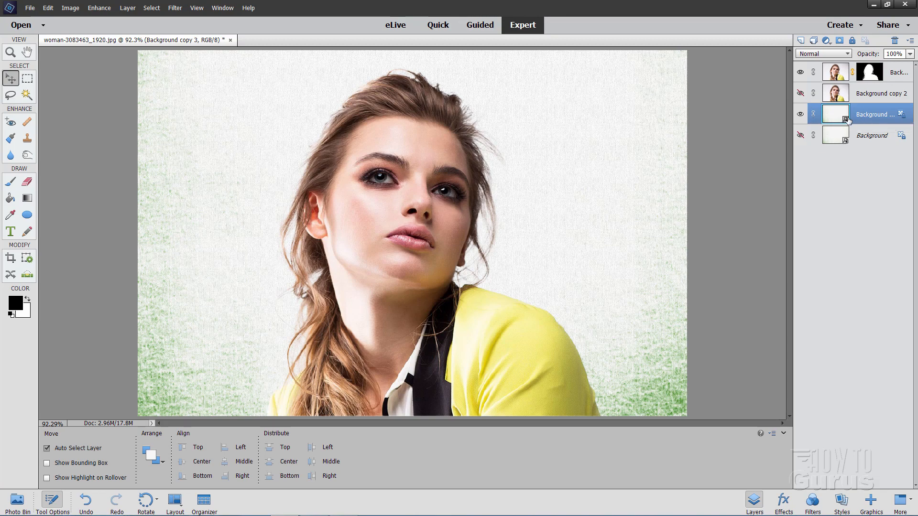
mouse_move(836, 120)
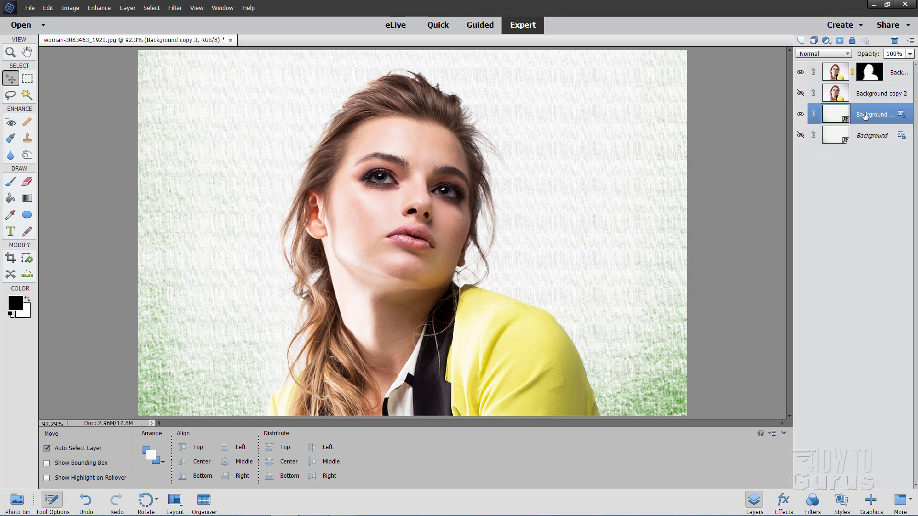
right_click(876, 115)
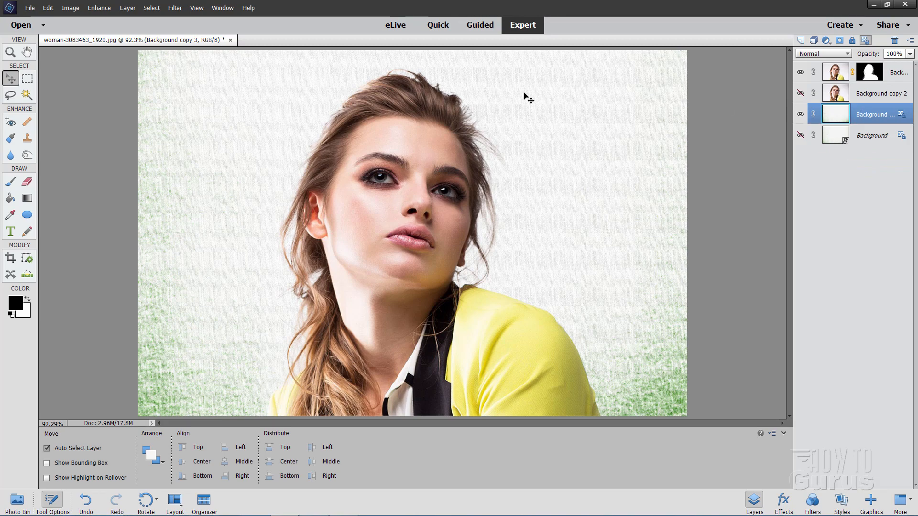
- Apply Gaussian Blur to Background copy 3 to smooth the green texture
click(174, 8)
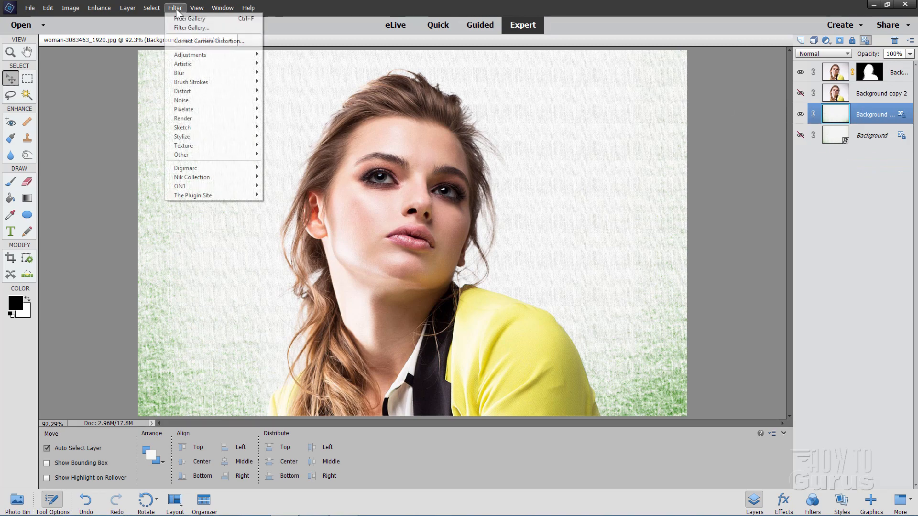
mouse_move(179, 72)
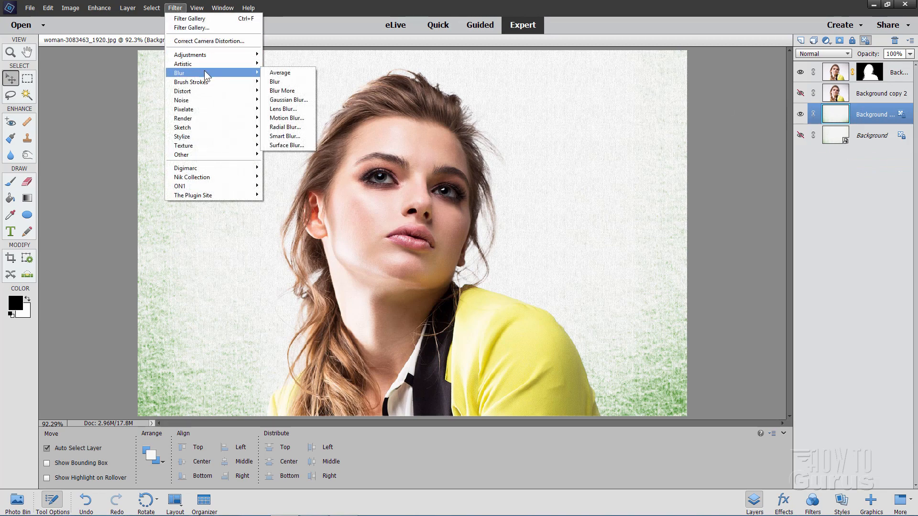
click(288, 99)
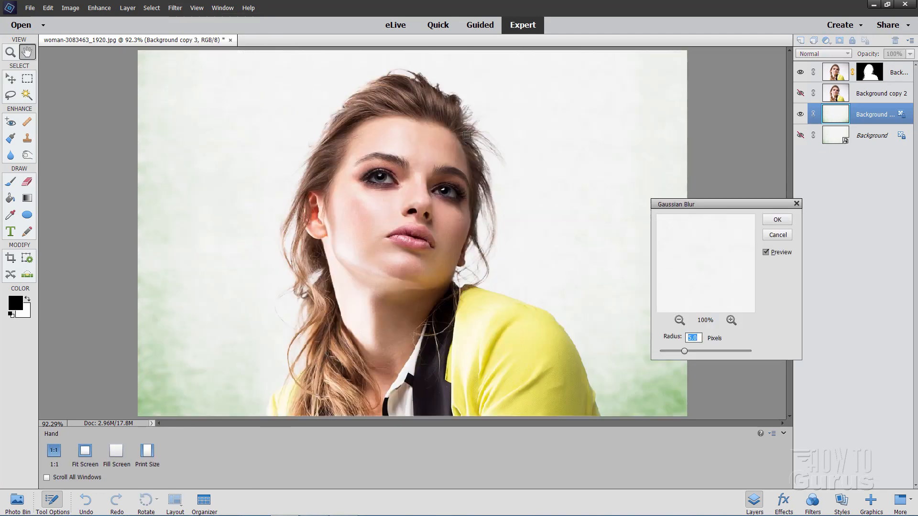
mouse_move(714, 336)
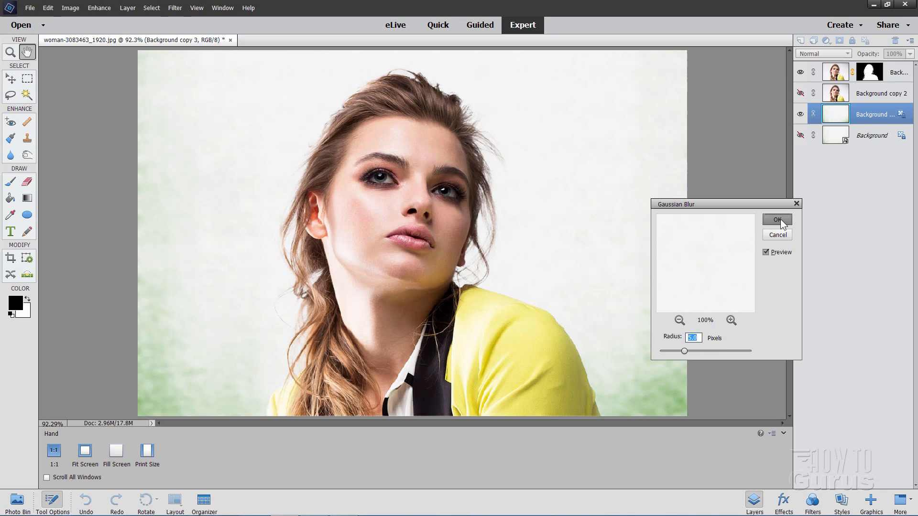
click(777, 220)
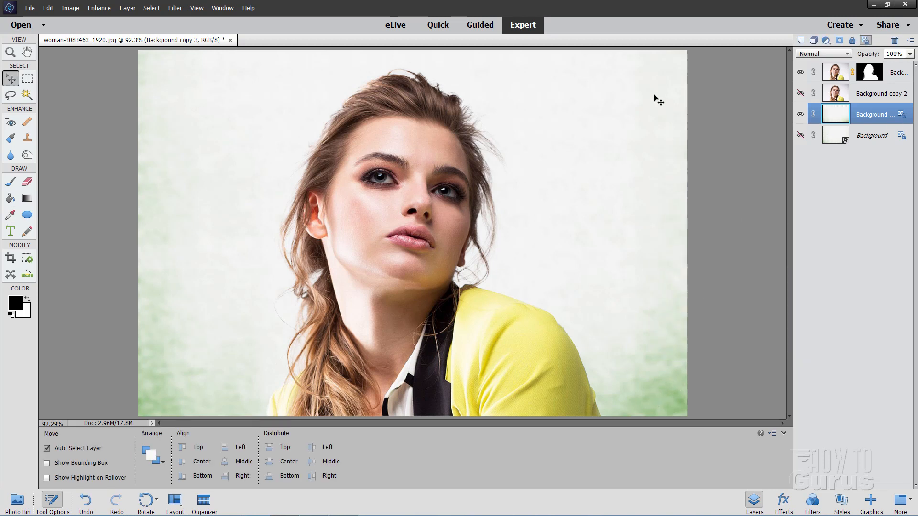
mouse_move(198, 408)
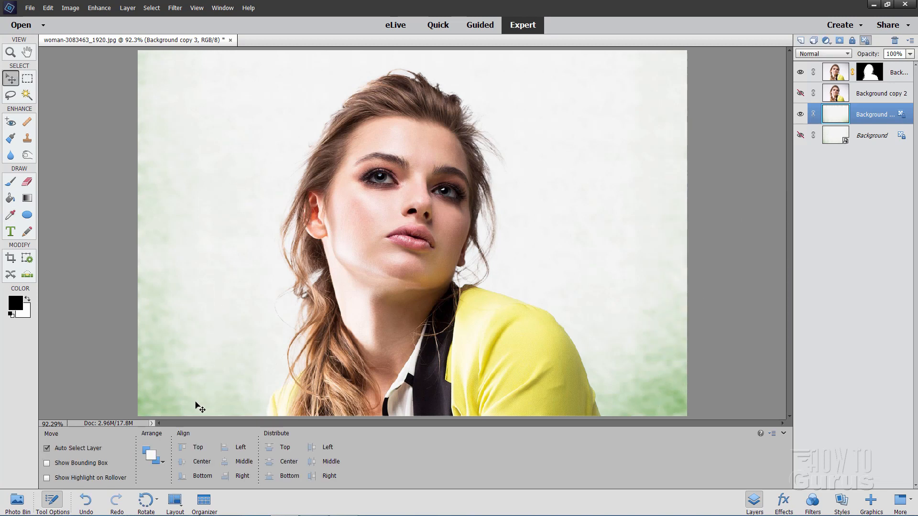
mouse_move(636, 356)
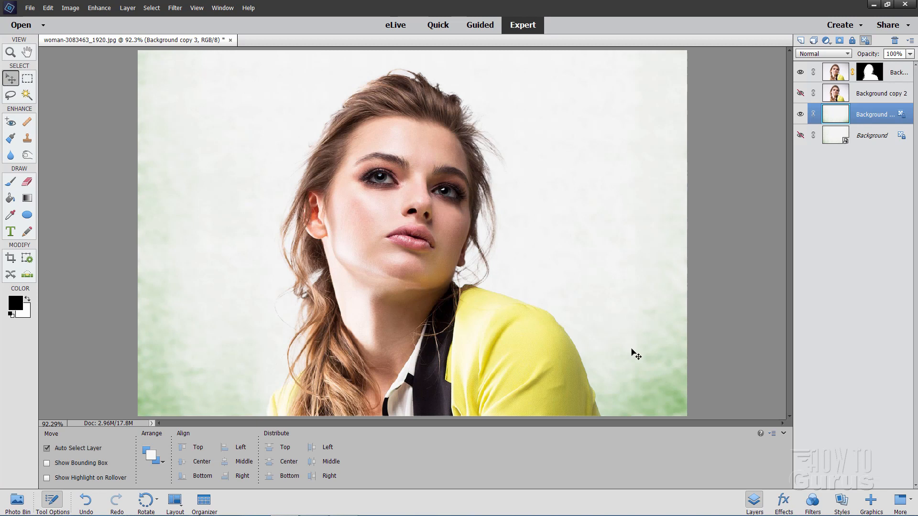
mouse_move(217, 284)
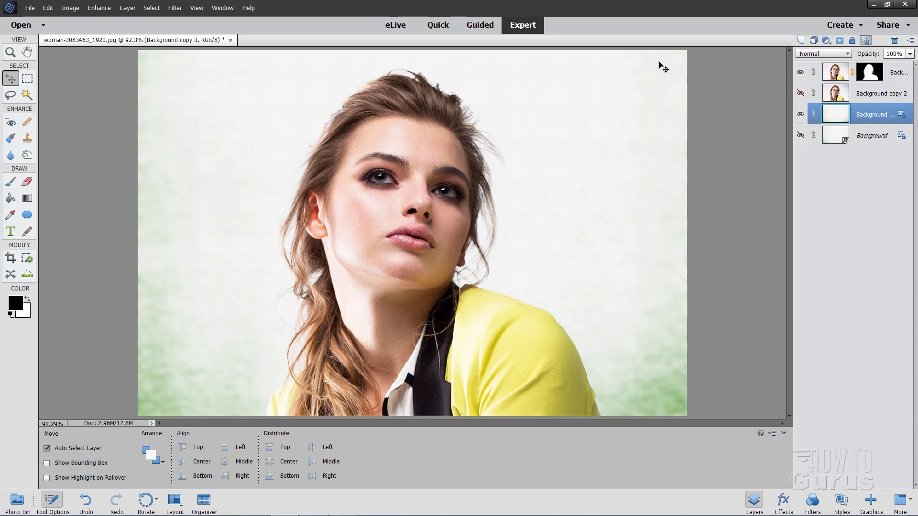
mouse_move(592, 279)
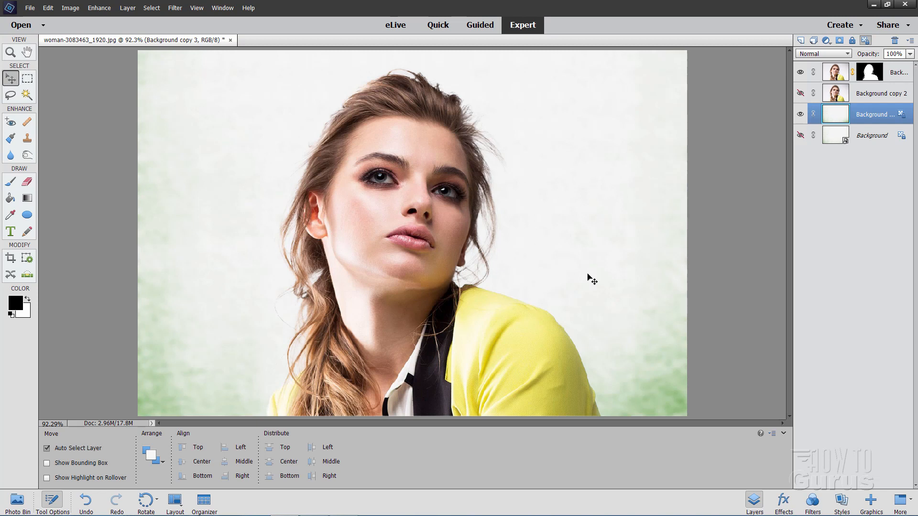
mouse_move(558, 217)
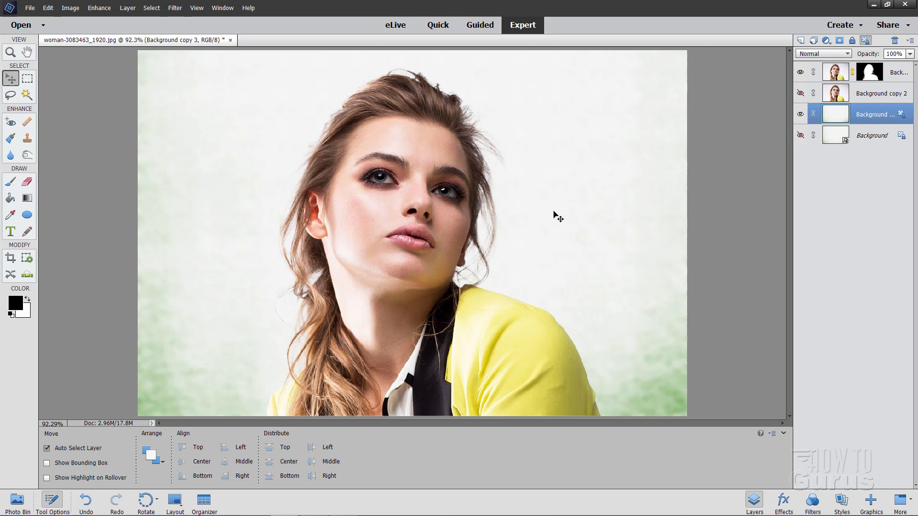
mouse_move(551, 164)
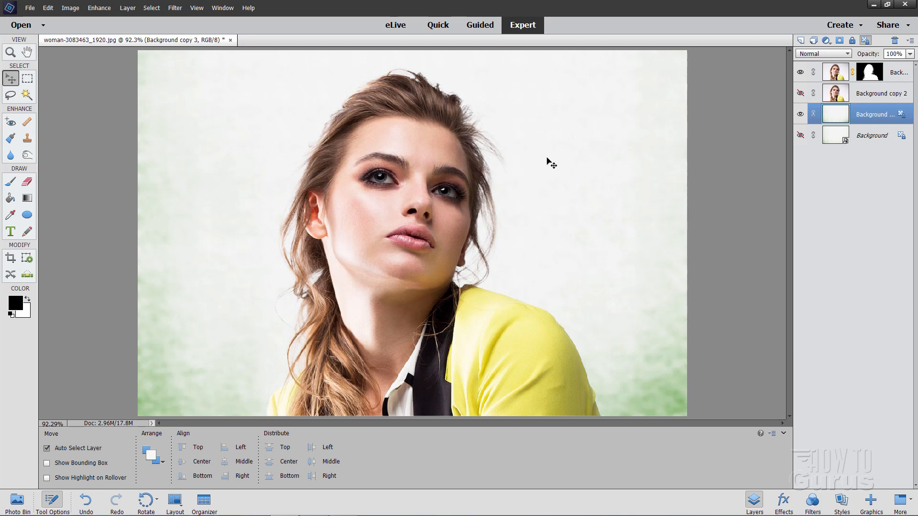
- Rename the top masked Background copy layer to 'Portrait'
click(836, 71)
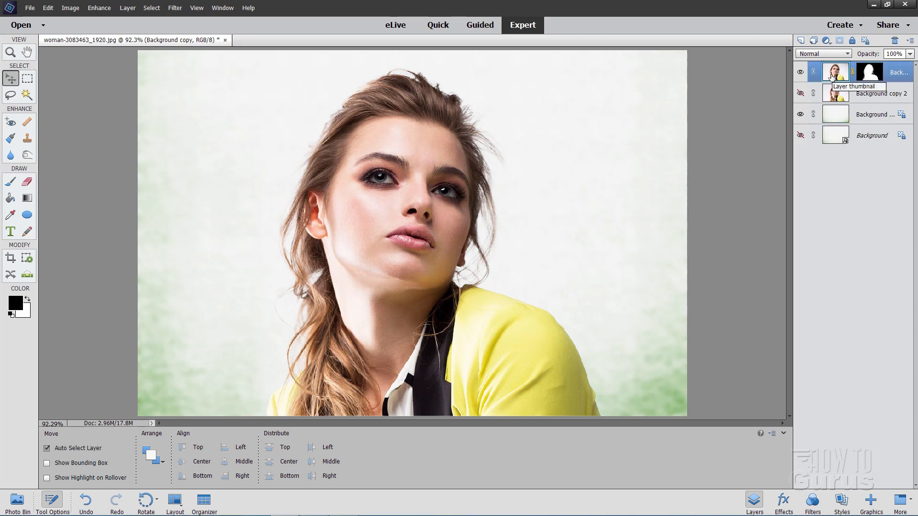
mouse_move(813, 71)
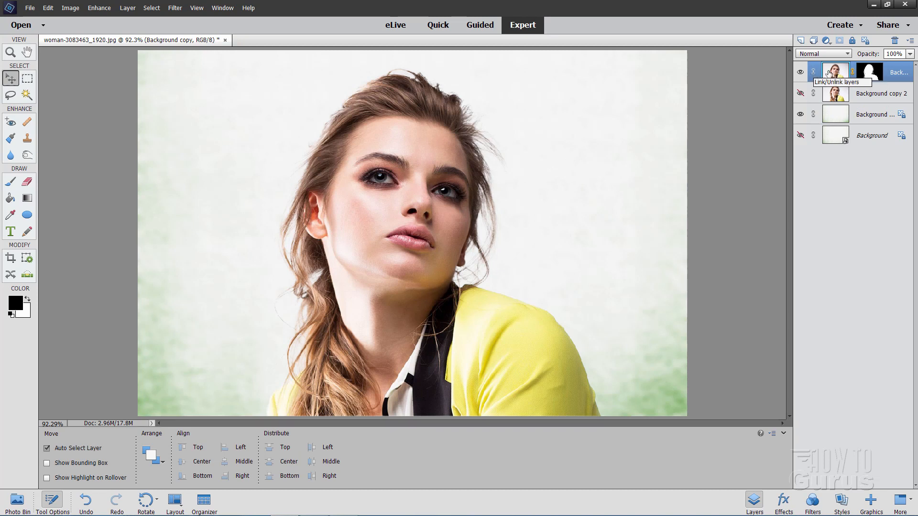
mouse_move(899, 75)
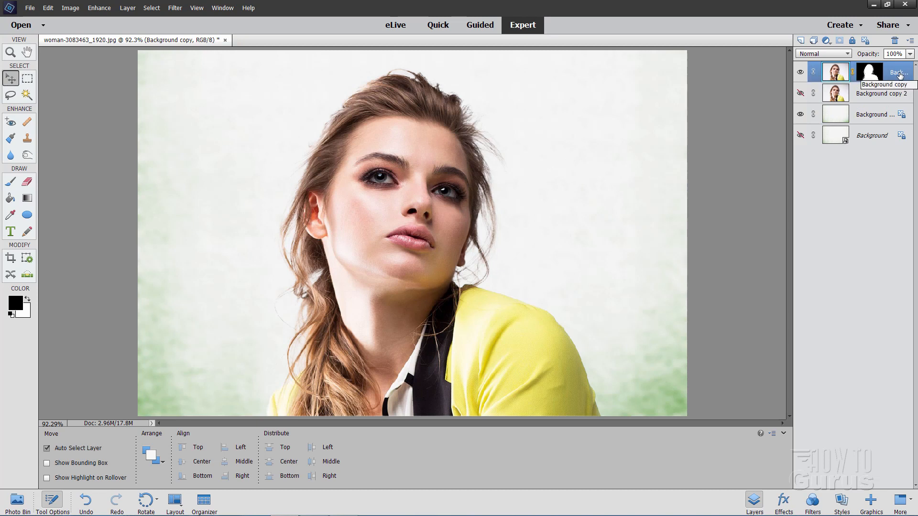
double_click(897, 72)
text(Portrait)
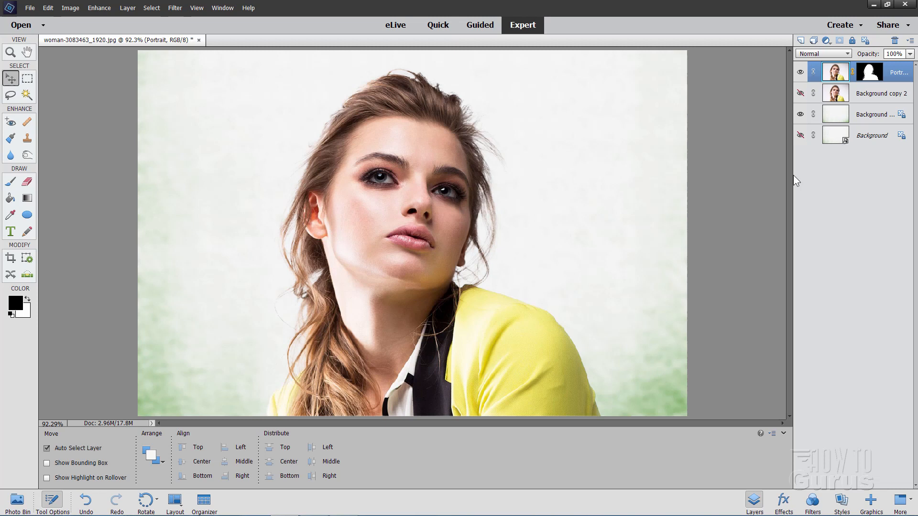
mouse_move(796, 201)
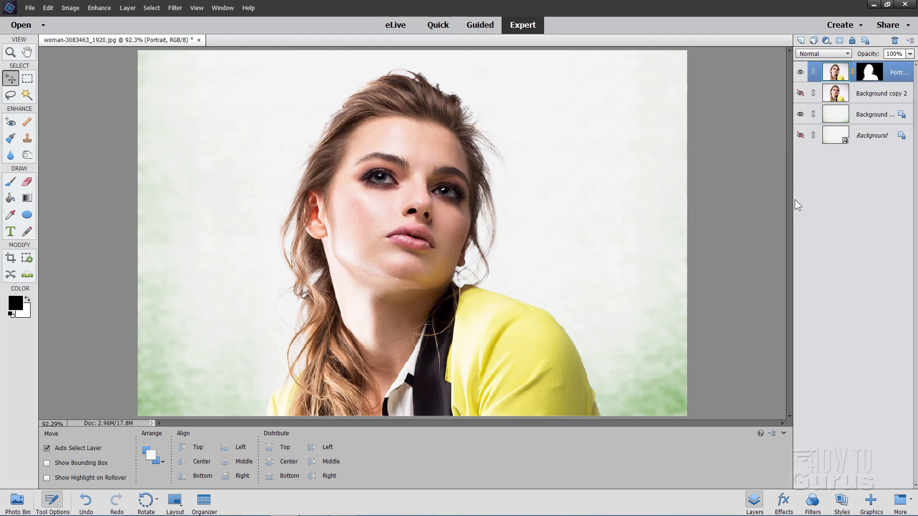
mouse_move(788, 204)
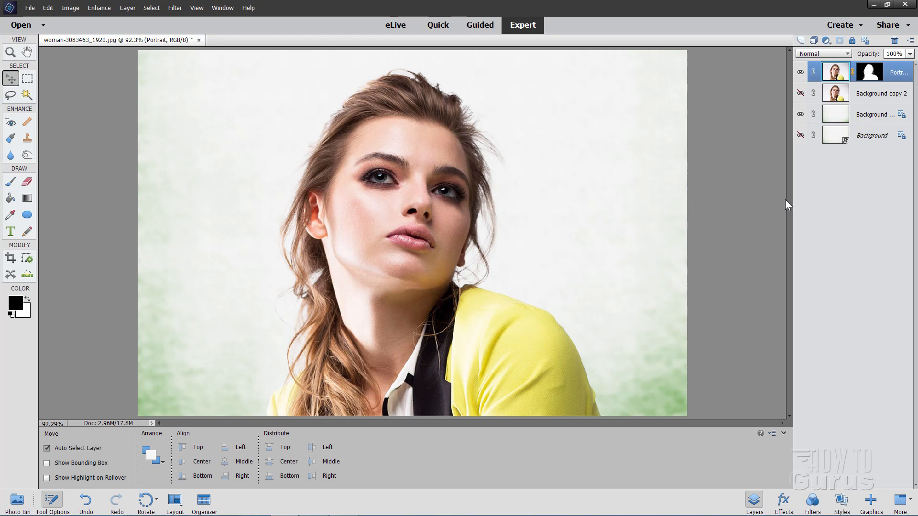
click(872, 136)
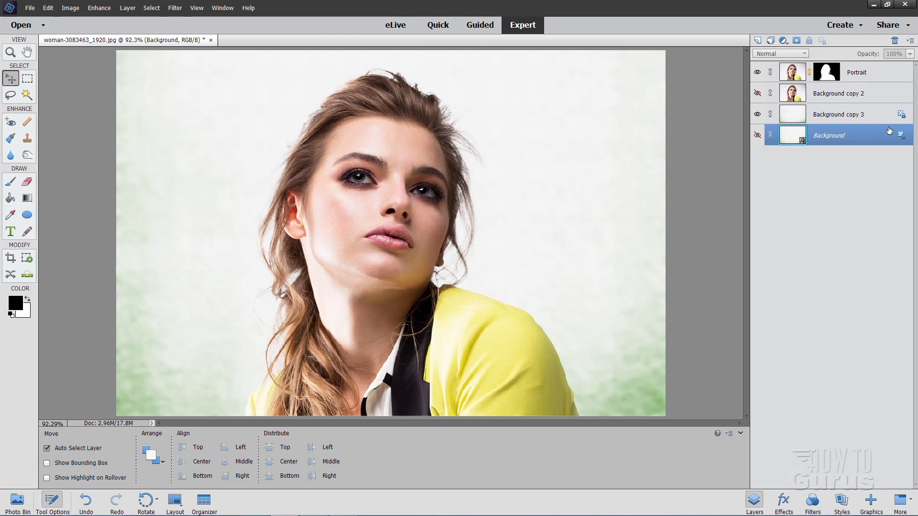
- Duplicate the Portrait layer to create Portrait copy
click(856, 73)
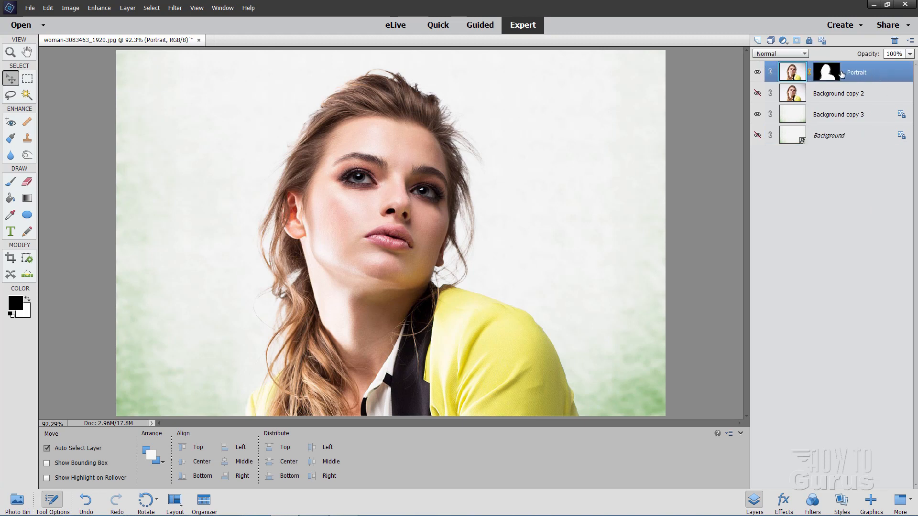
right_click(856, 73)
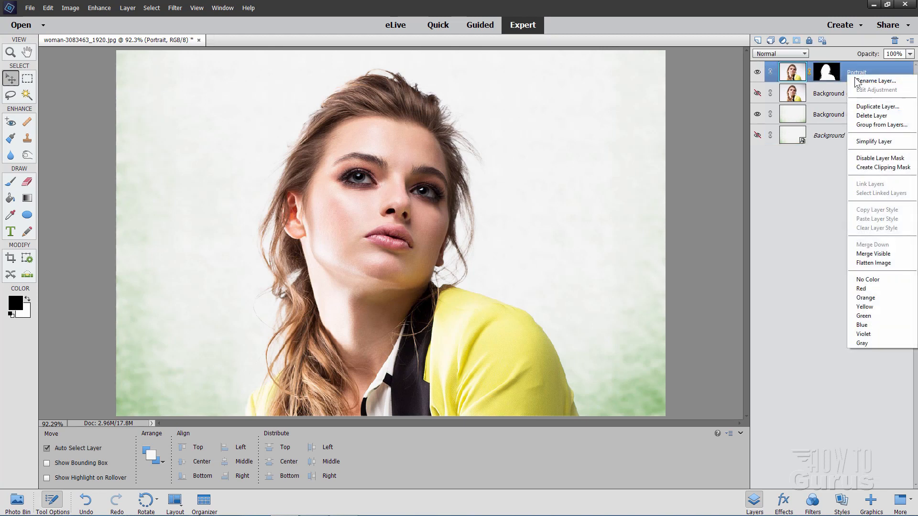
click(878, 106)
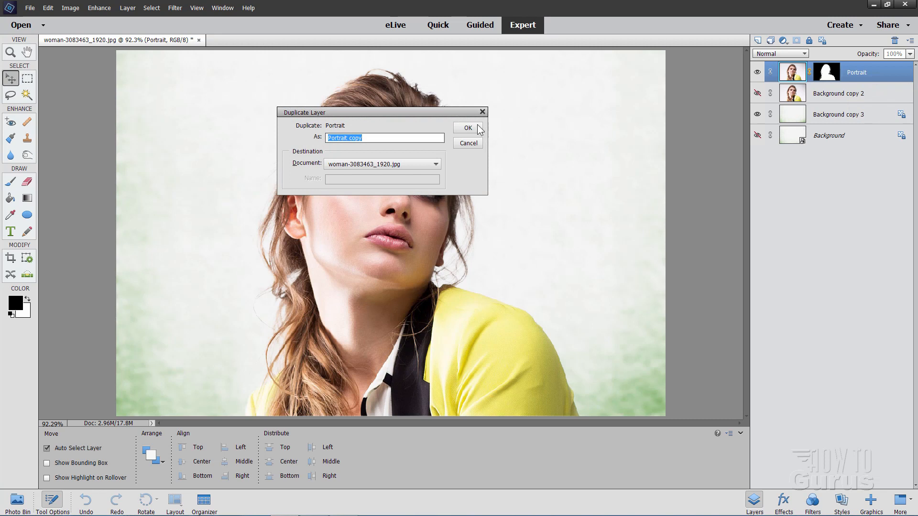
click(467, 128)
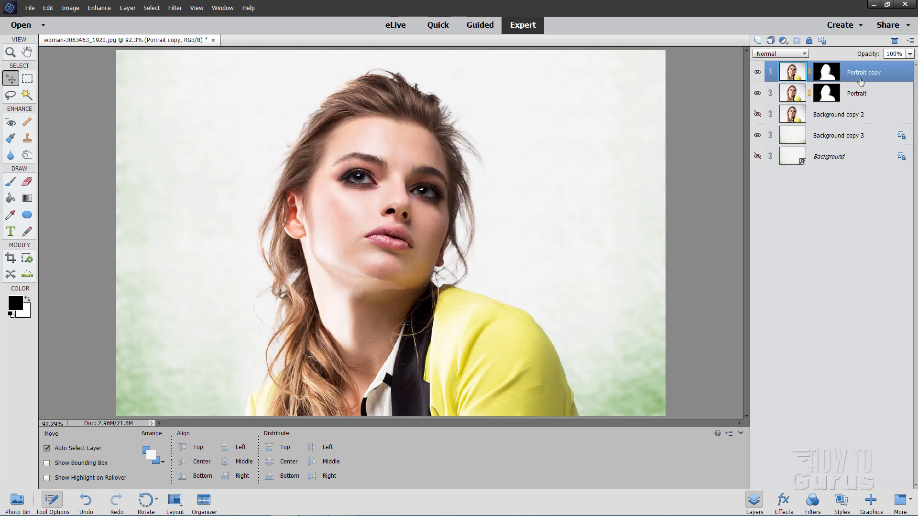
mouse_move(862, 76)
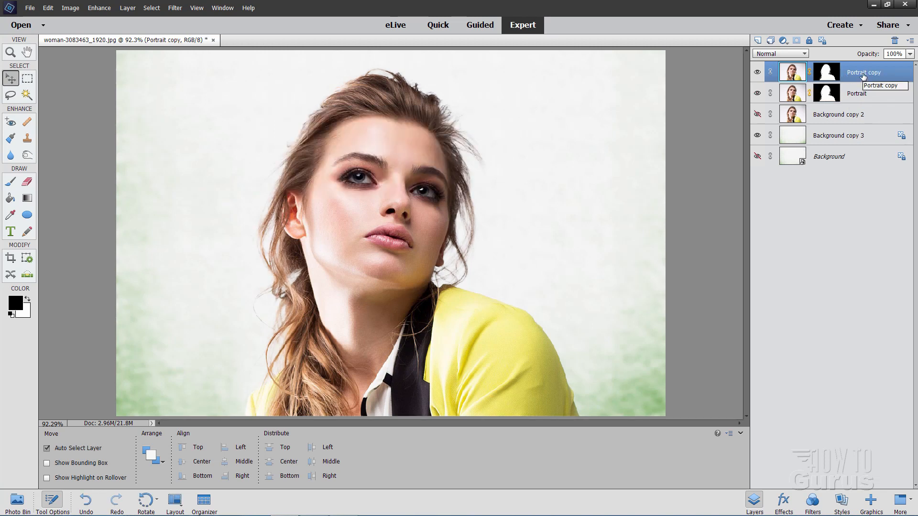
- Rename the Portrait copy layer to 'Poster Edges'
double_click(863, 72)
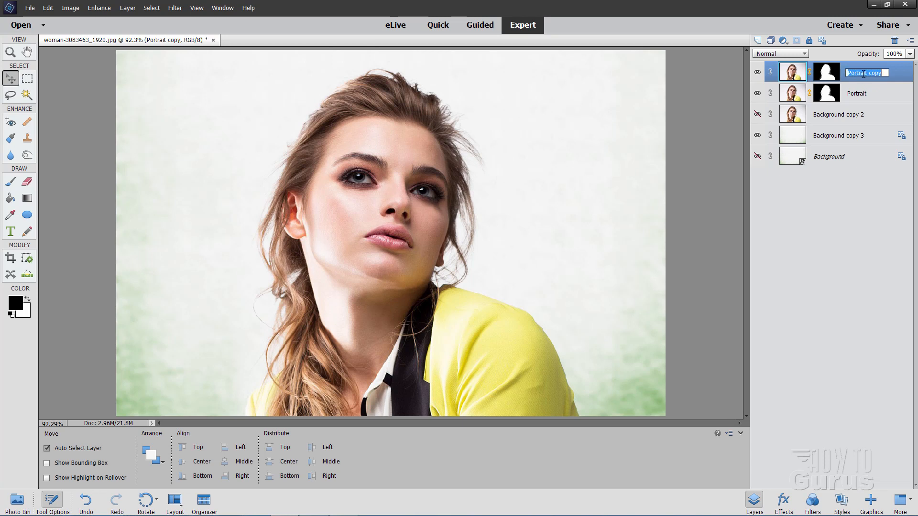
text(Poster Edges)
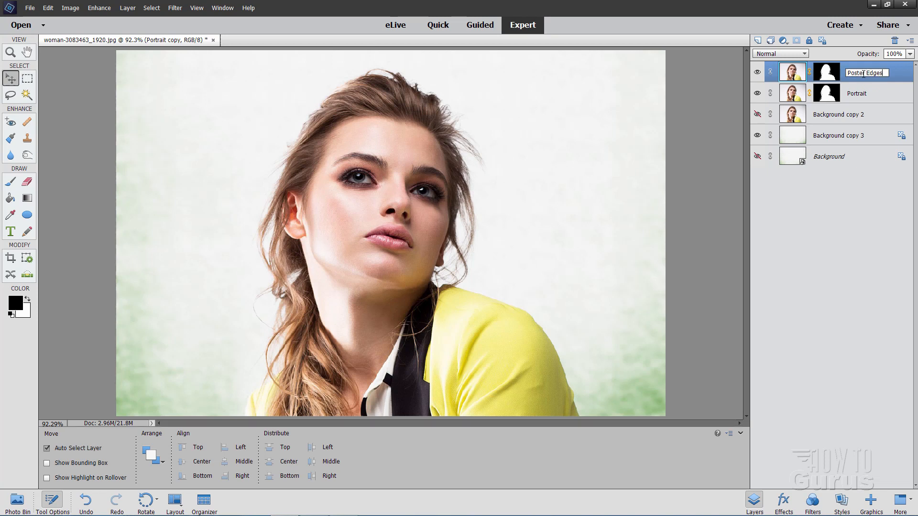
key(Return)
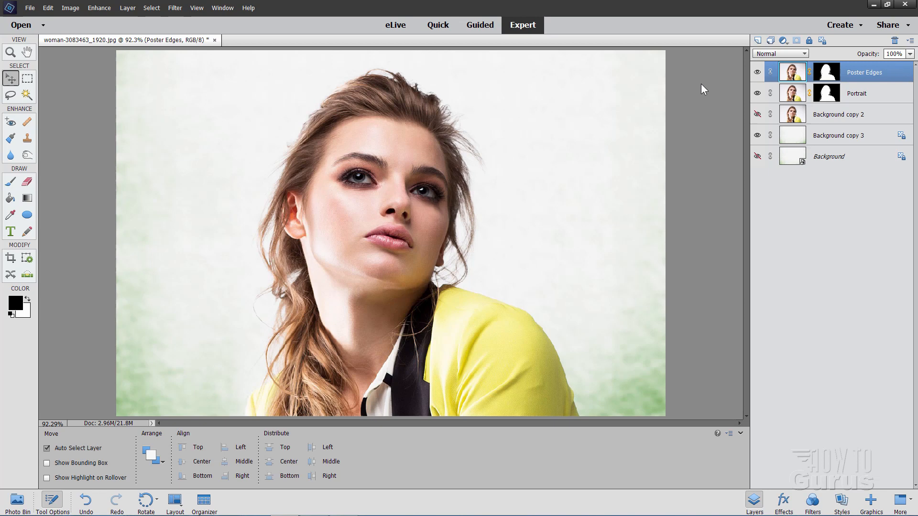
click(175, 7)
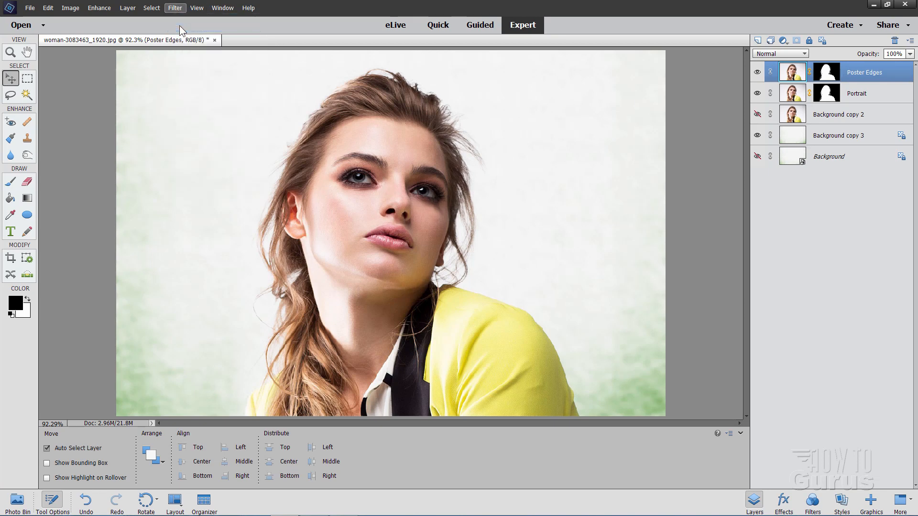
- Apply Artistic > Poster Edges with edge thickness 0, intensity 0, posterization 1
click(174, 8)
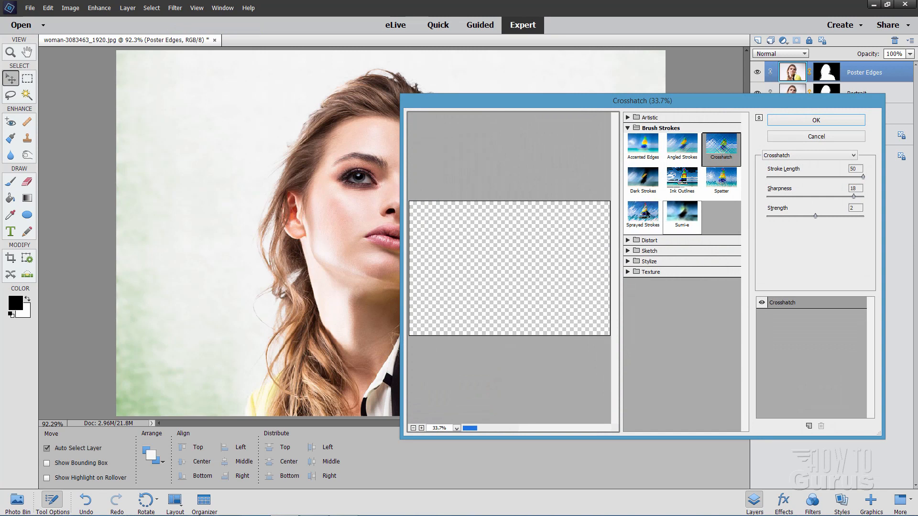
click(649, 118)
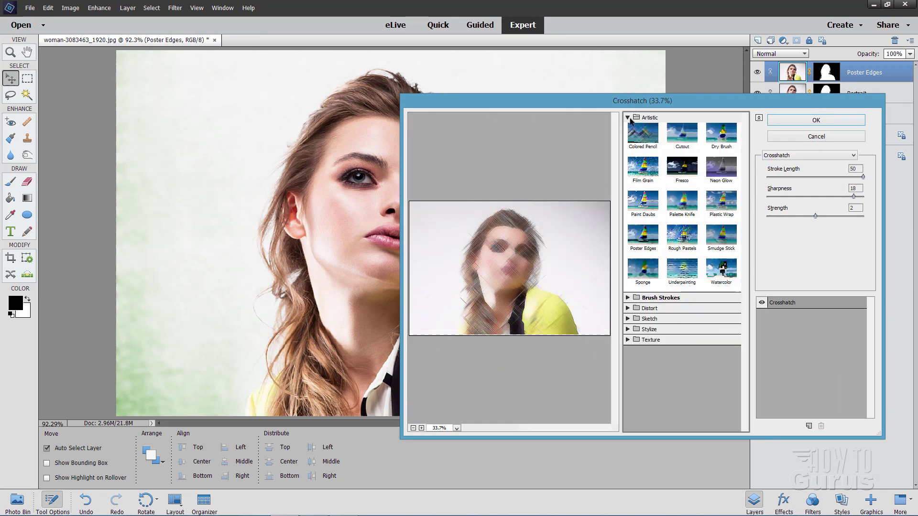
click(642, 237)
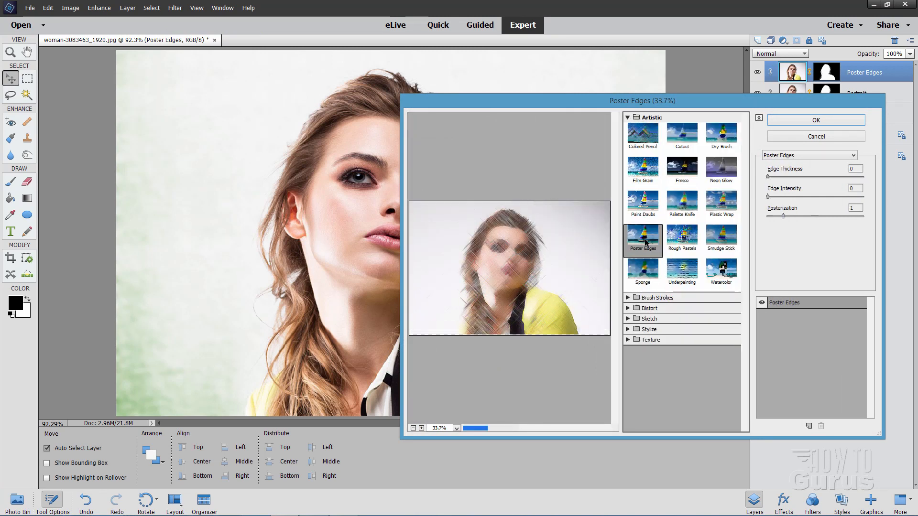
click(642, 239)
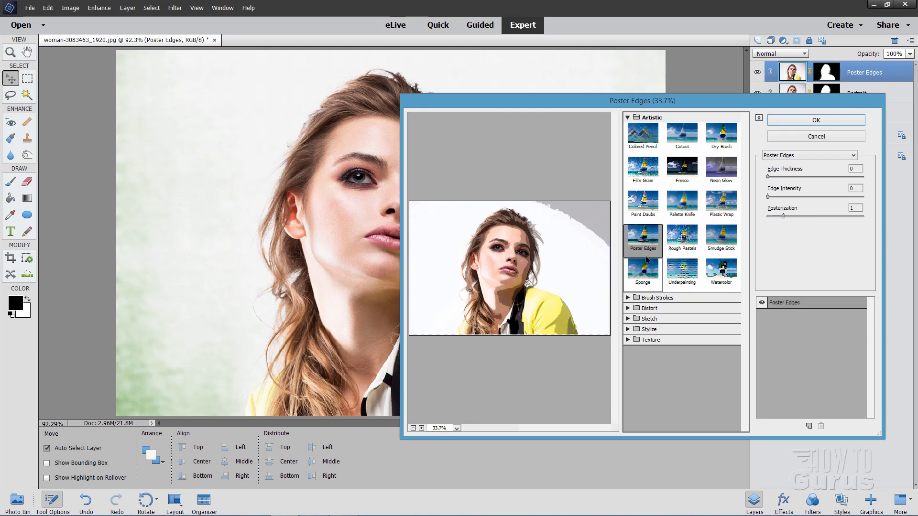
mouse_move(829, 217)
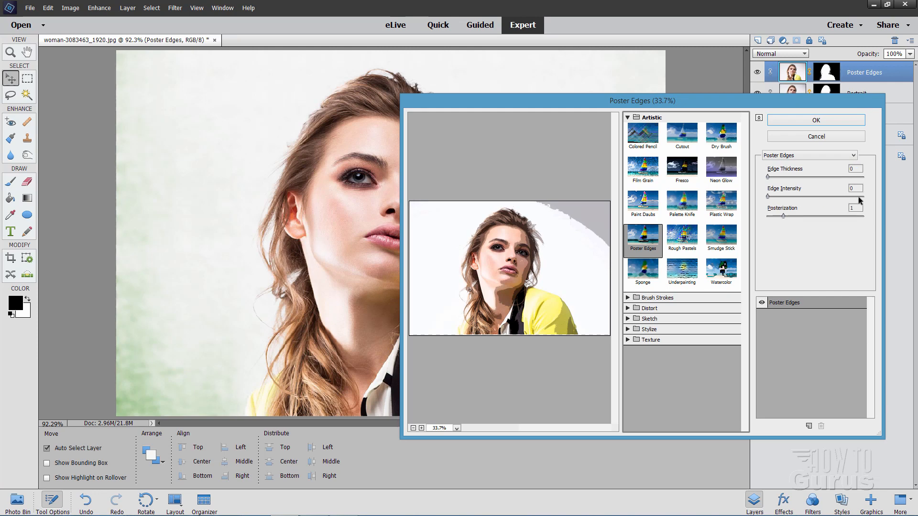
mouse_move(801, 215)
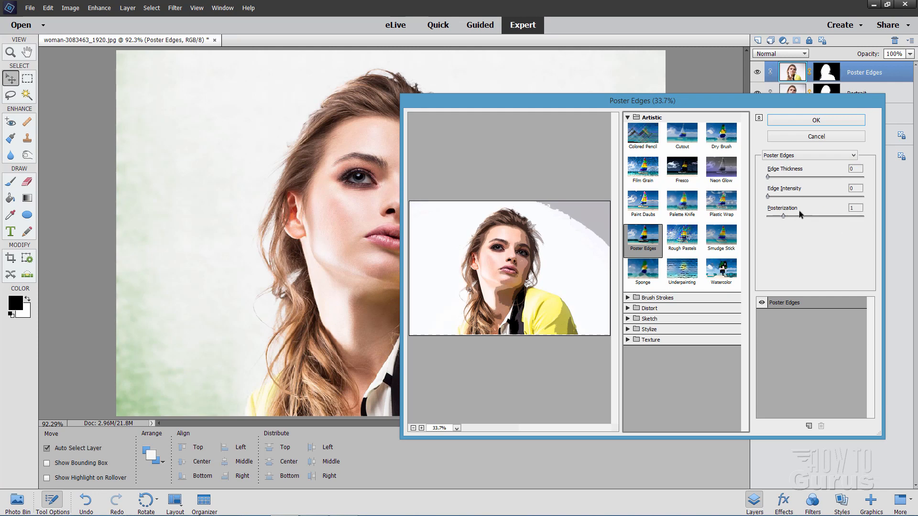
mouse_move(759, 269)
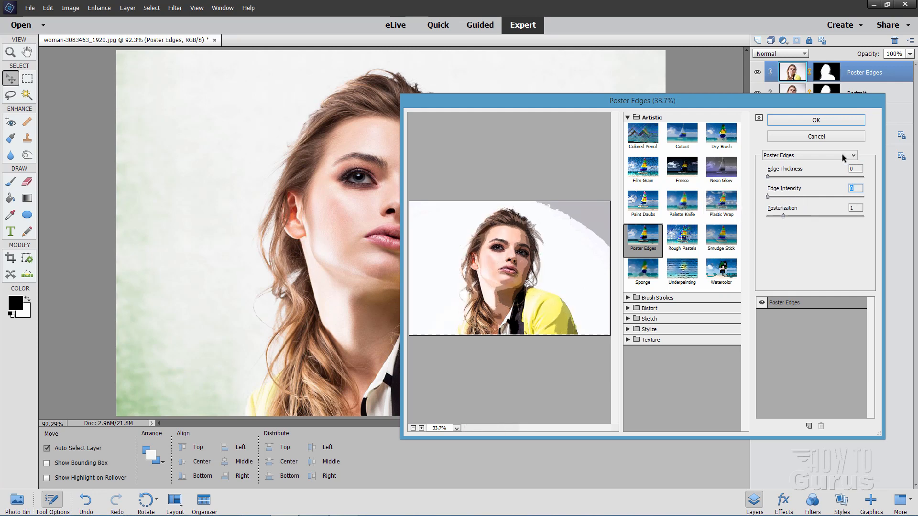
mouse_move(807, 166)
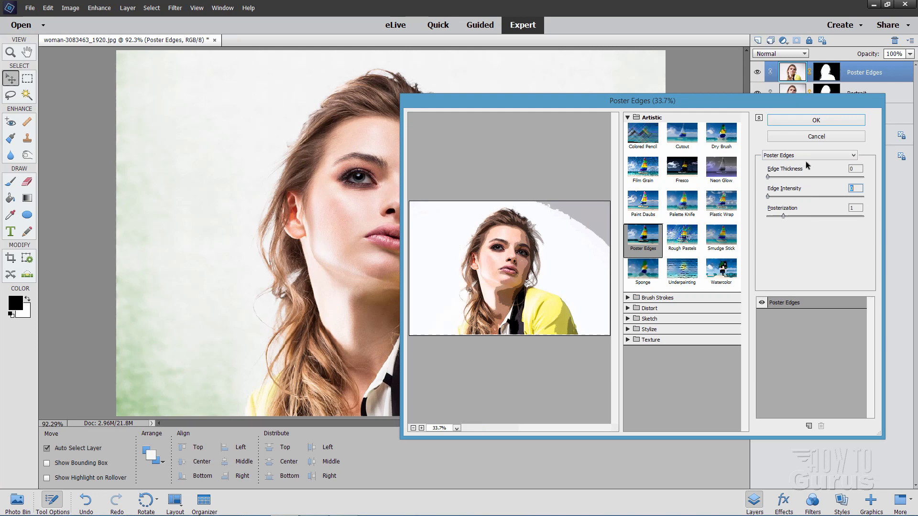
click(815, 120)
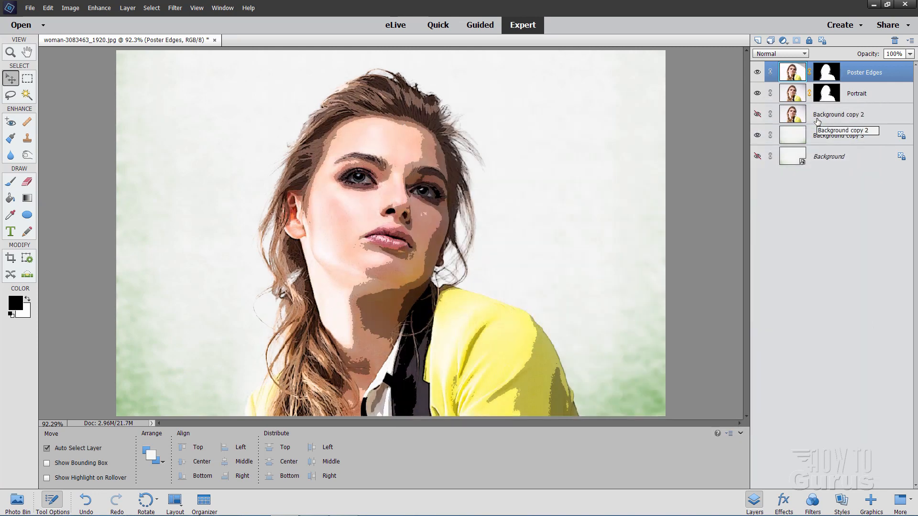
mouse_move(392, 283)
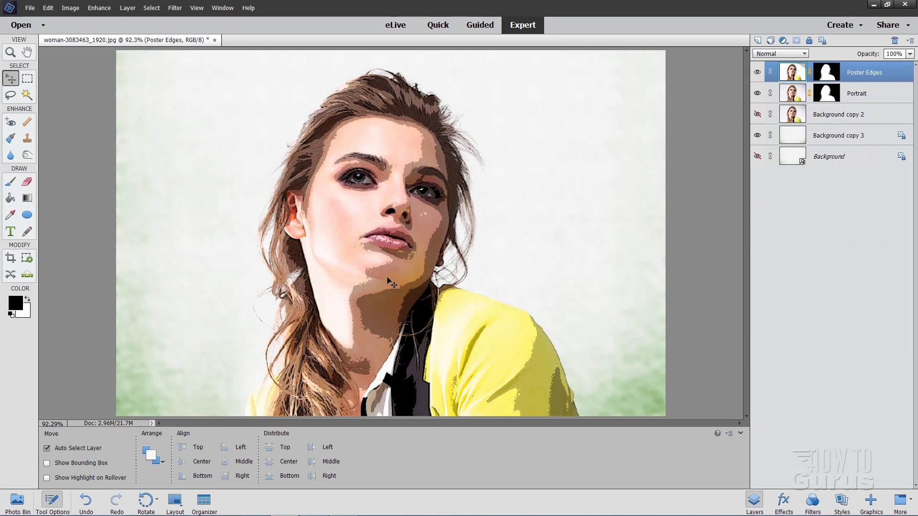
mouse_move(442, 320)
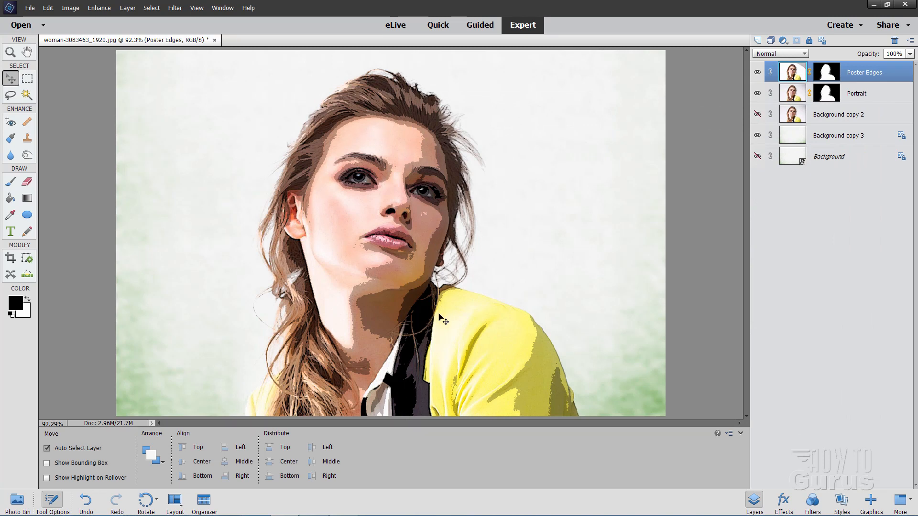
mouse_move(366, 203)
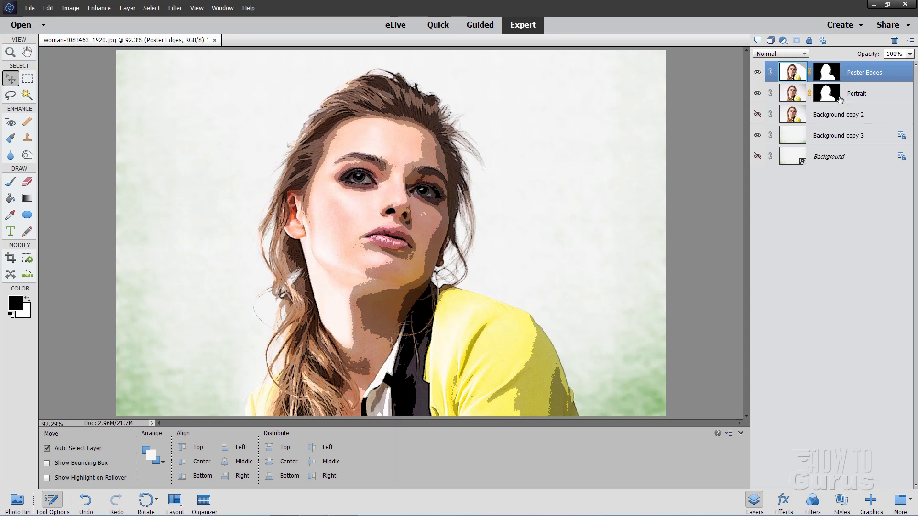
- Duplicate the masked Portrait layer and rename the copy 'Glowing Edges'
click(856, 94)
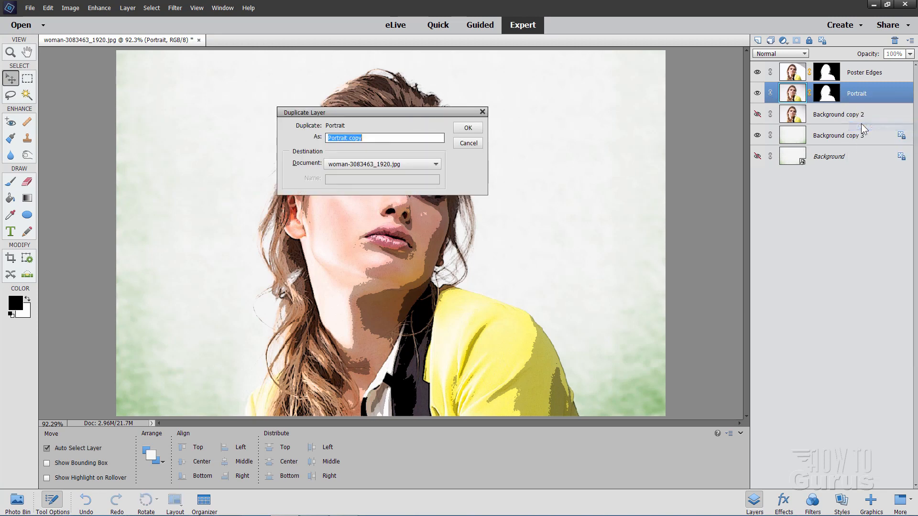
click(467, 128)
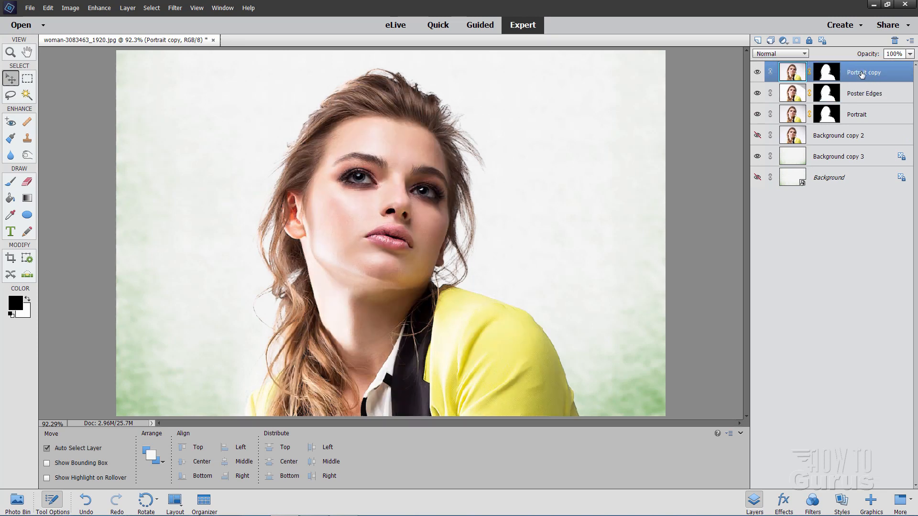
double_click(864, 72)
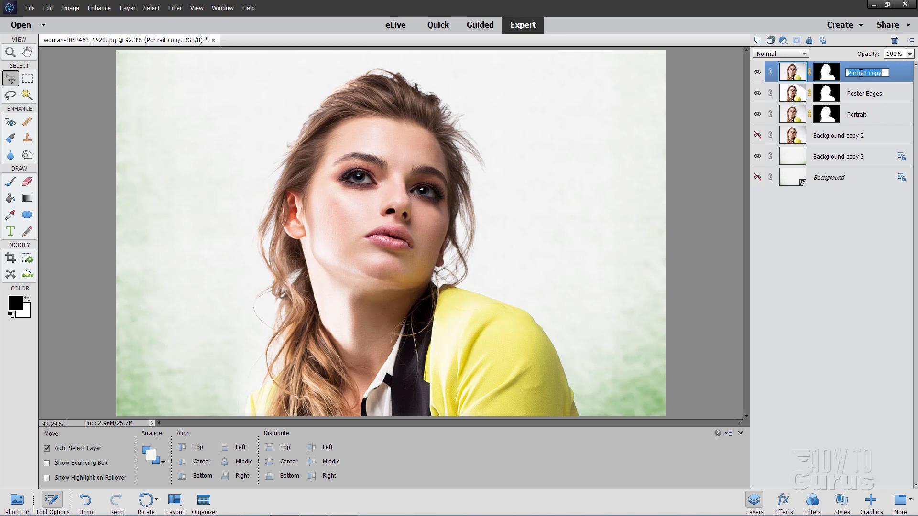
text(Go)
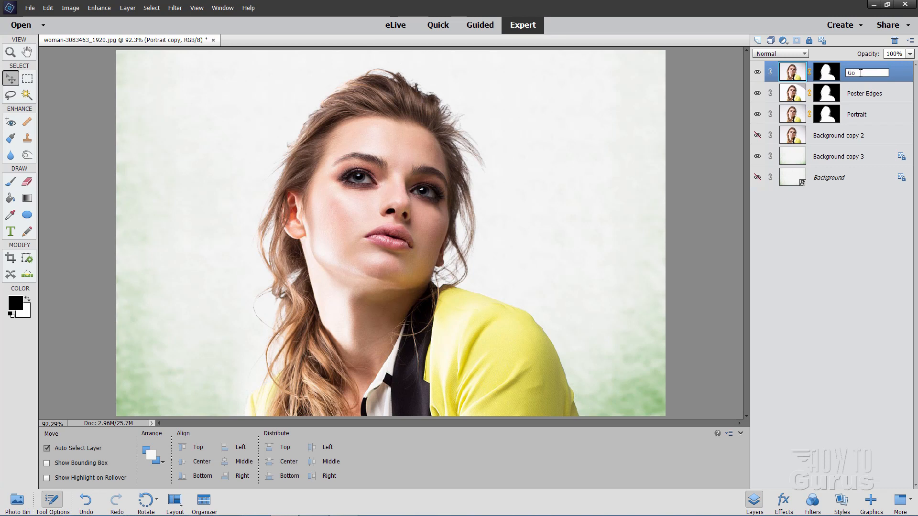
text(Glowing Edge)
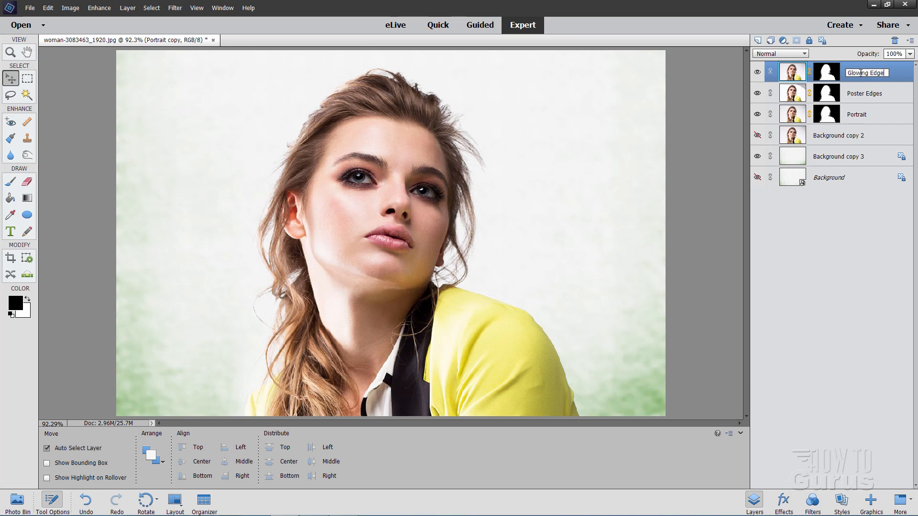
key(Return)
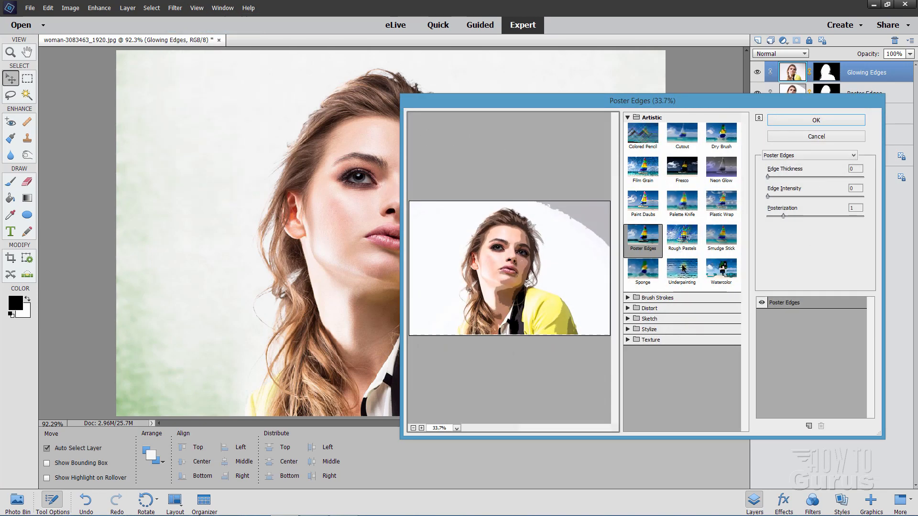
- Apply Stylize > Glowing Edges (width 2, brightness 20, smoothness 5) to the top layer
click(648, 329)
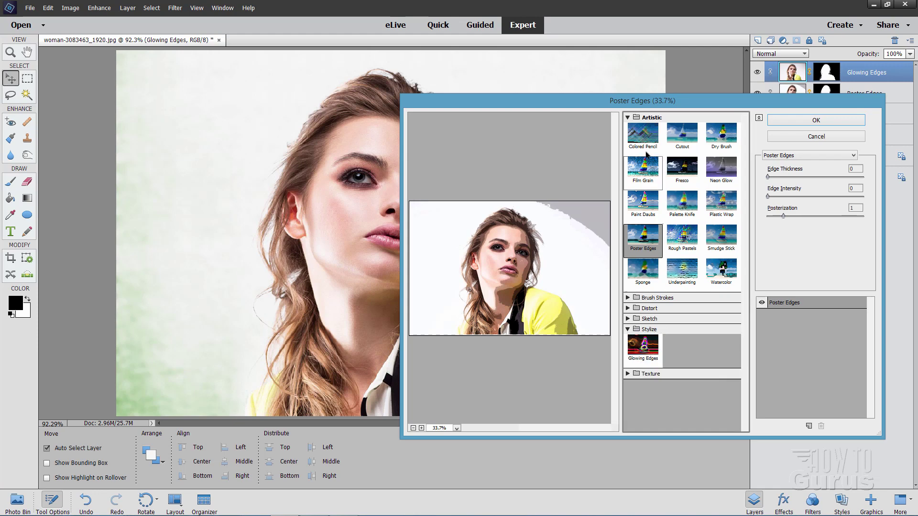
click(634, 117)
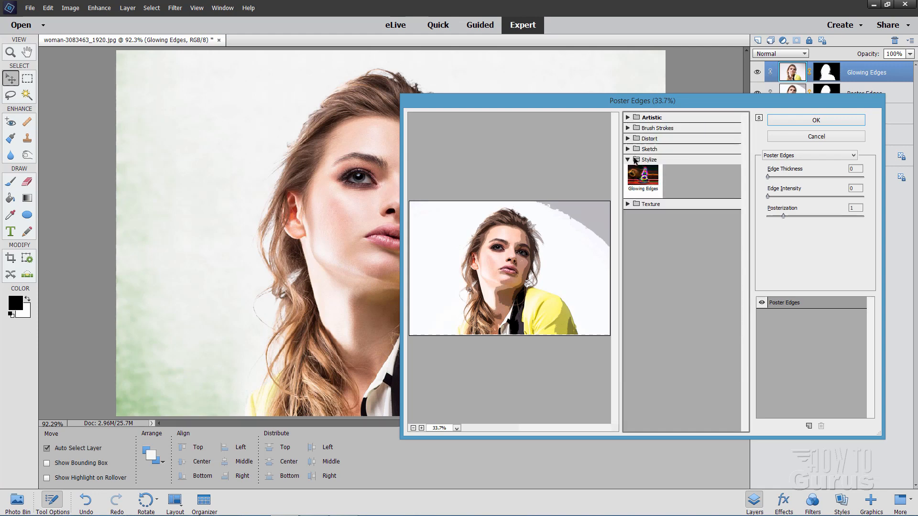
click(642, 180)
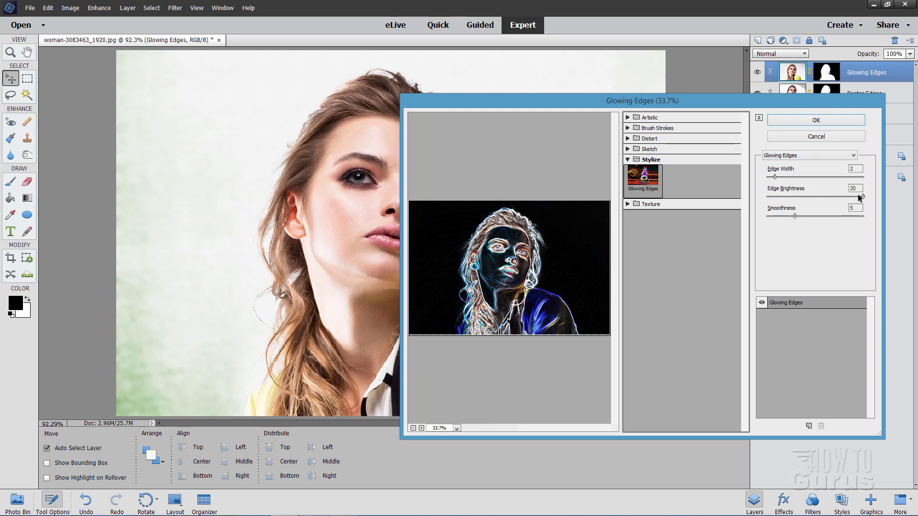
mouse_move(855, 219)
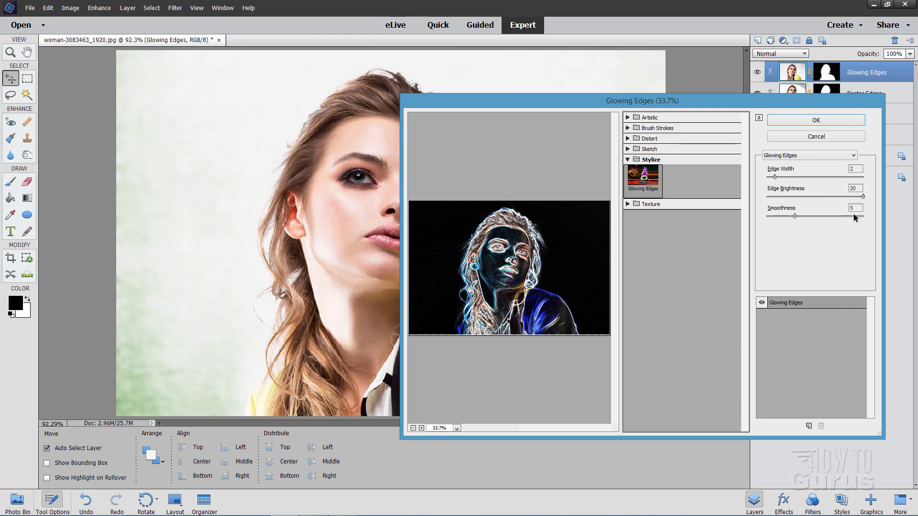
mouse_move(532, 253)
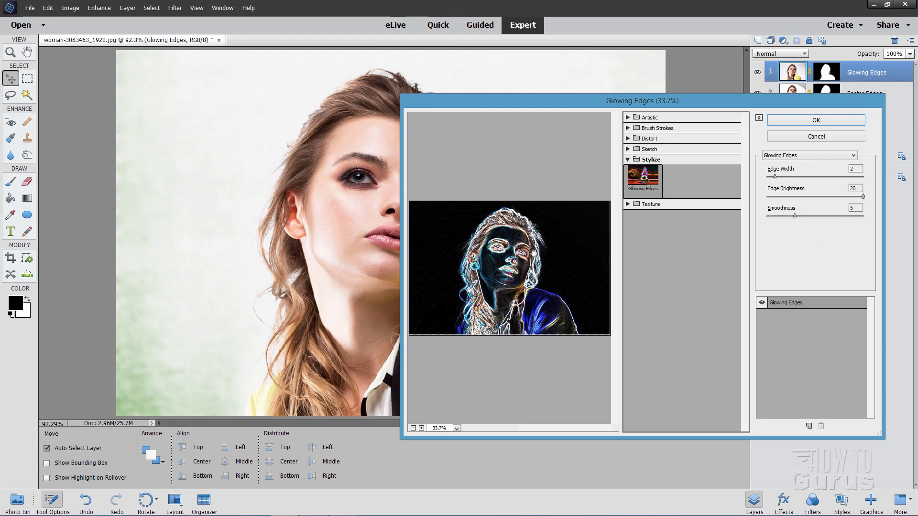
click(816, 120)
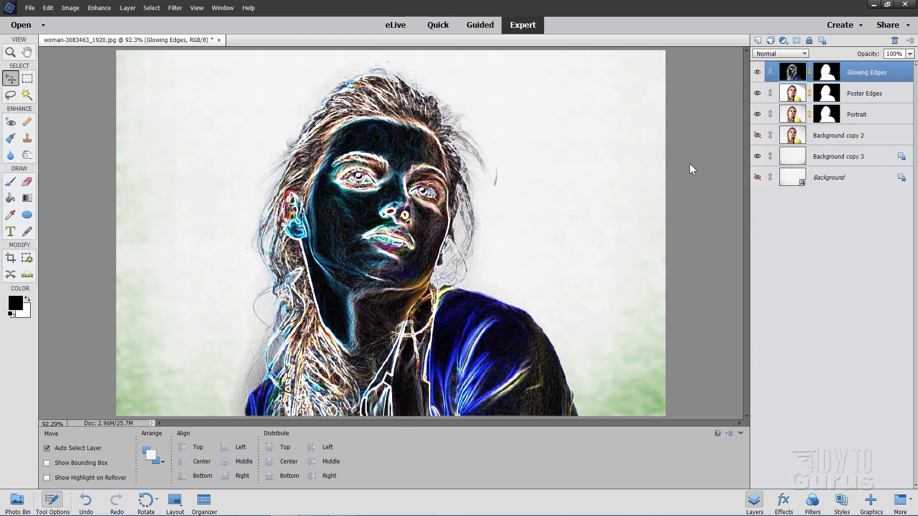
mouse_move(365, 188)
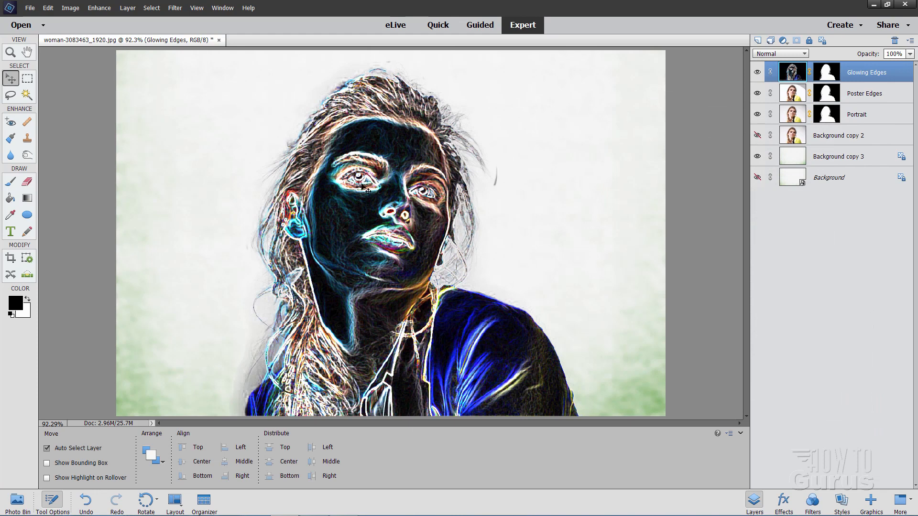
mouse_move(409, 143)
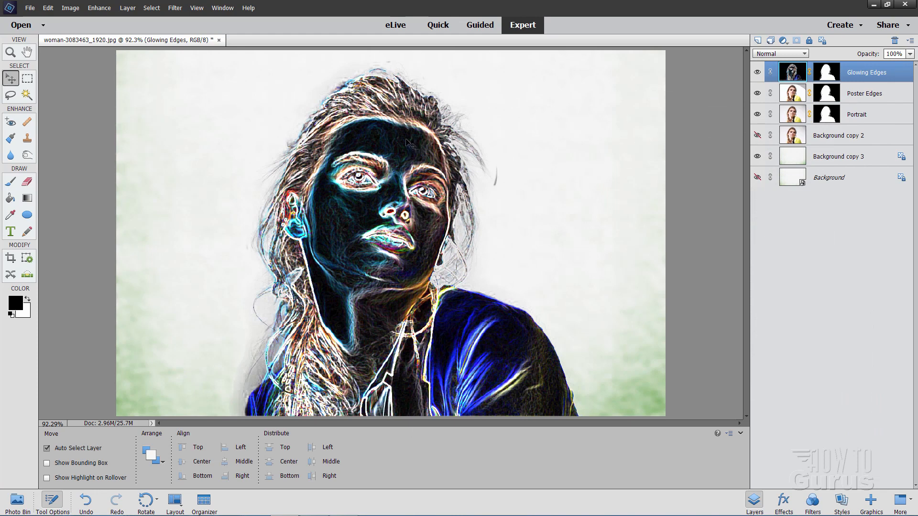
mouse_move(353, 152)
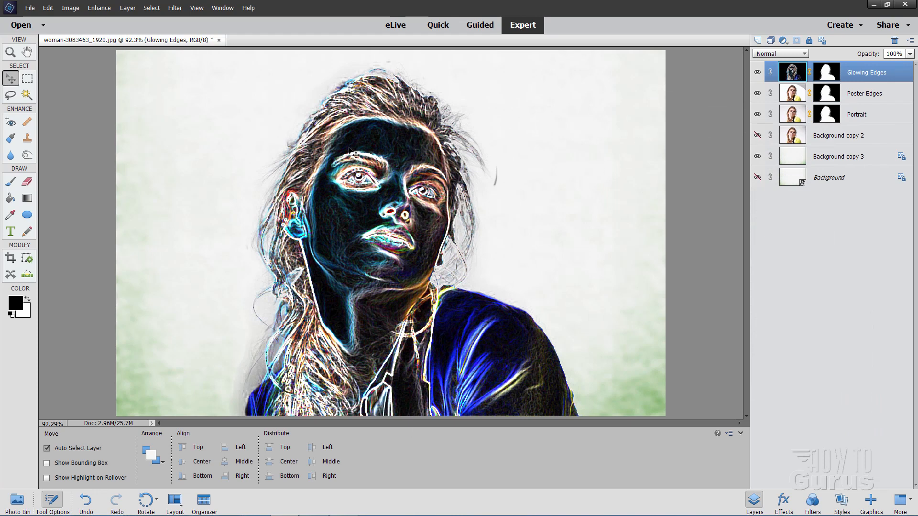
mouse_move(230, 60)
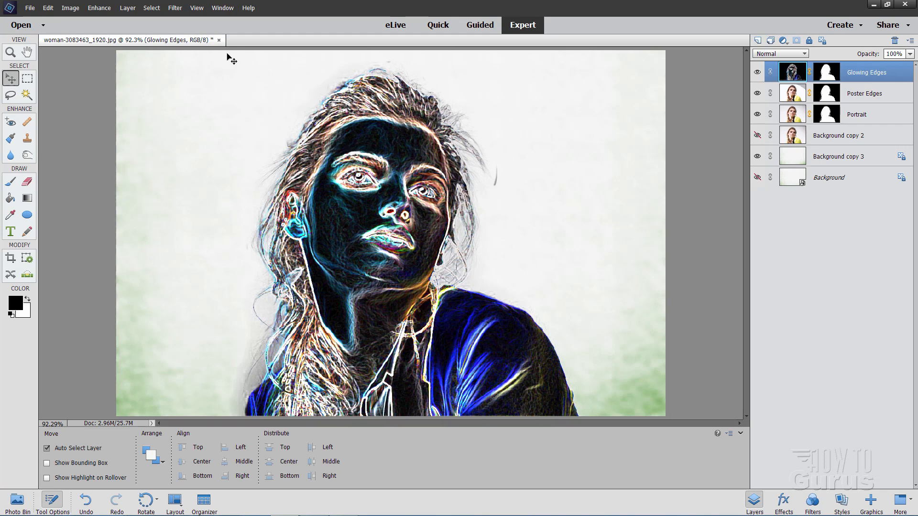
- Open the menu bar to mask the Glowing Edges layer to the woman
click(175, 8)
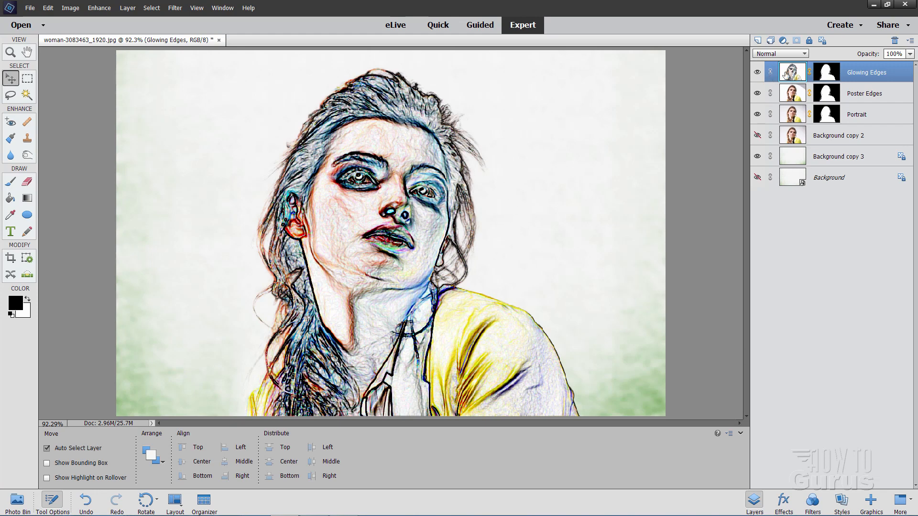
- Set Glowing Edges blend mode to Soft Light and Poster Edges to Screen
click(780, 54)
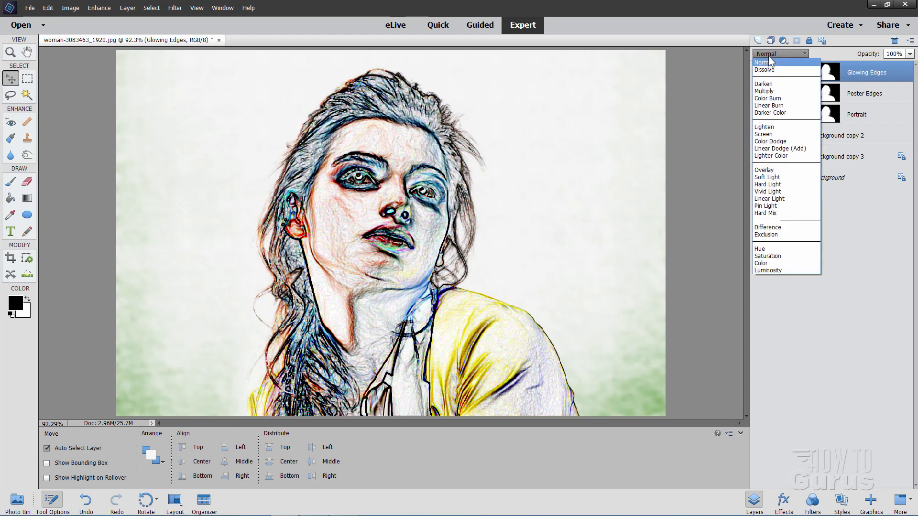
click(767, 180)
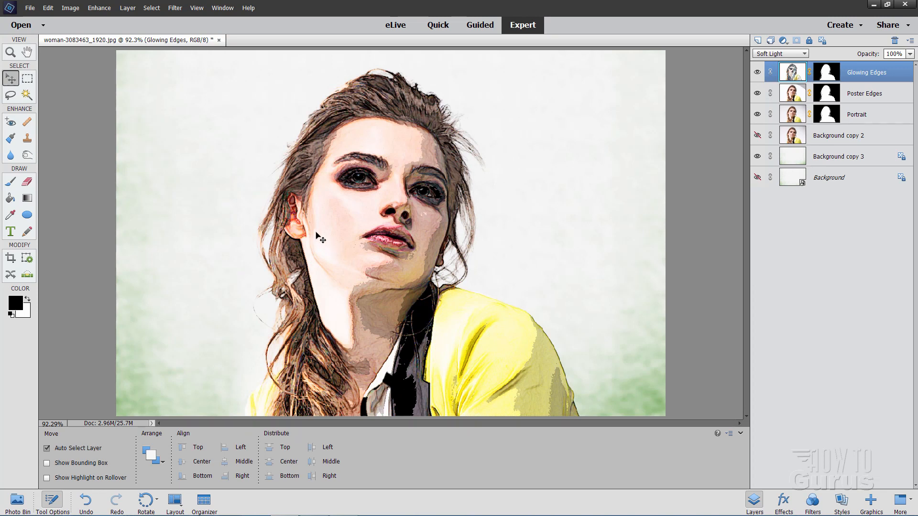
mouse_move(773, 92)
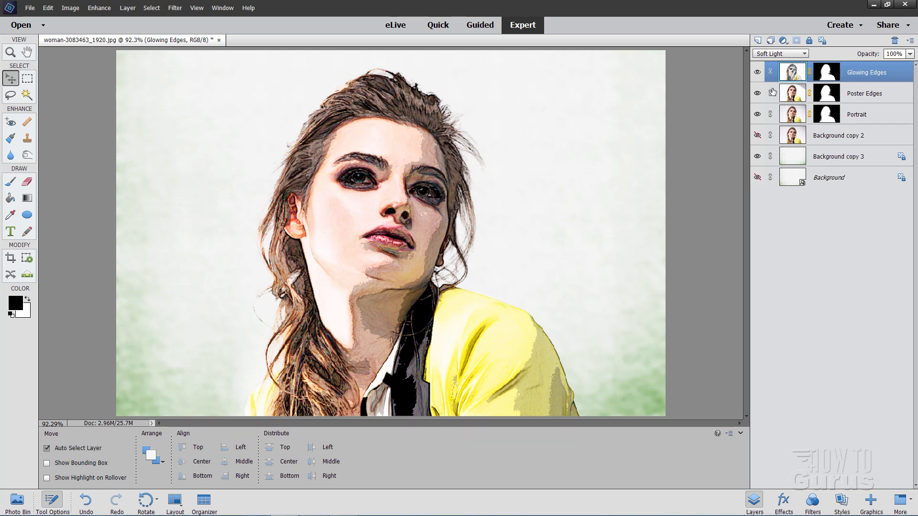
click(864, 94)
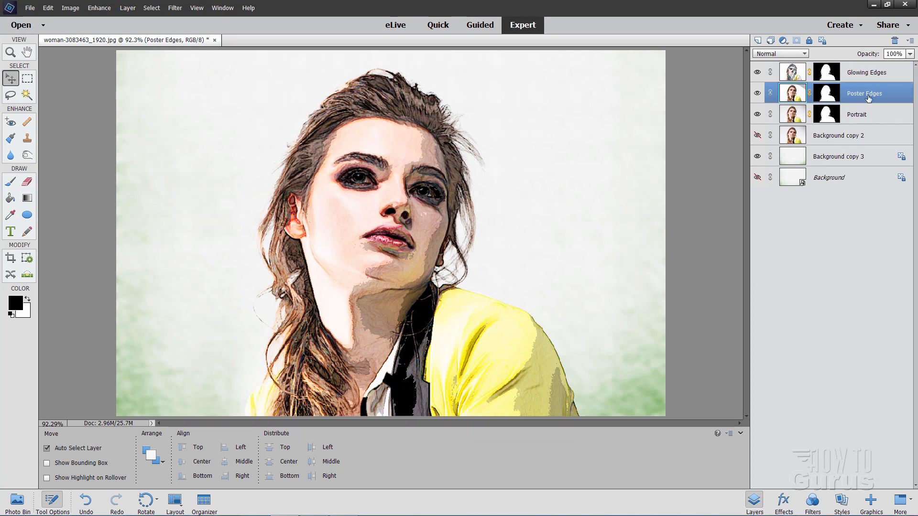
mouse_move(858, 115)
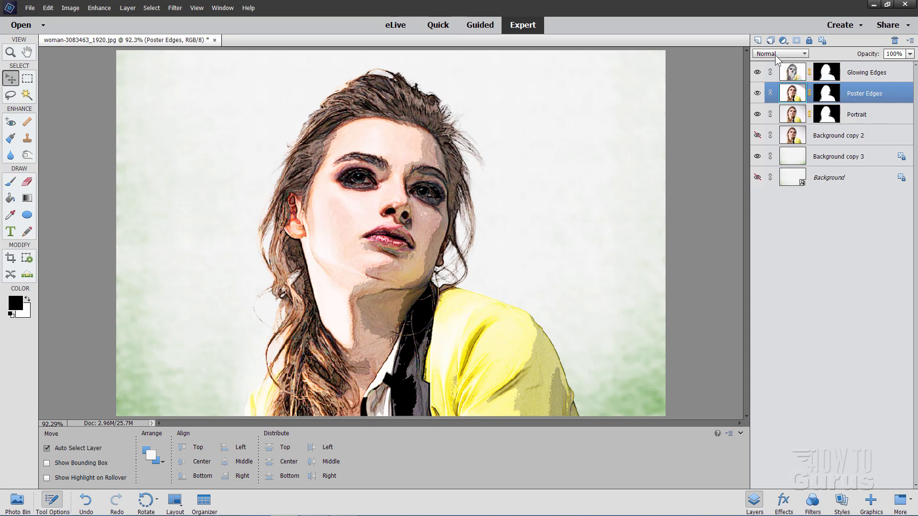
click(779, 53)
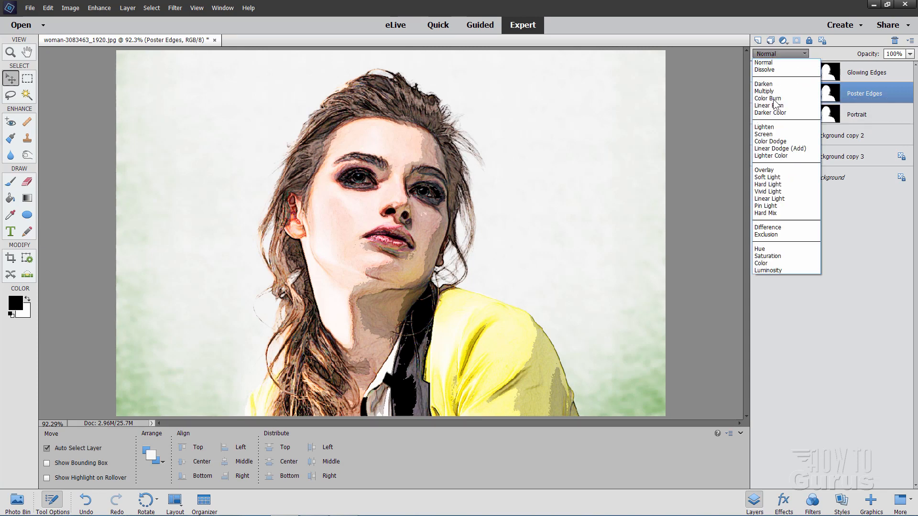
click(763, 134)
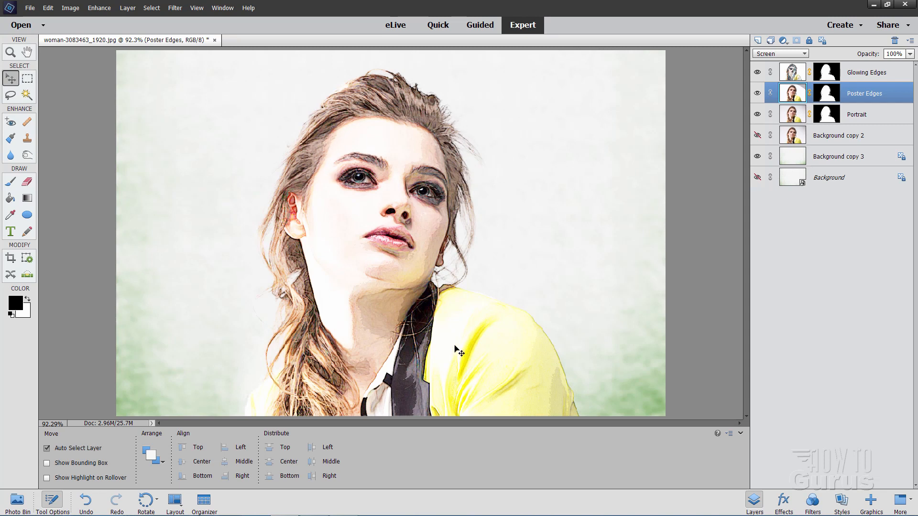
mouse_move(444, 224)
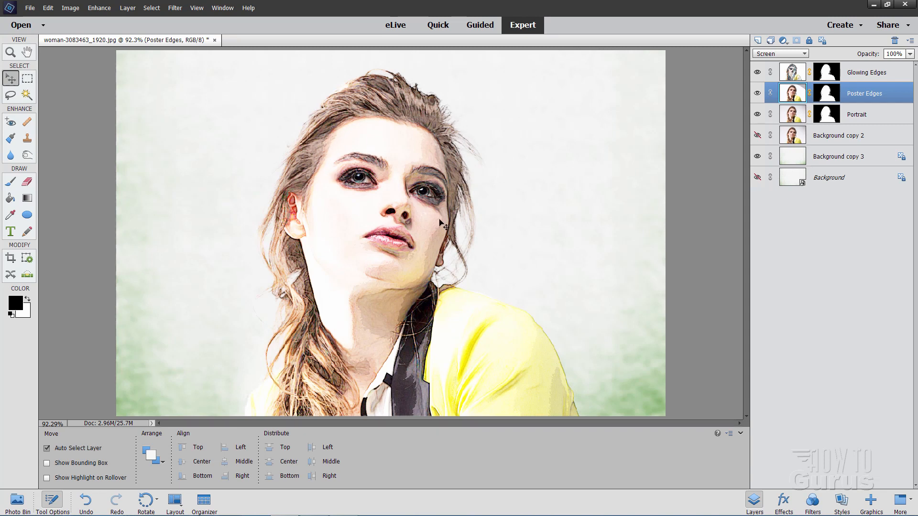
mouse_move(873, 128)
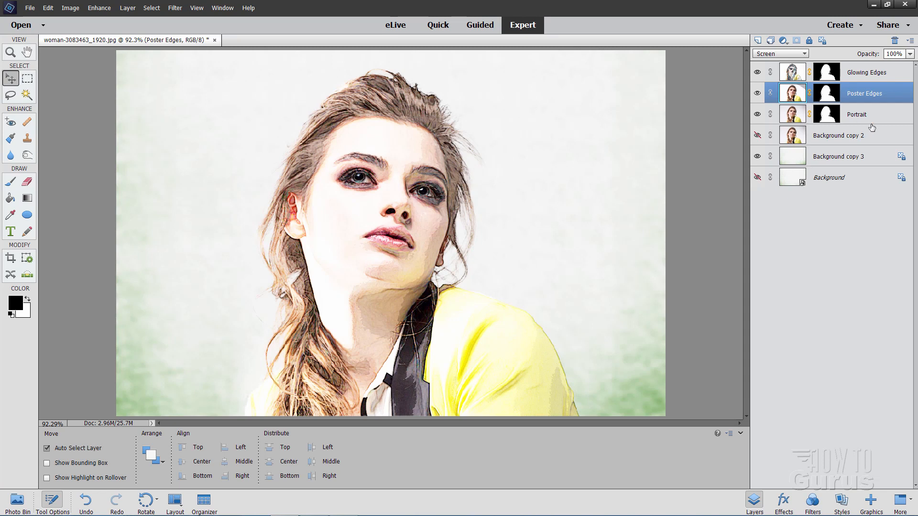
- Duplicate the Portrait layer via right-click and rename the copy 'Cross Hatch'
click(856, 114)
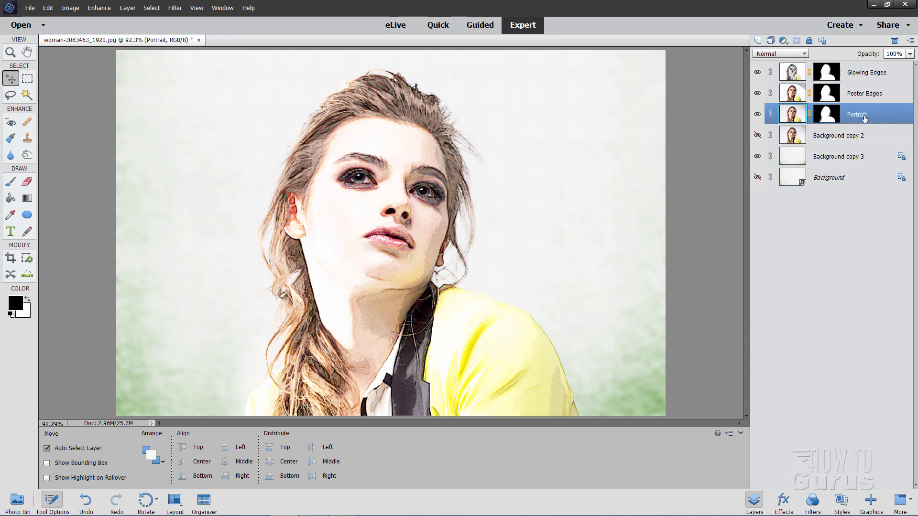
right_click(856, 114)
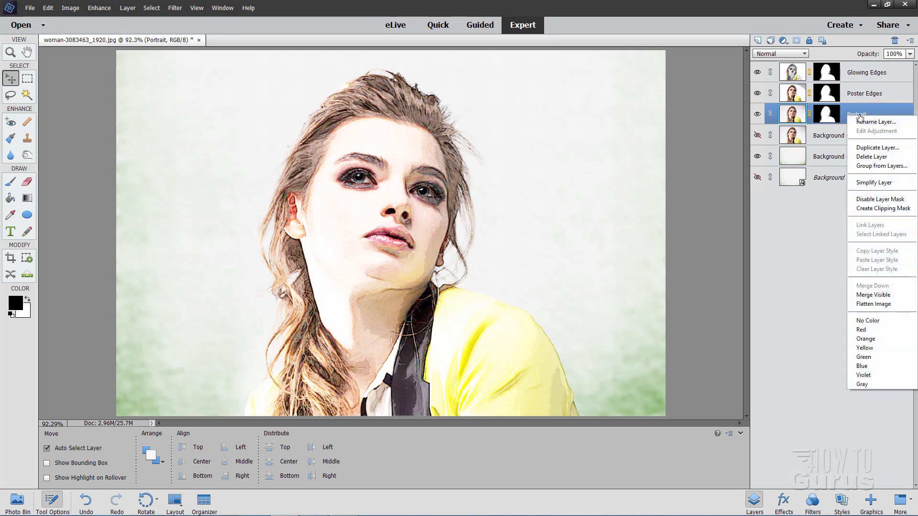
click(877, 146)
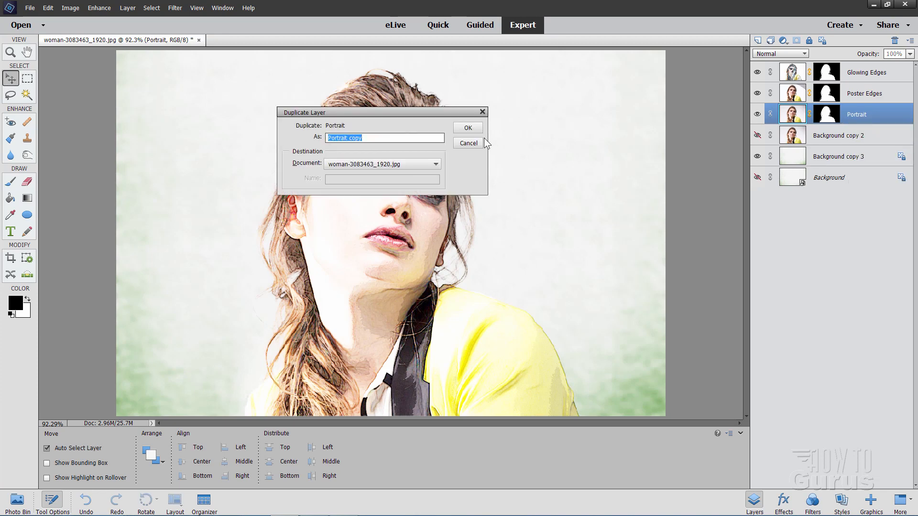
click(466, 128)
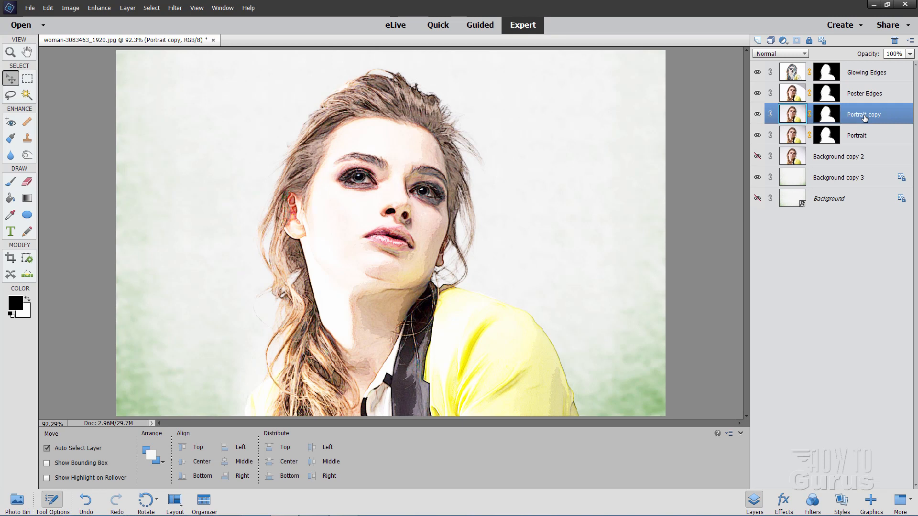
double_click(863, 115)
text(Cross Hatch)
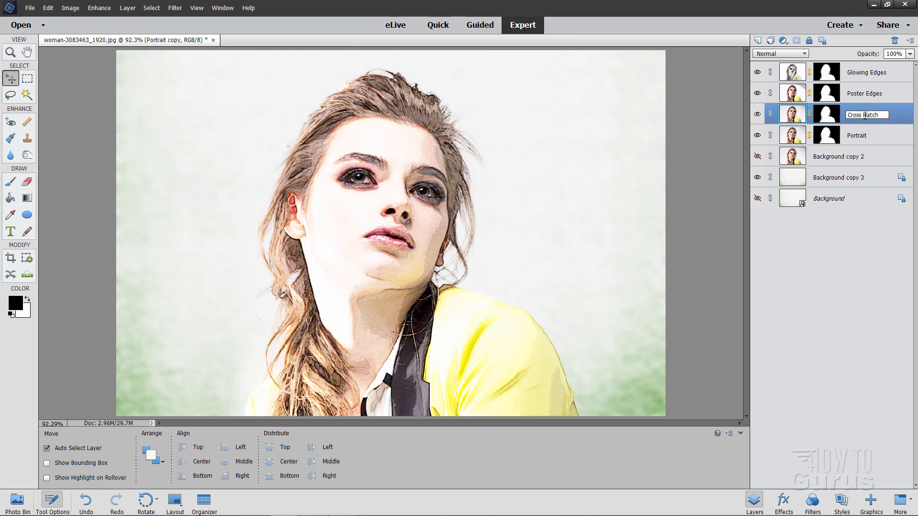
key(Return)
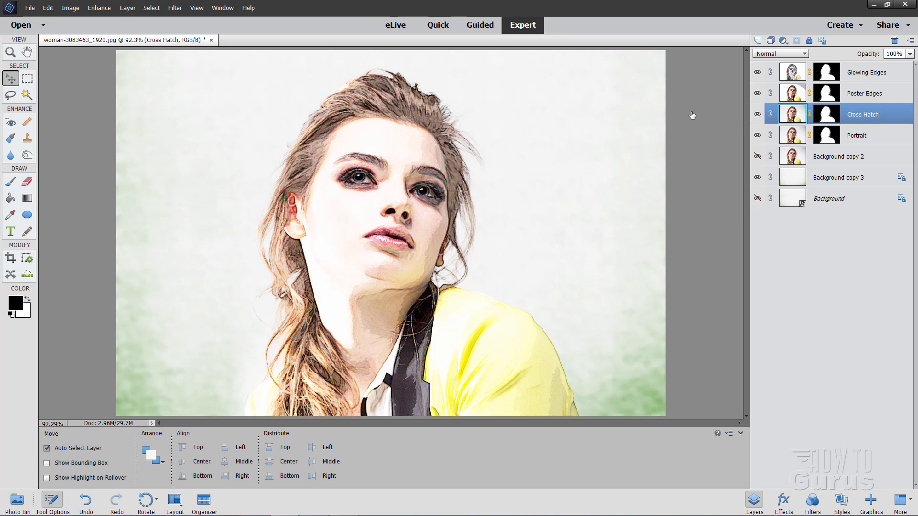
- Apply Brush Strokes > Crosshatch (stroke length 50, sharpness 18, strength 2) to Cross Hatch
click(174, 8)
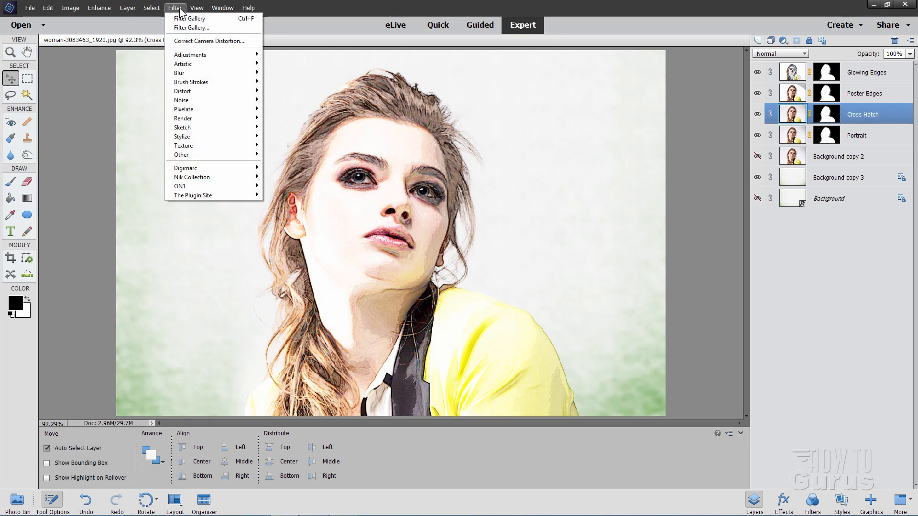
mouse_move(199, 27)
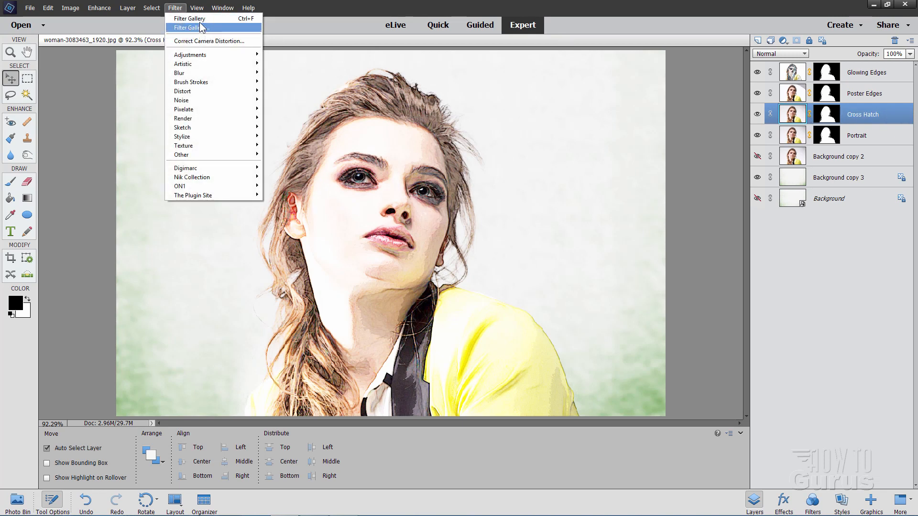
click(190, 28)
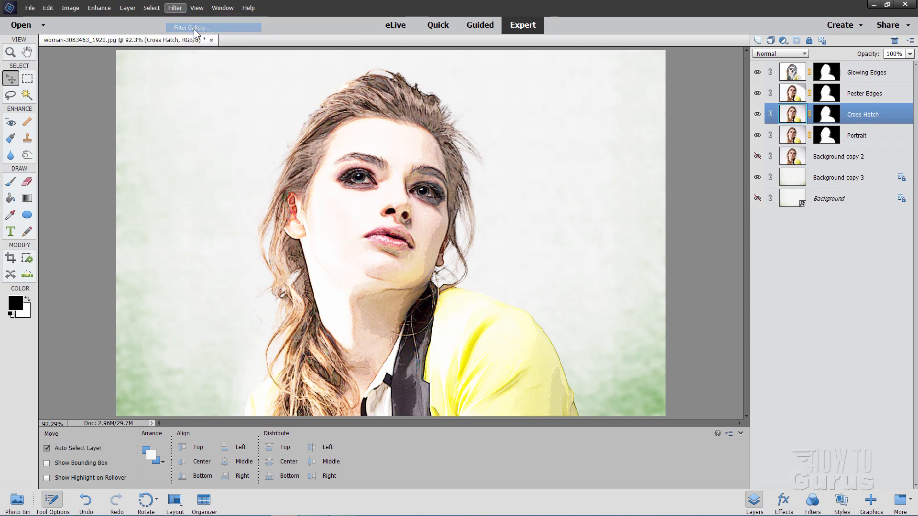
click(188, 27)
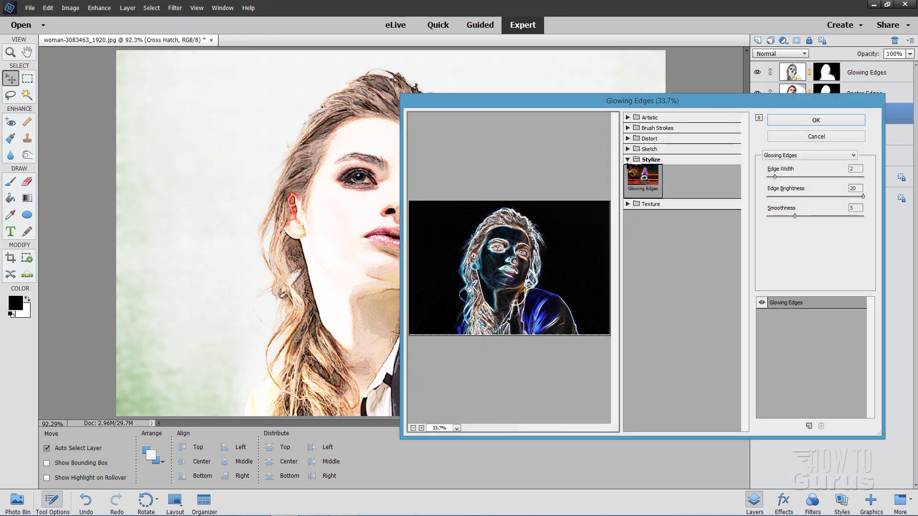
click(657, 128)
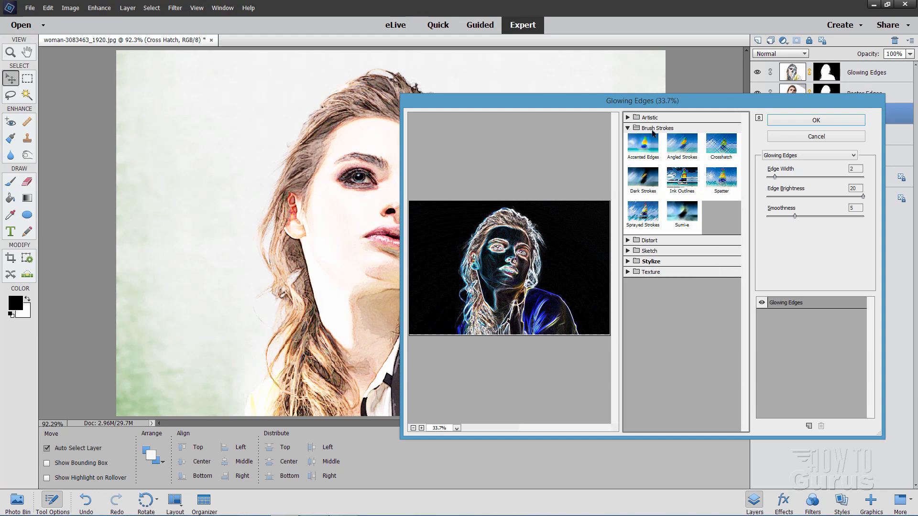
click(722, 146)
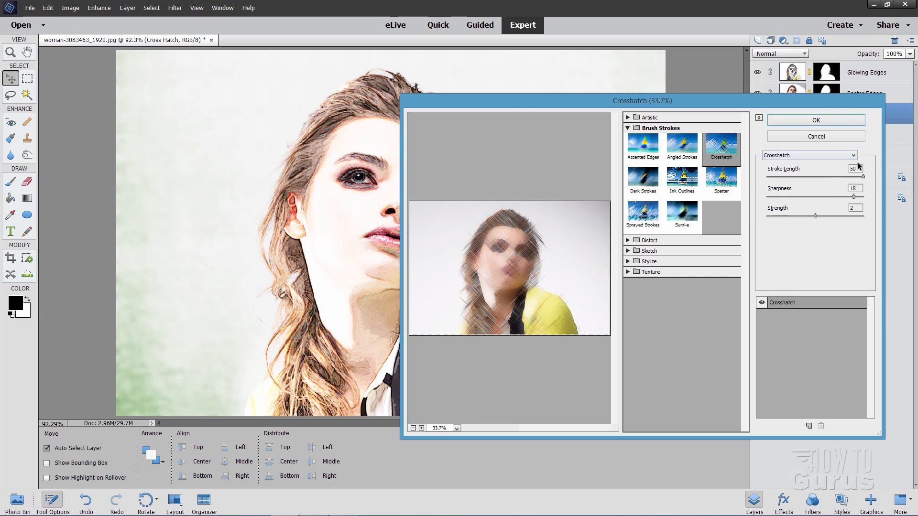
mouse_move(826, 203)
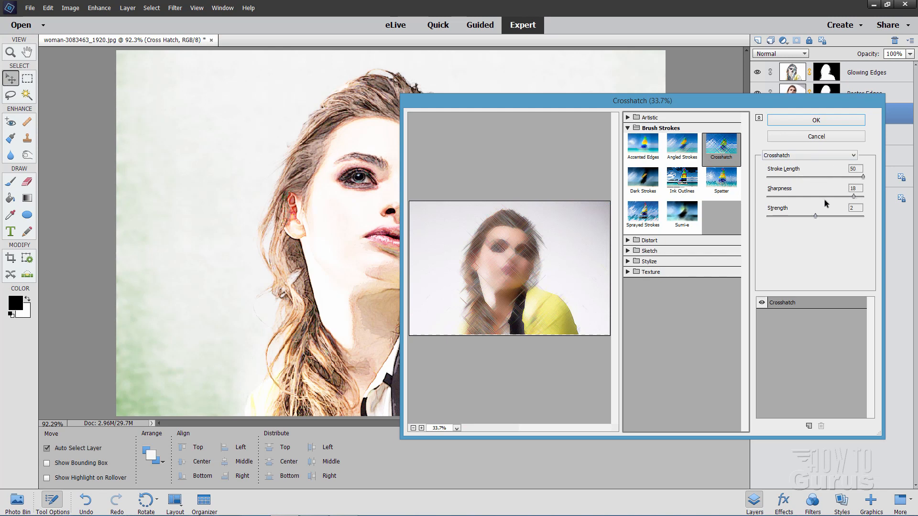
mouse_move(852, 221)
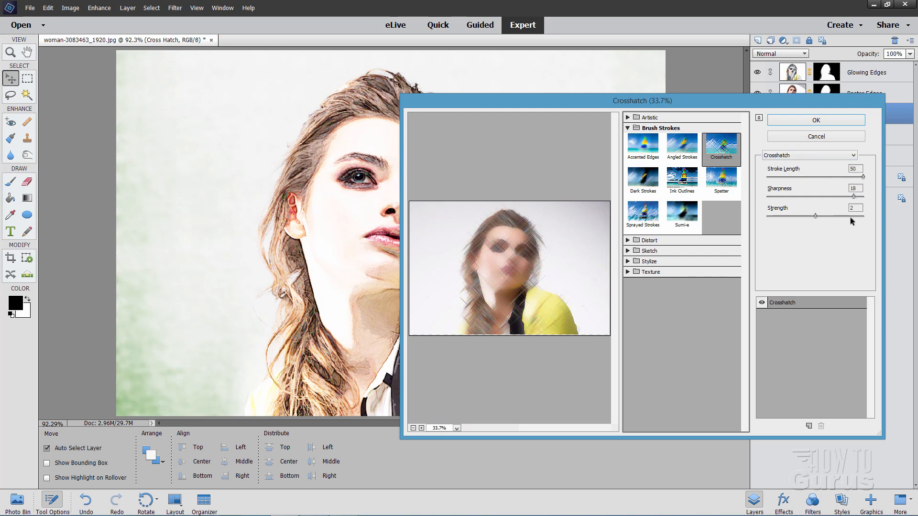
mouse_move(495, 308)
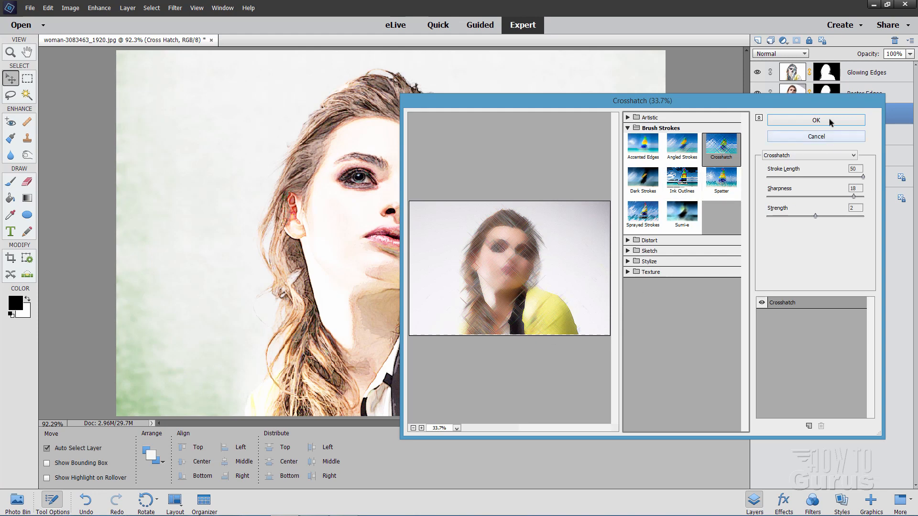
click(816, 120)
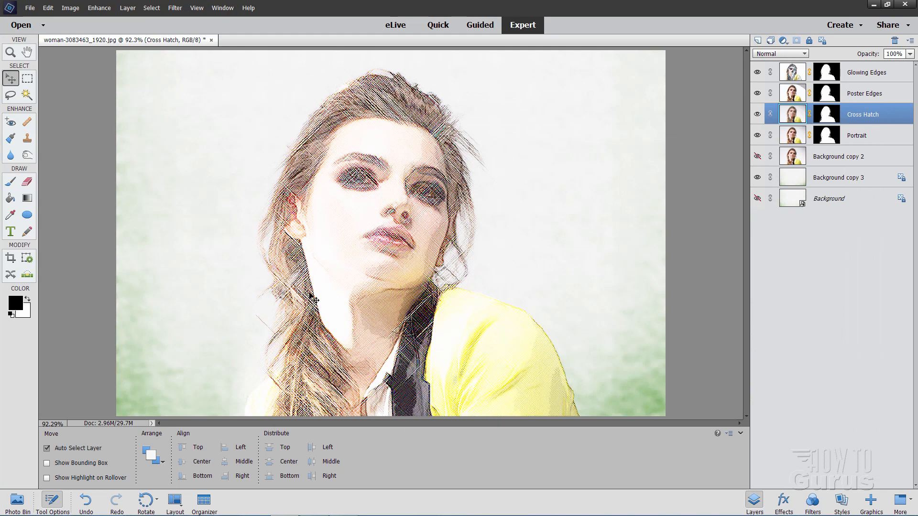
mouse_move(444, 151)
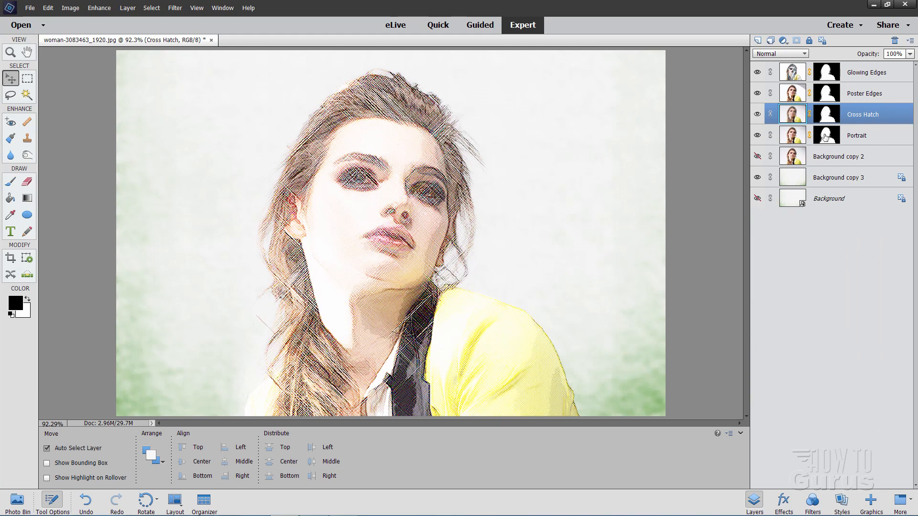
- Reselect the Cross Hatch layer and change its blend mode to Soft Light
click(856, 136)
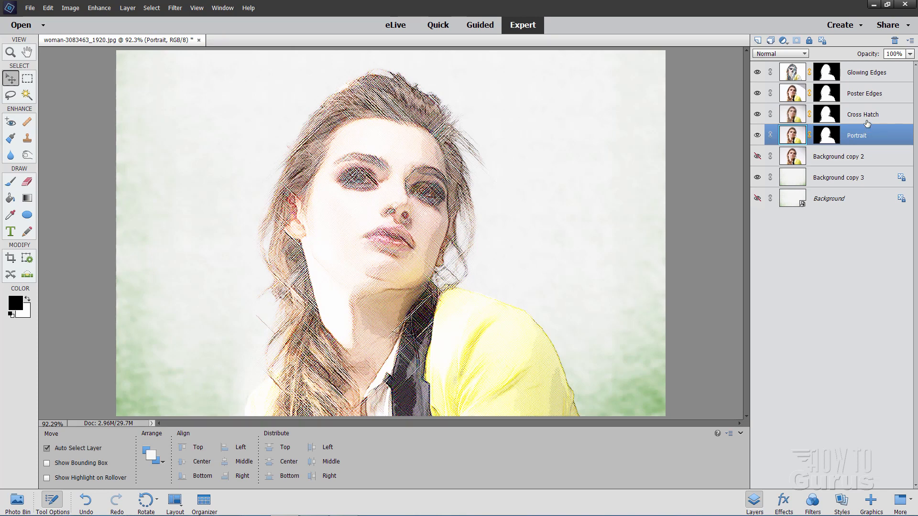
click(862, 114)
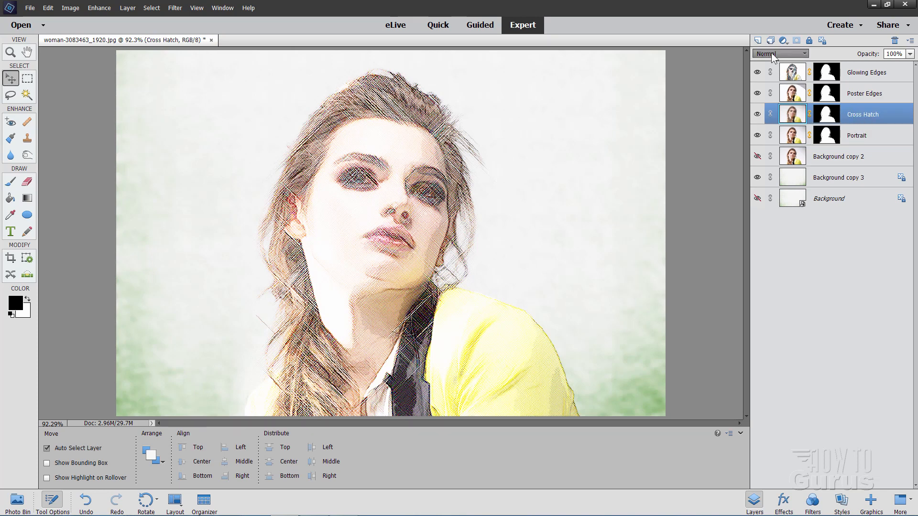
click(779, 54)
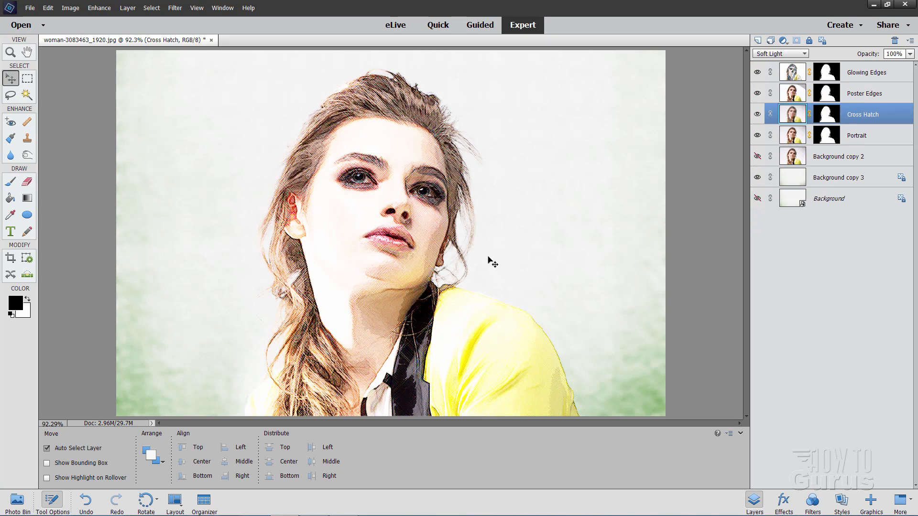
mouse_move(388, 249)
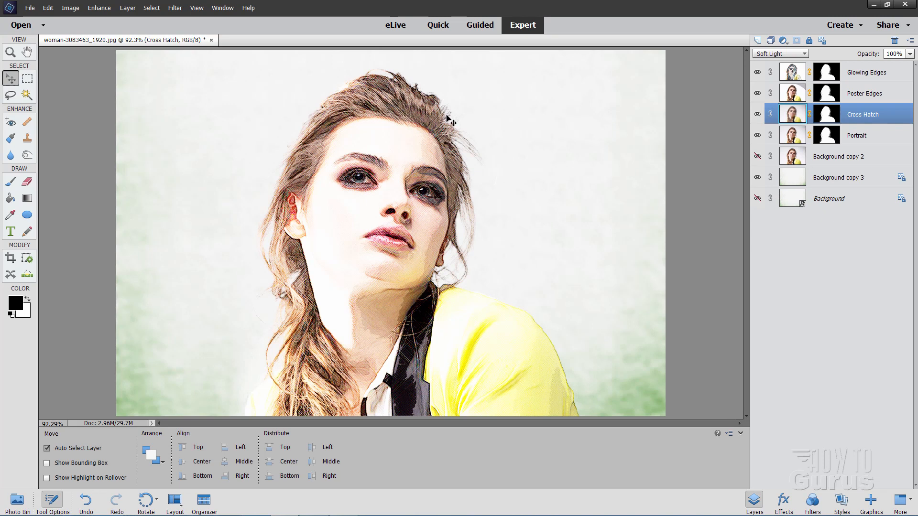
mouse_move(474, 246)
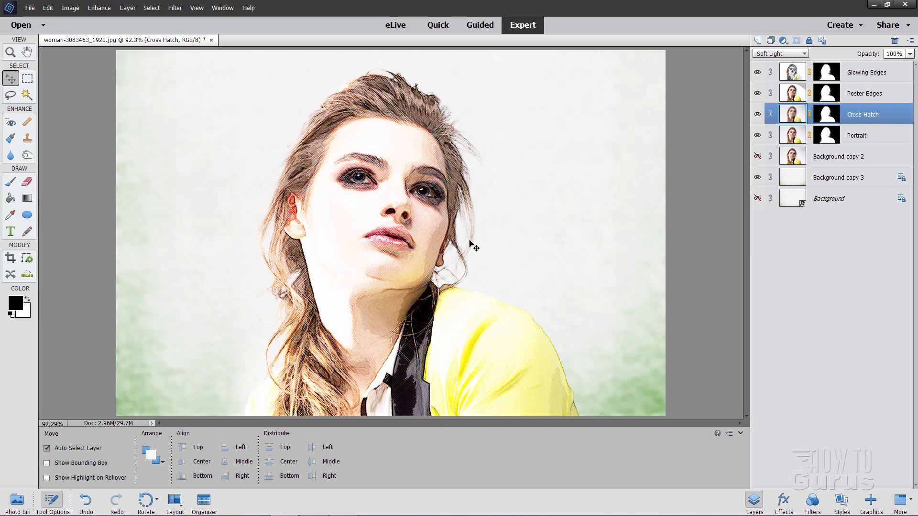
mouse_move(320, 204)
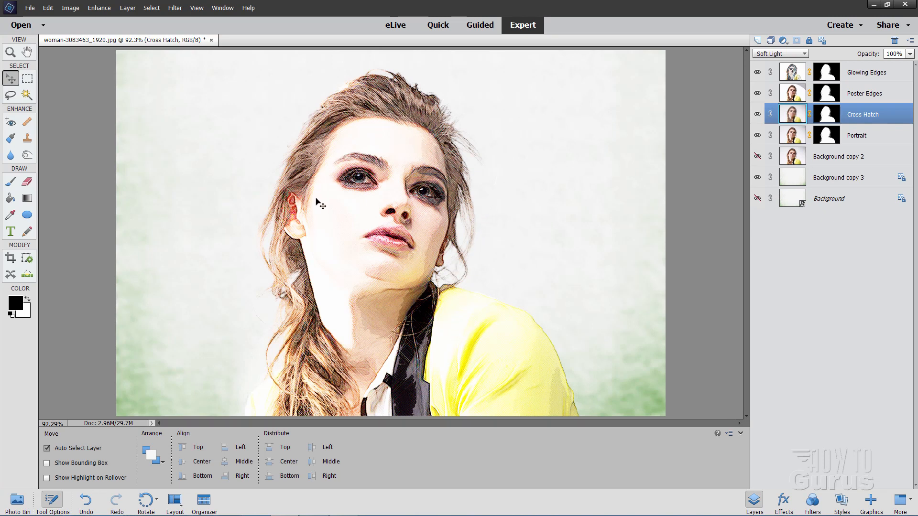
mouse_move(355, 132)
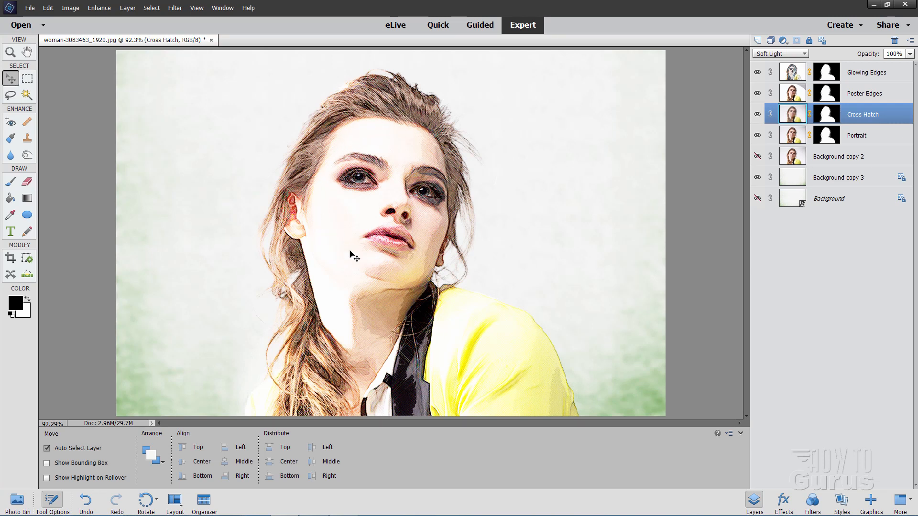
mouse_move(353, 264)
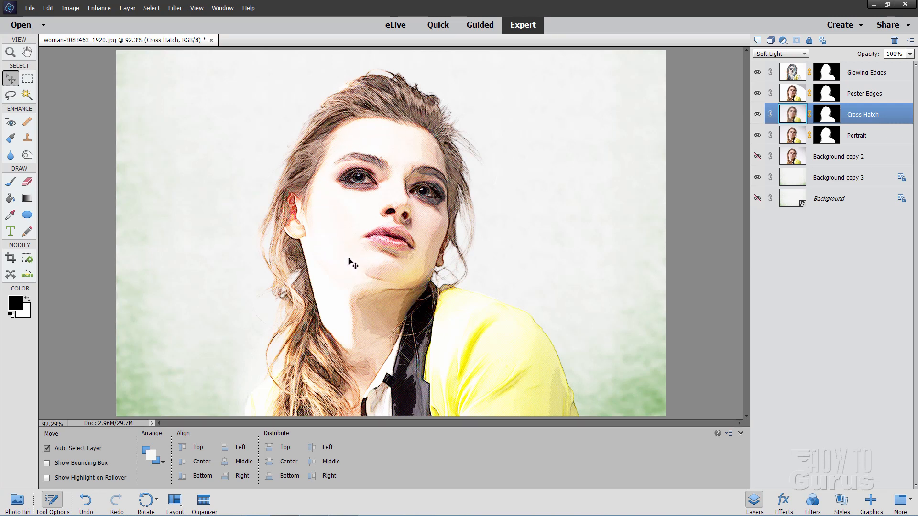
mouse_move(349, 240)
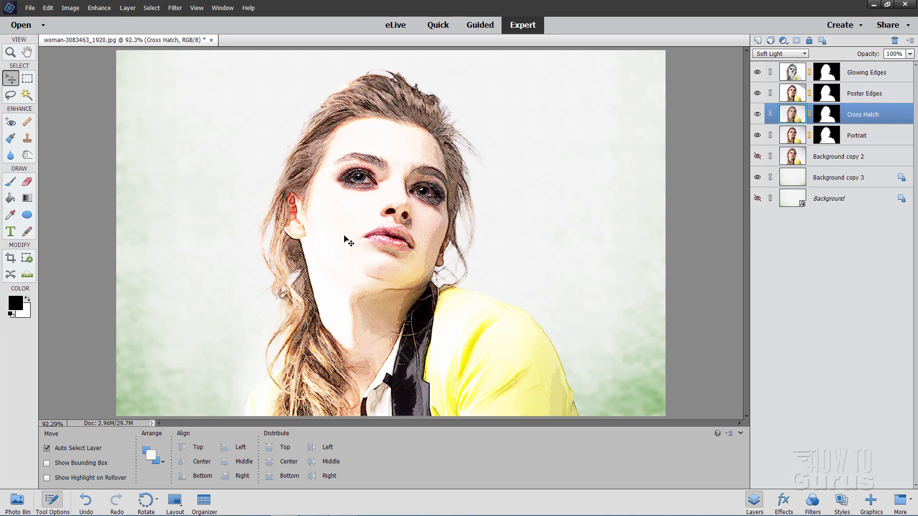
mouse_move(349, 242)
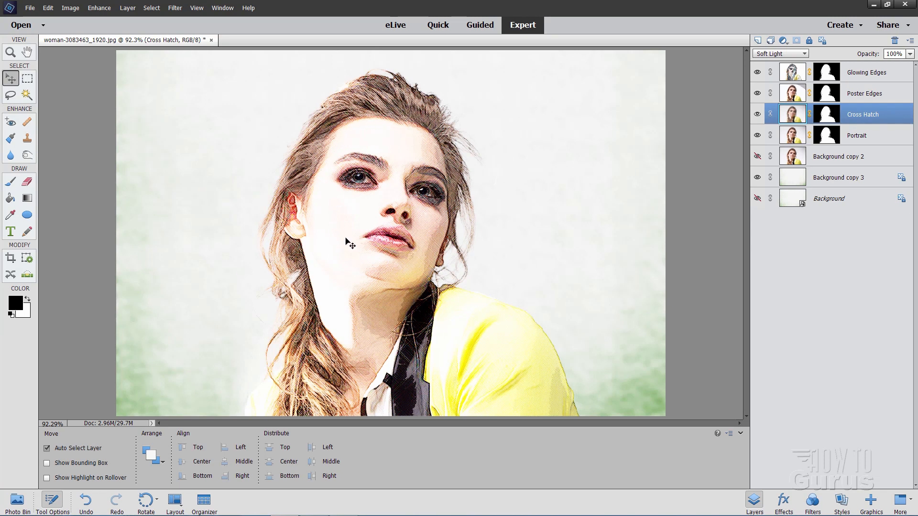
mouse_move(860, 103)
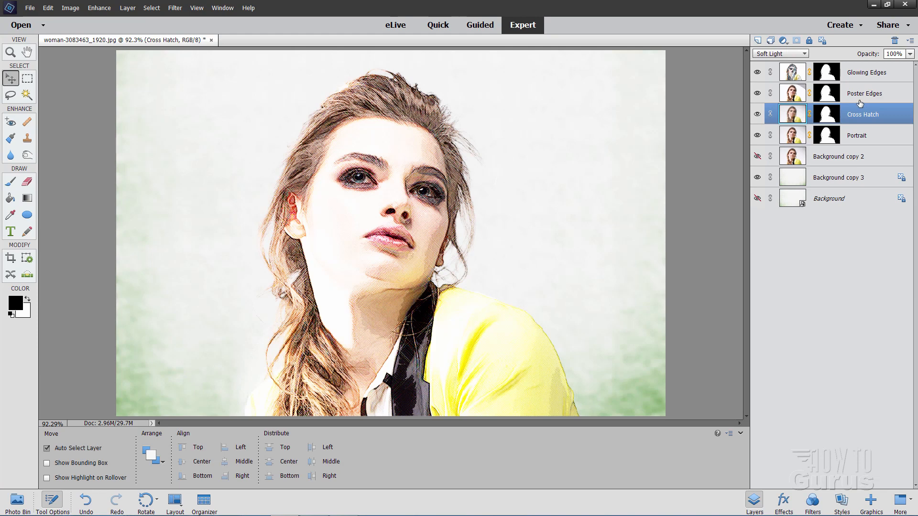
click(757, 94)
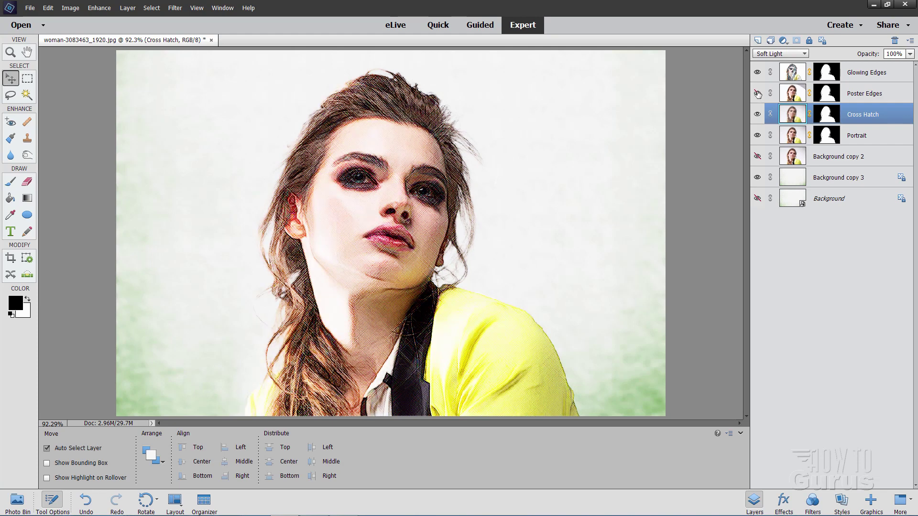
click(757, 93)
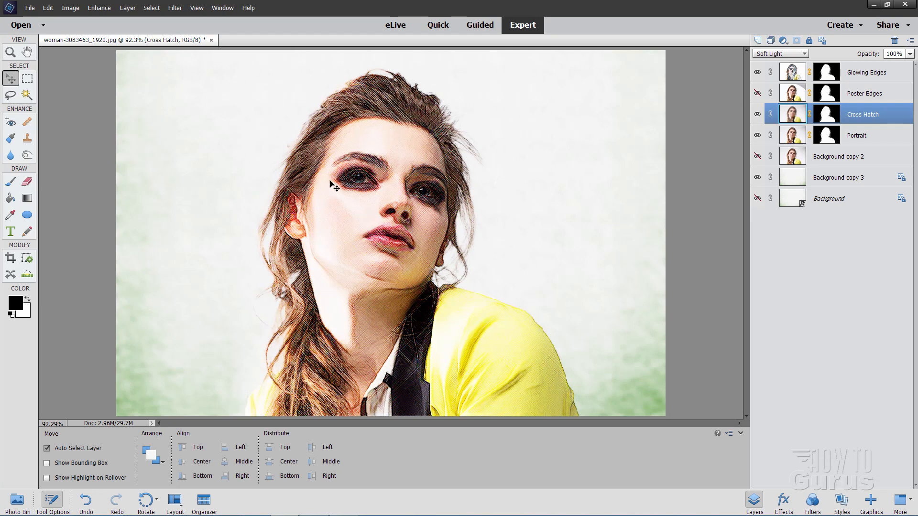
click(758, 94)
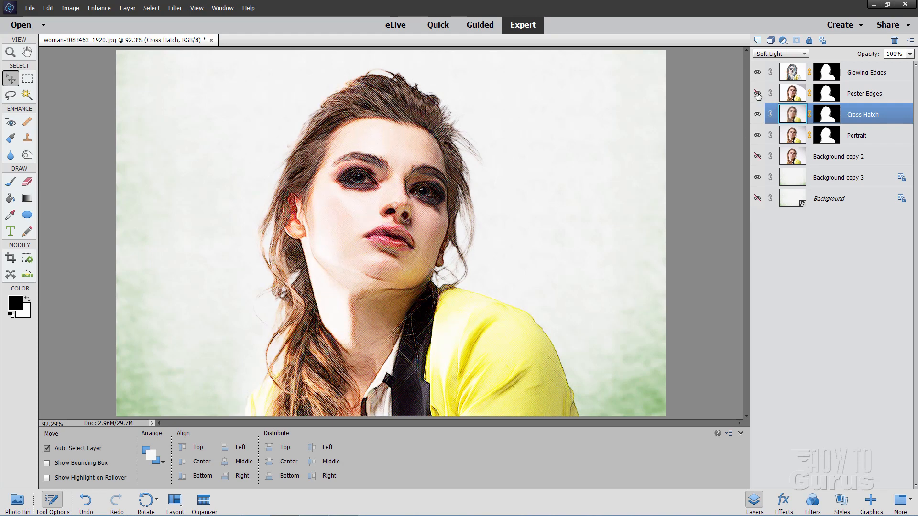
click(758, 93)
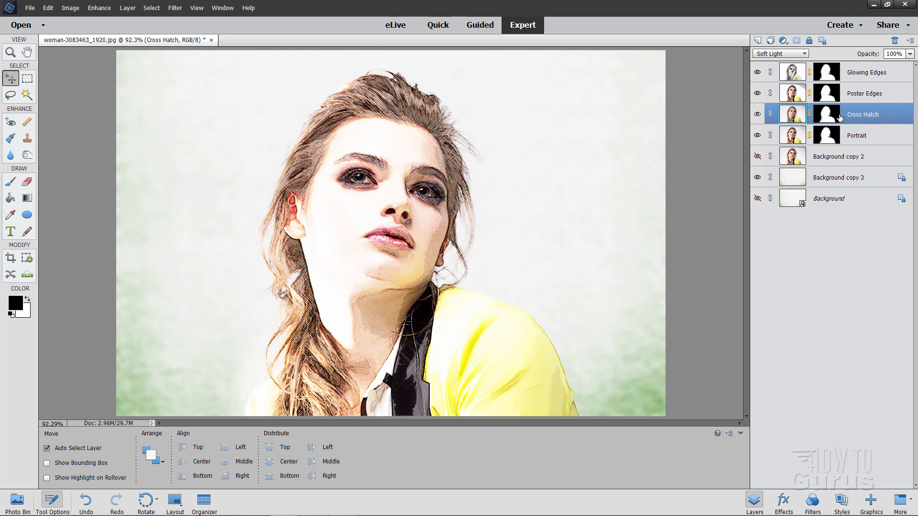
- Select the Poster Edges mask and brush black over the face and hair
click(863, 93)
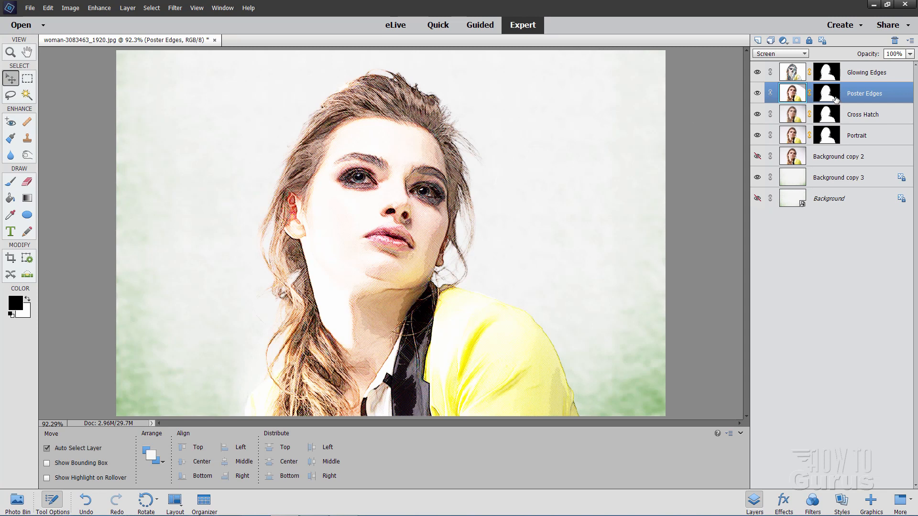
click(826, 92)
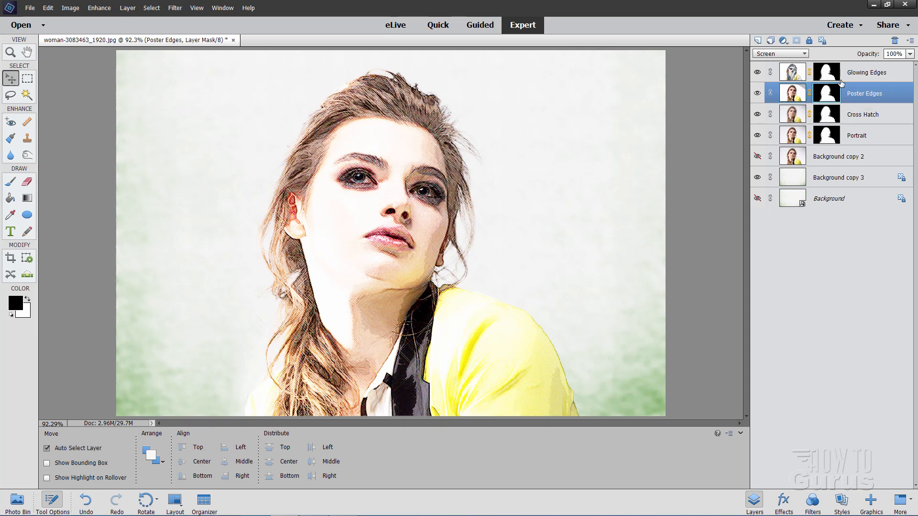
mouse_move(834, 97)
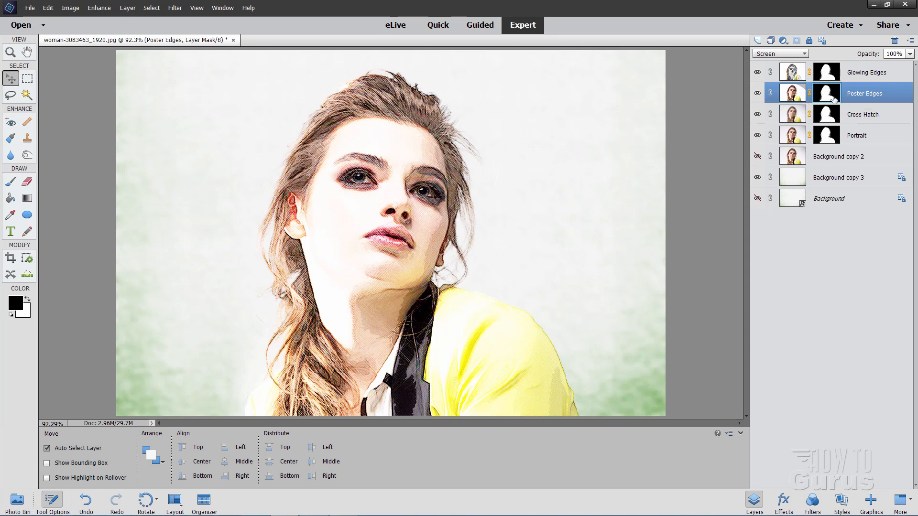
click(10, 182)
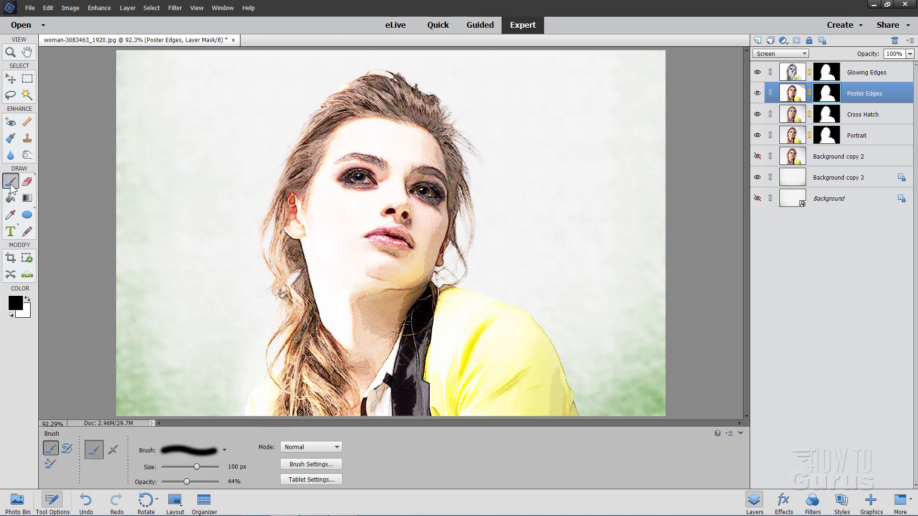
mouse_move(15, 303)
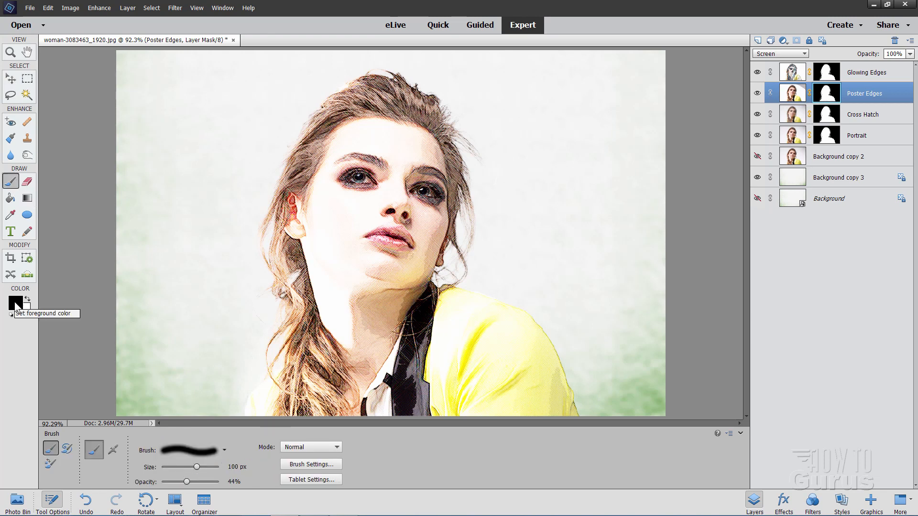
click(237, 467)
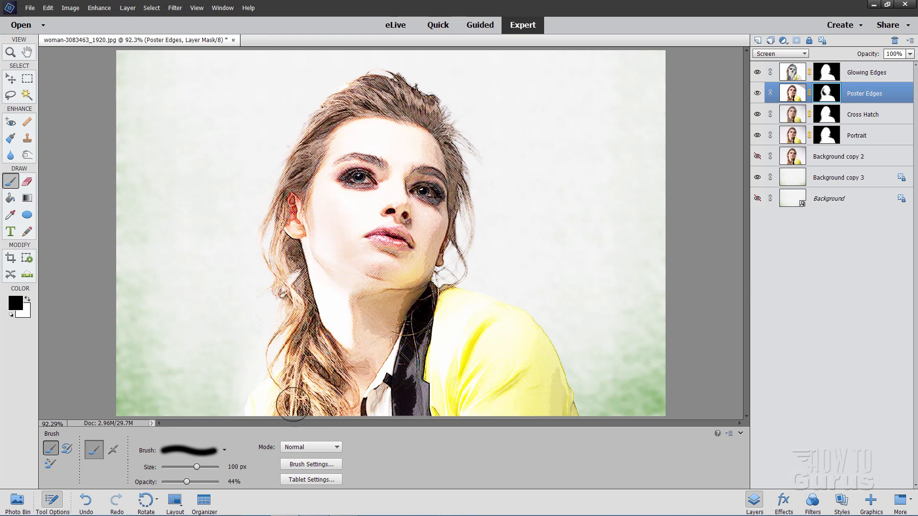
mouse_move(304, 208)
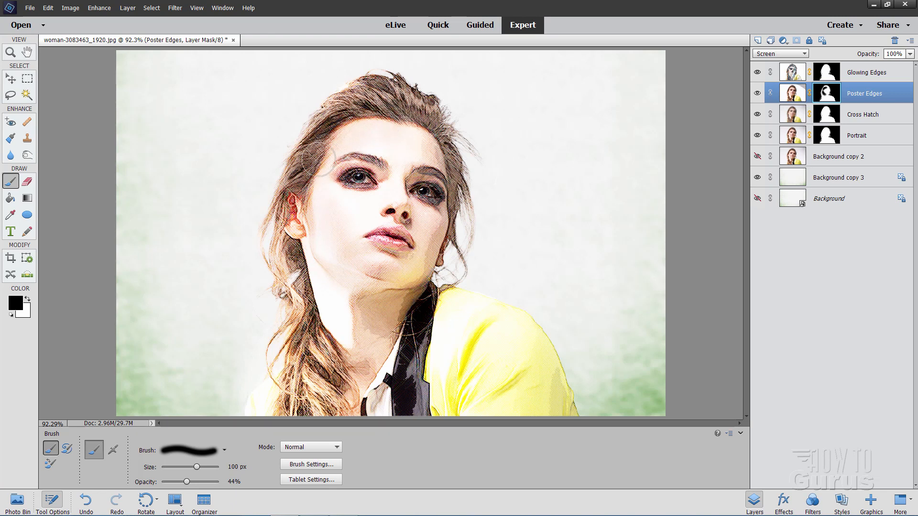
mouse_move(318, 209)
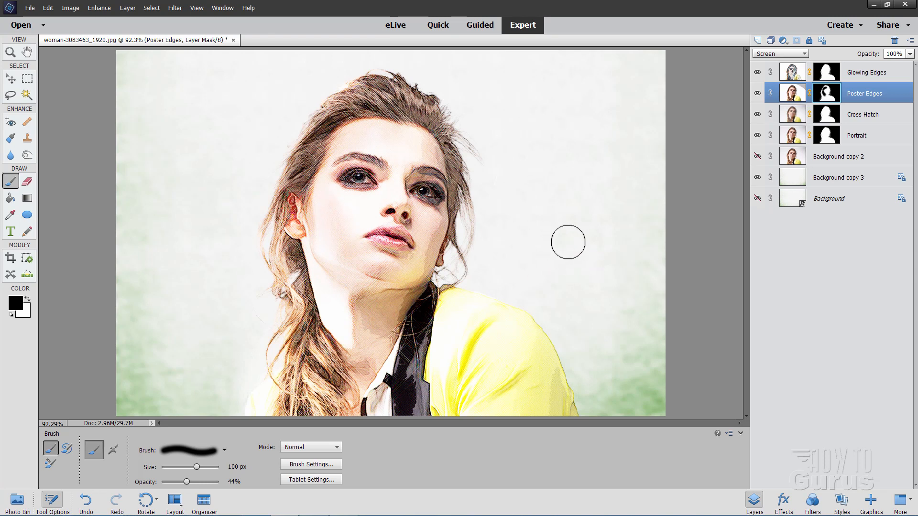
mouse_move(793, 198)
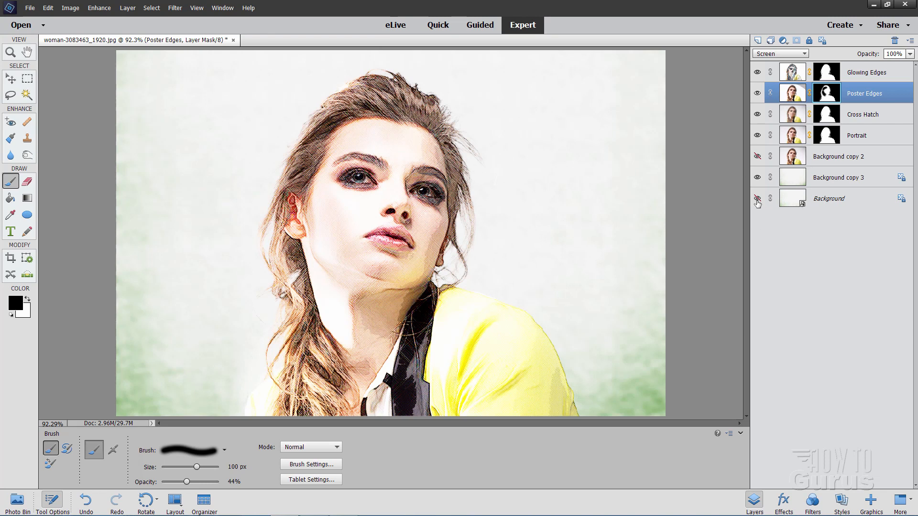
- Move Background copy 2 to the top of the stack and hide it
click(757, 199)
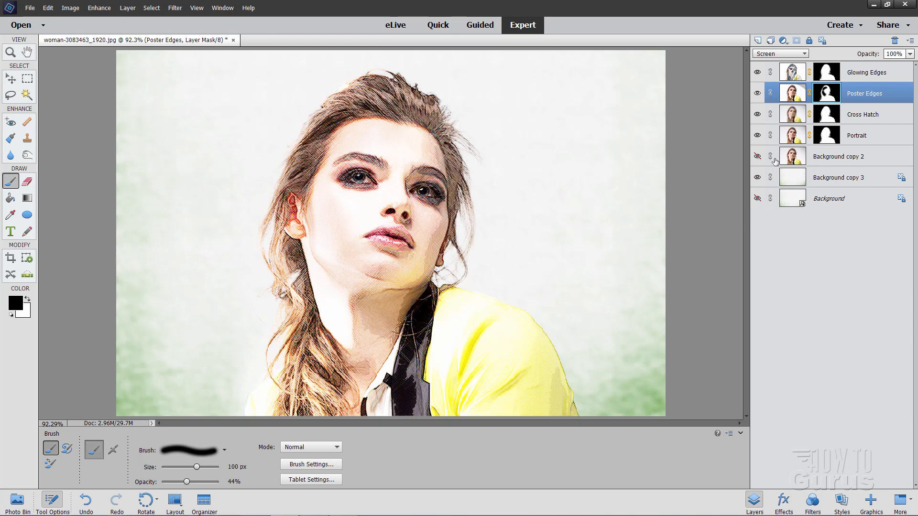
click(838, 157)
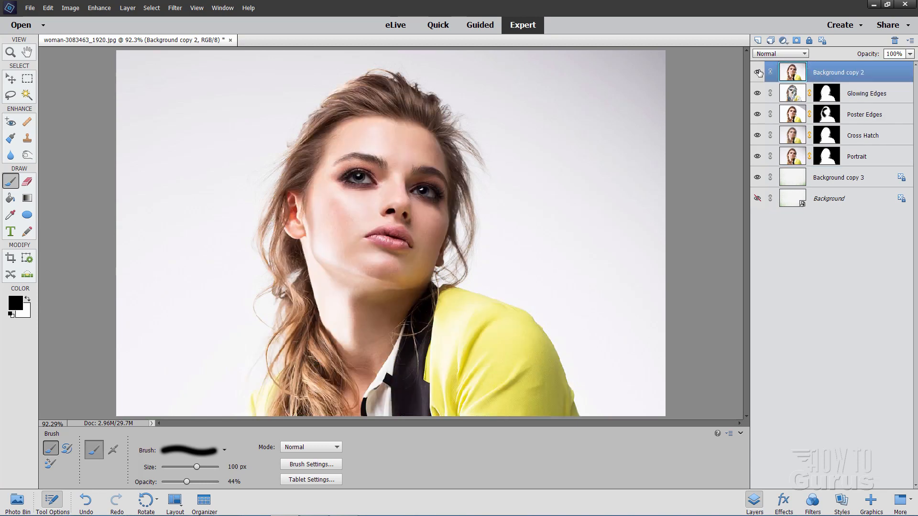
click(757, 72)
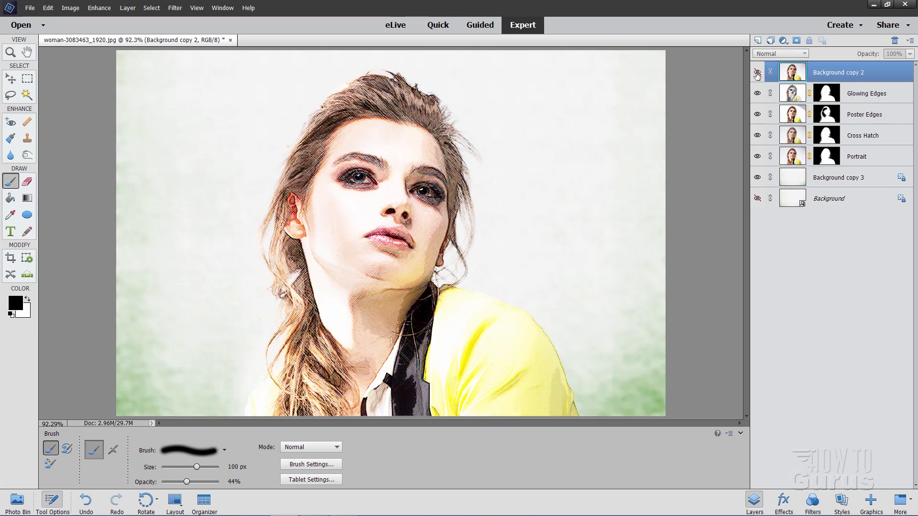
mouse_move(757, 73)
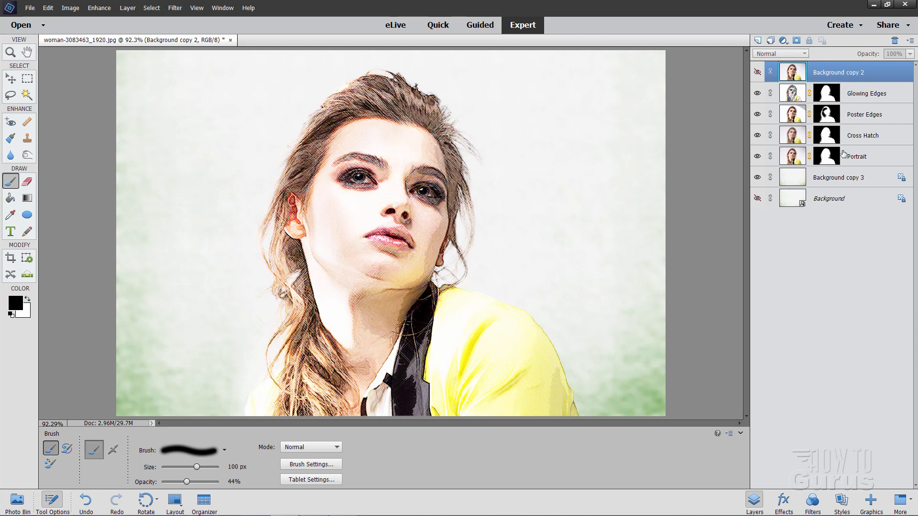
mouse_move(499, 272)
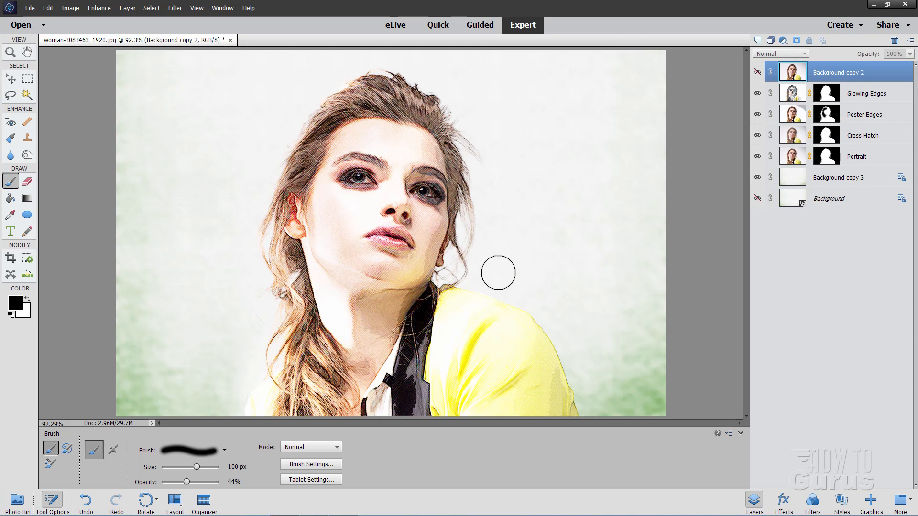
mouse_move(533, 125)
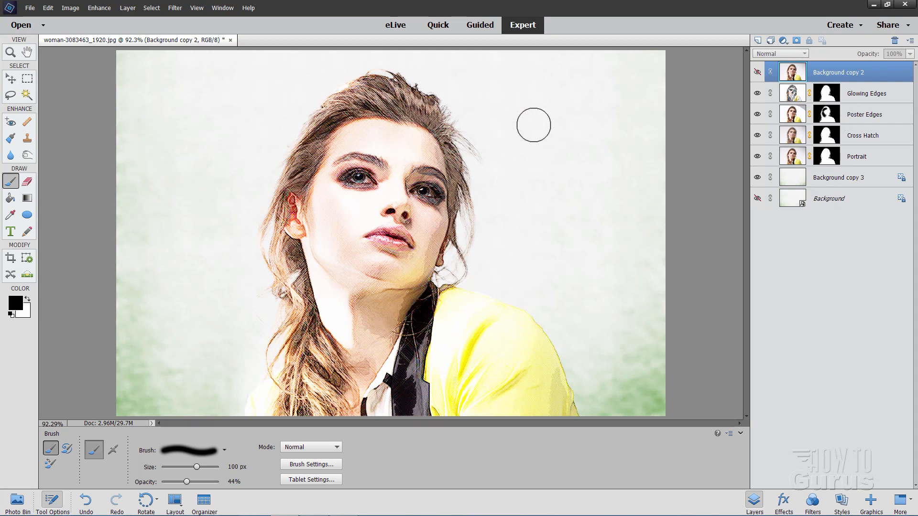
mouse_move(862, 90)
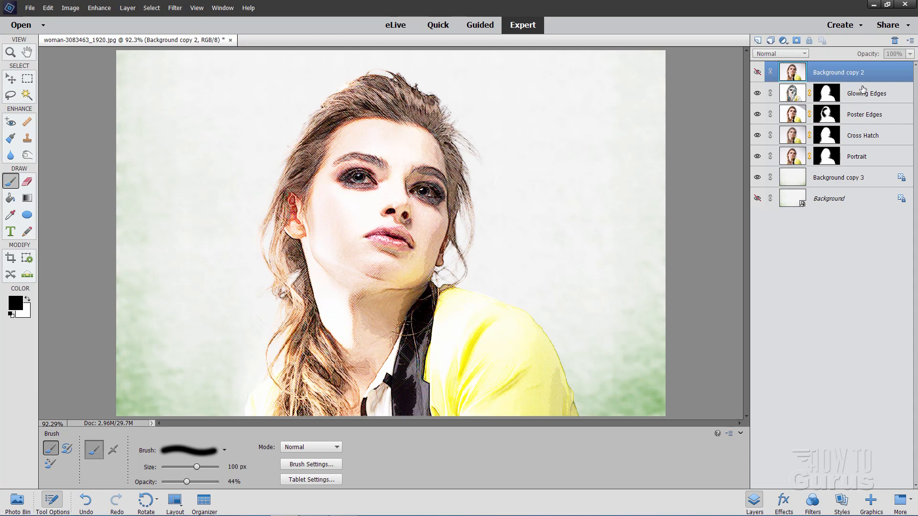
mouse_move(864, 166)
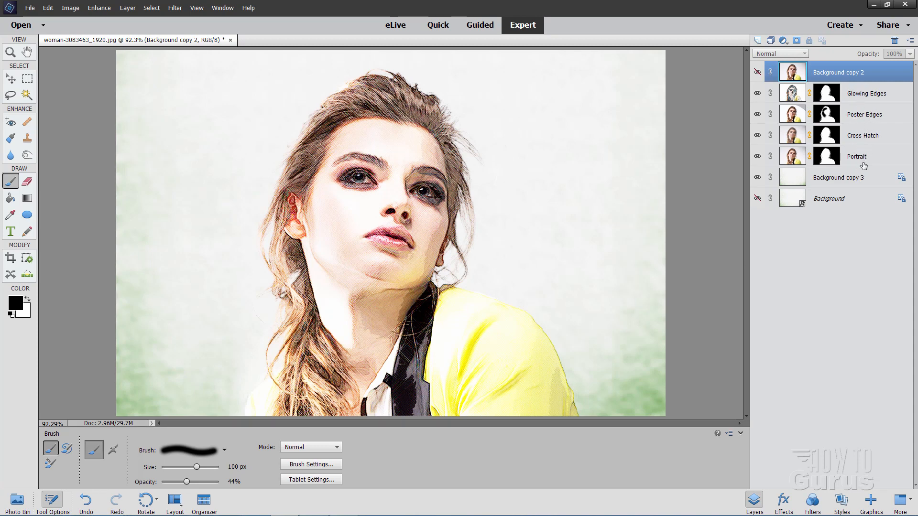